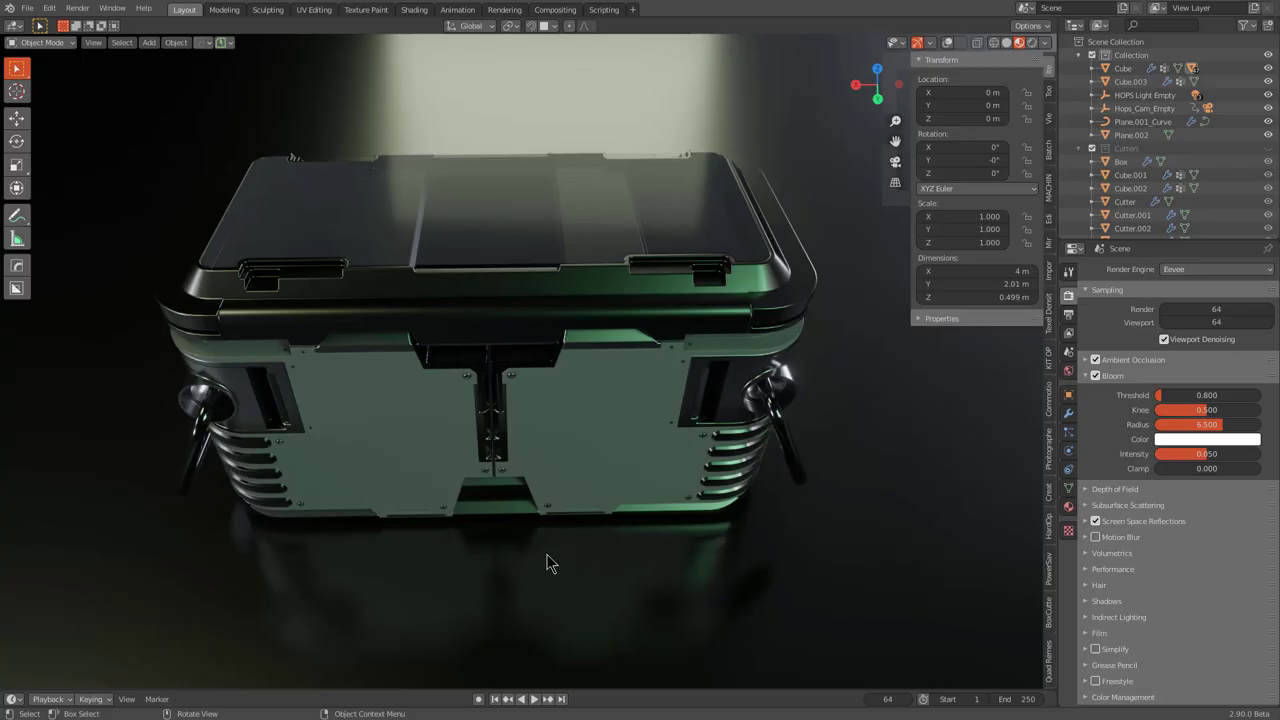
# Show the crate in plain Solid shading and zoom to frame it
pyautogui.click(1008, 42)
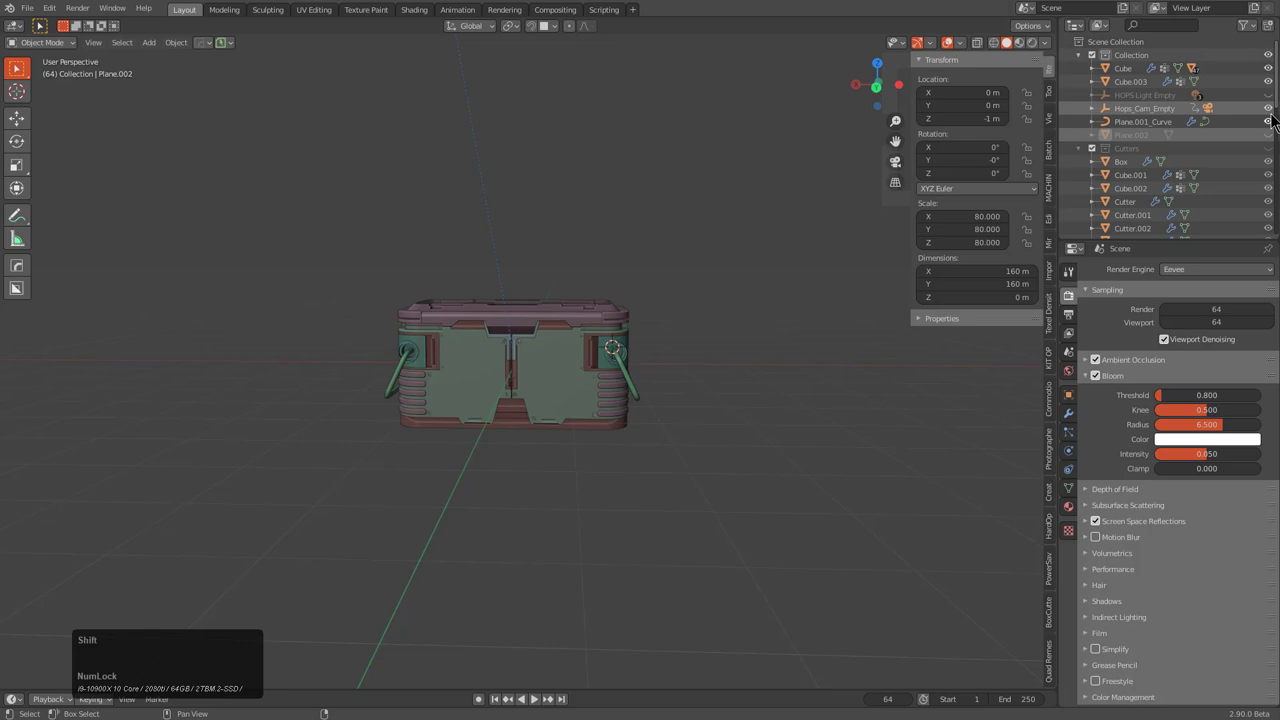
pyautogui.scroll(3)
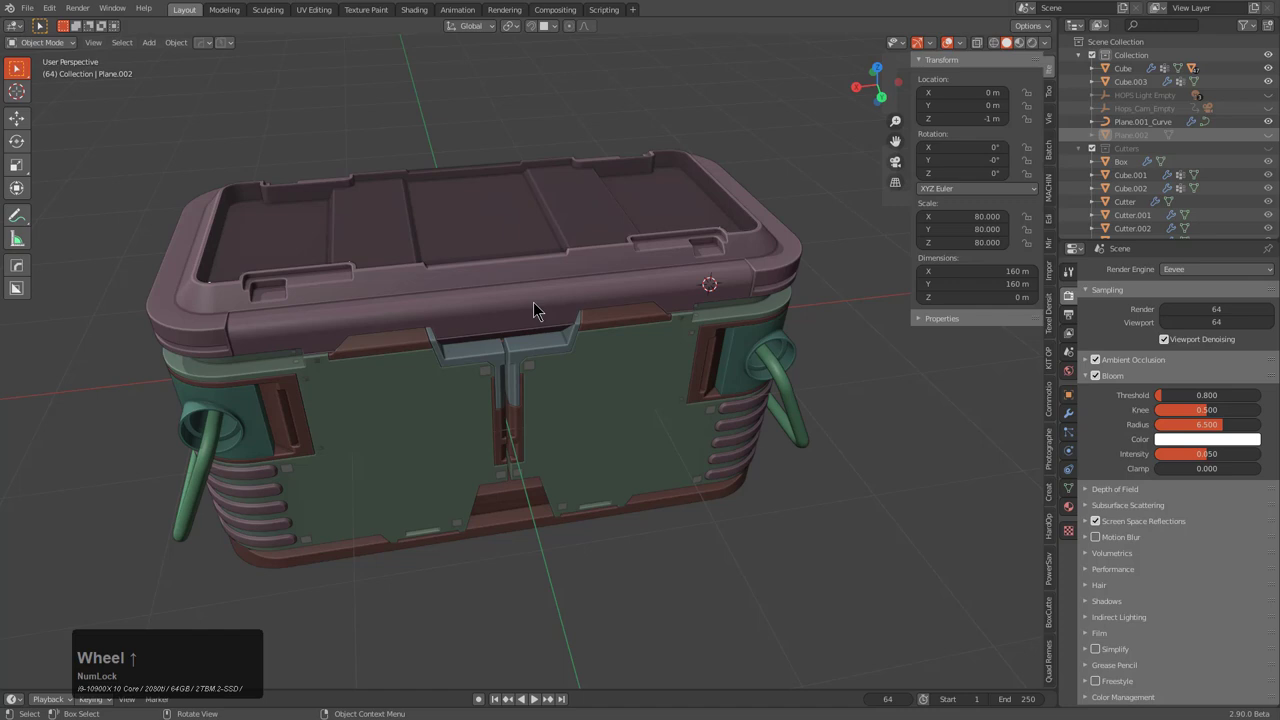
# Return to Rendered shading and select the crate's handle curve objects
pyautogui.click(670, 210)
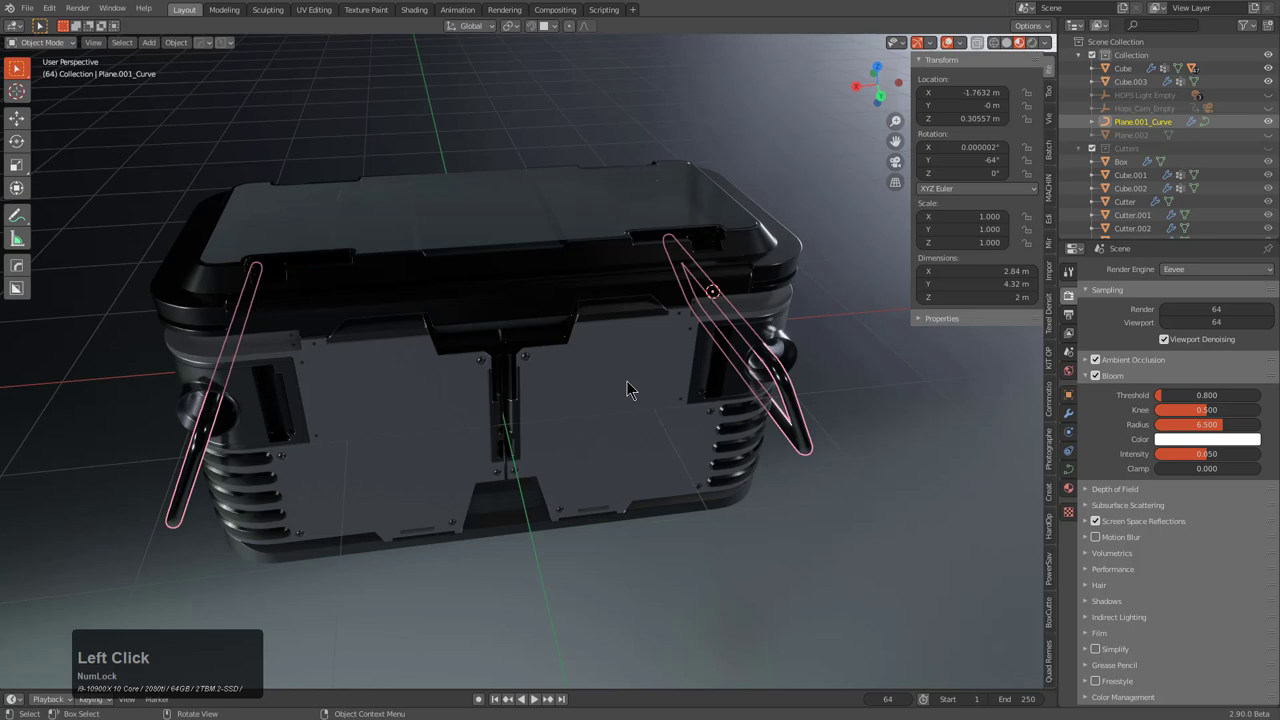
pyautogui.press('a')
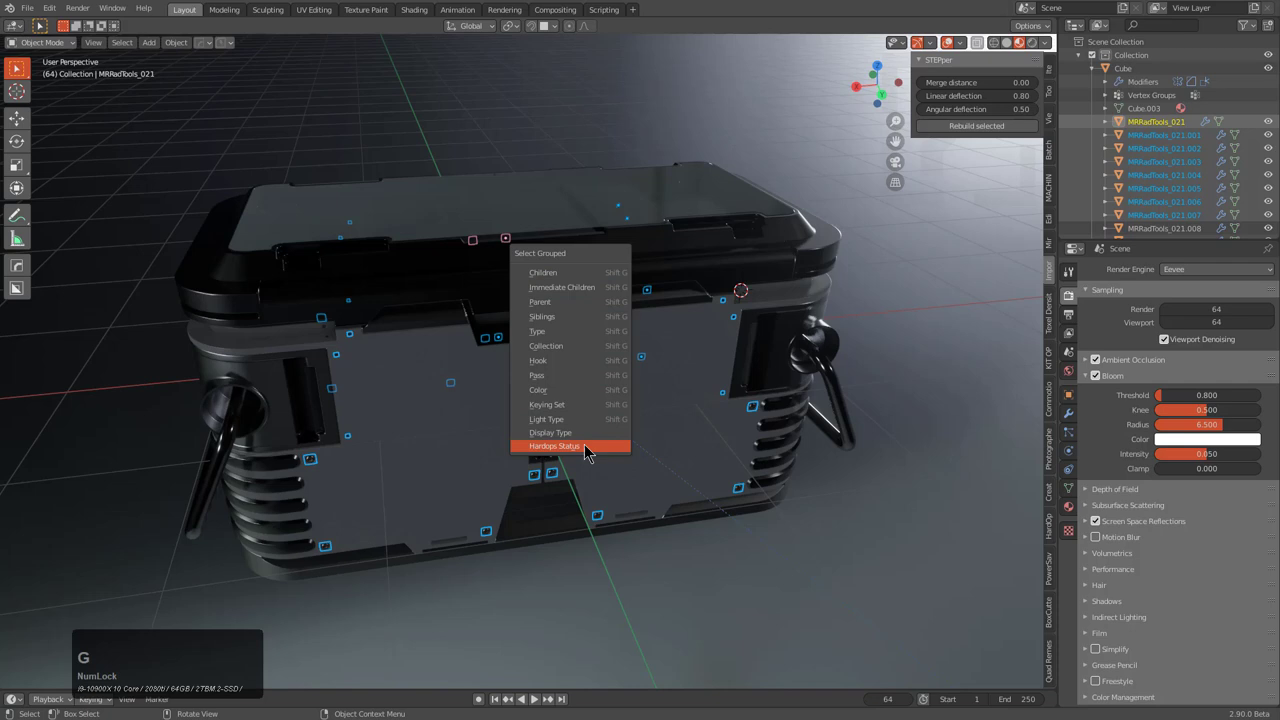
# Select all related bevel helper objects via Select Grouped
pyautogui.click(556, 444)
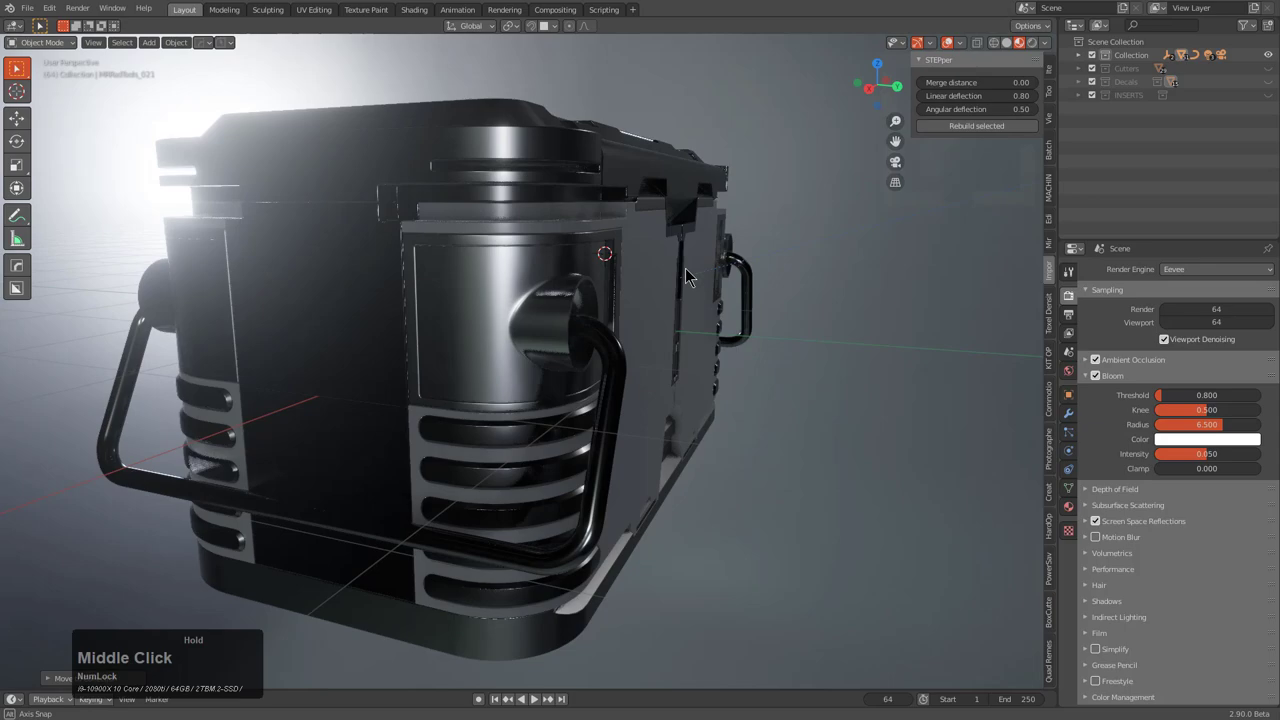
# View the crate's side in Solid shading and move to the UV Editing workspace
pyautogui.moveTo(690, 280); pyautogui.dragTo(630, 364)
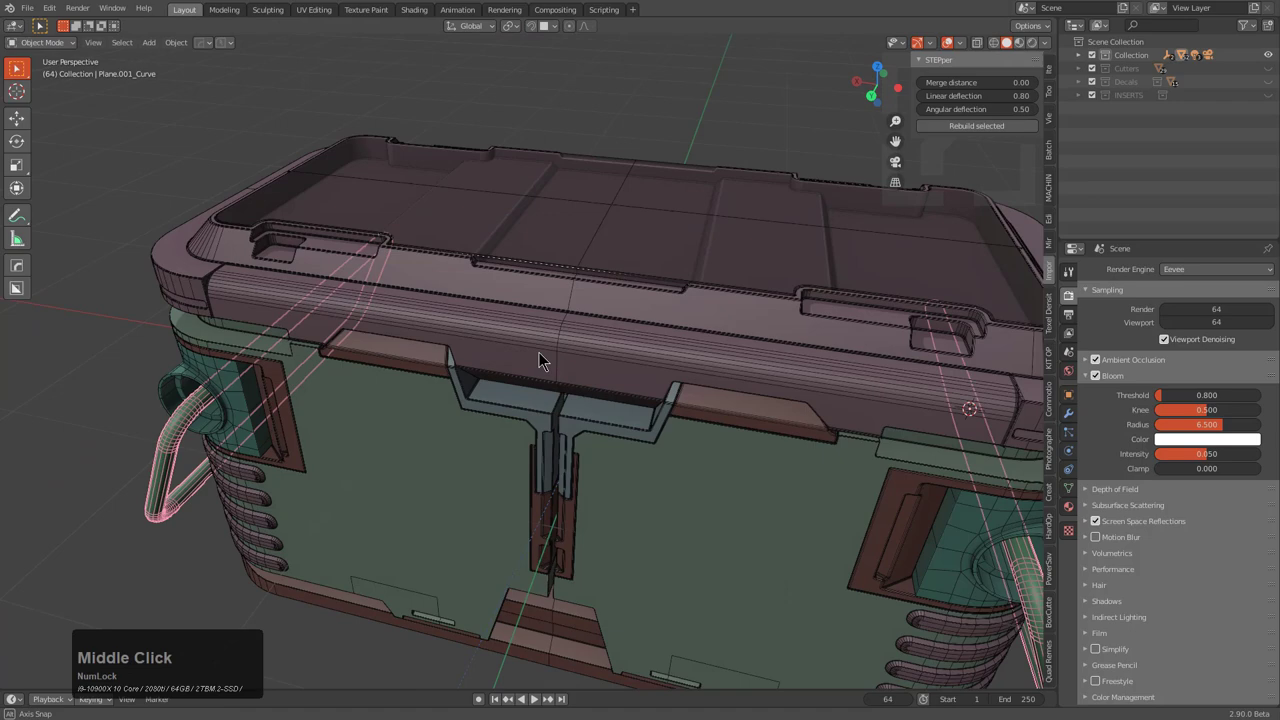
pyautogui.click(314, 8)
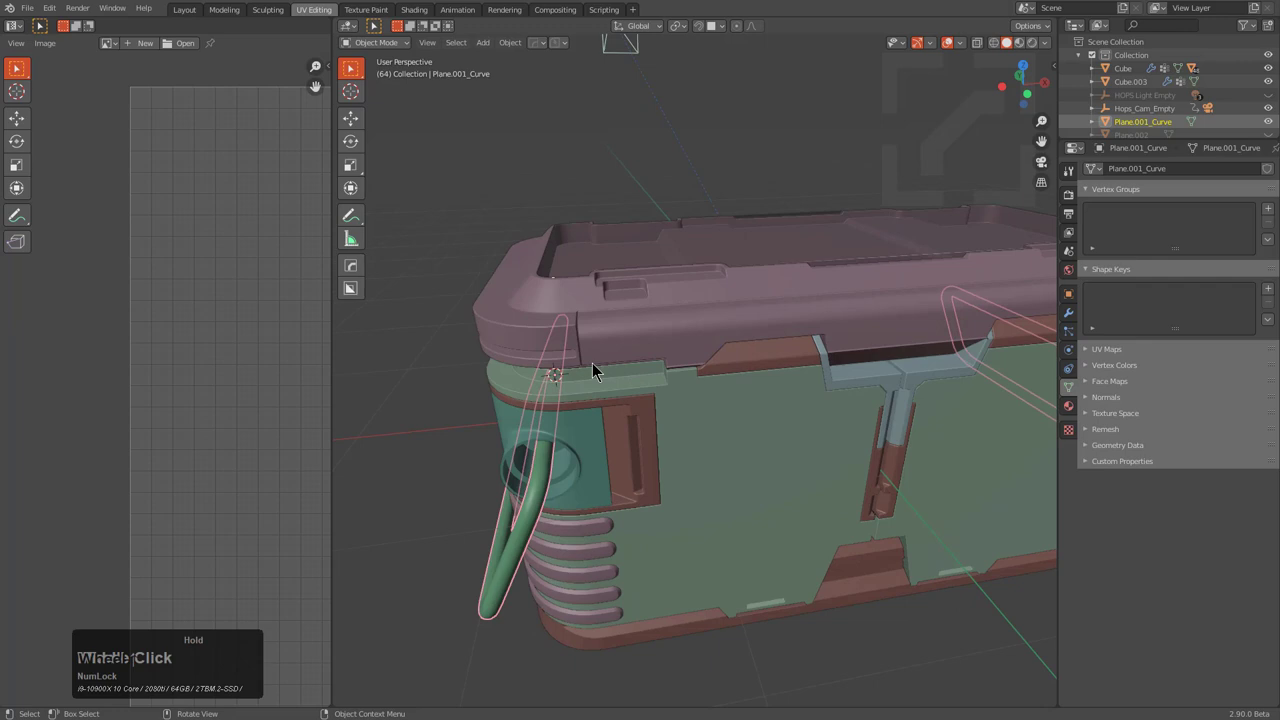
# Enter Edit Mode on the Slice object and close in on the side socket faces
pyautogui.moveTo(596, 370); pyautogui.dragTo(724, 404)
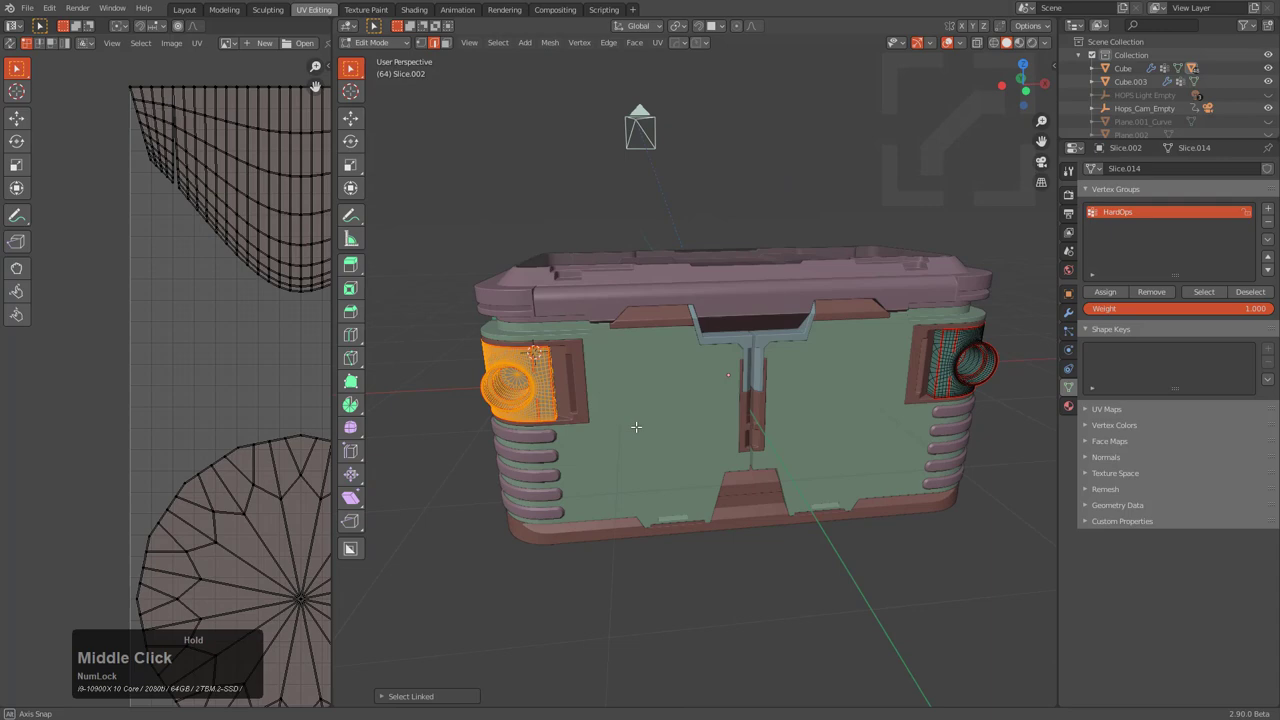
pyautogui.moveTo(700, 400); pyautogui.dragTo(650, 380)
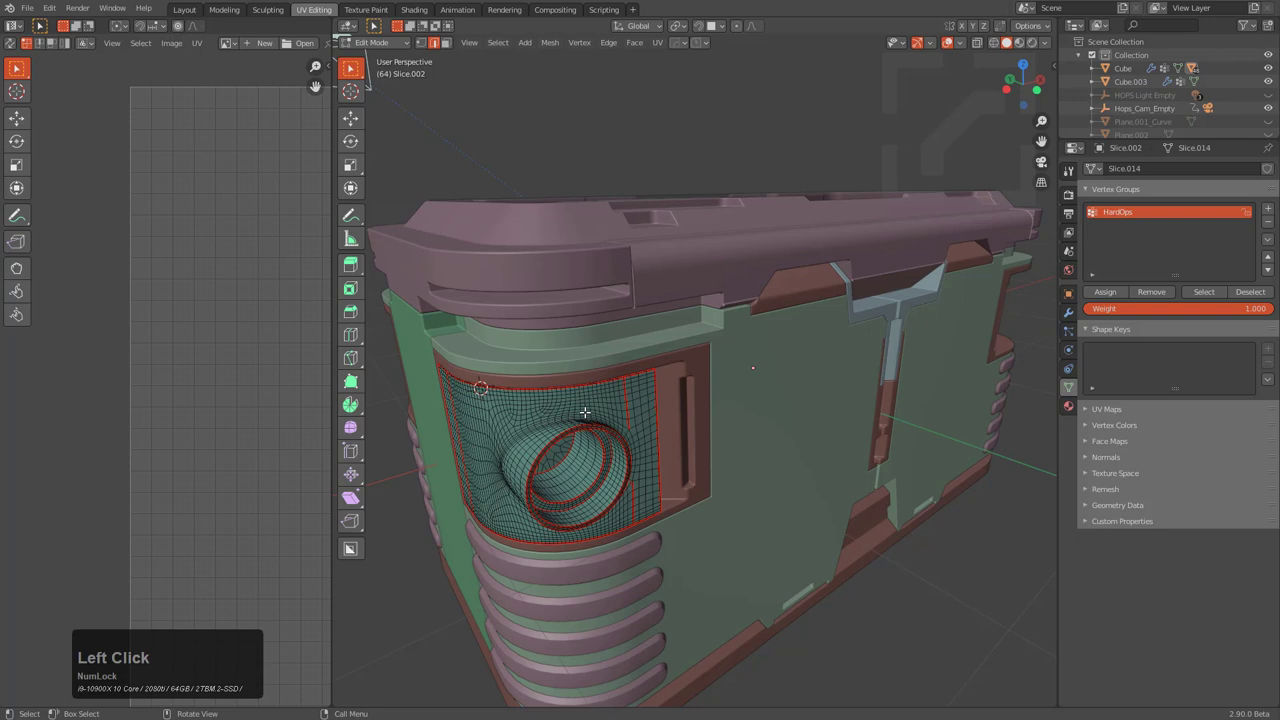
# Isolate the socketed side piece in Local View for unwrapping
pyautogui.middleClick(604, 462)
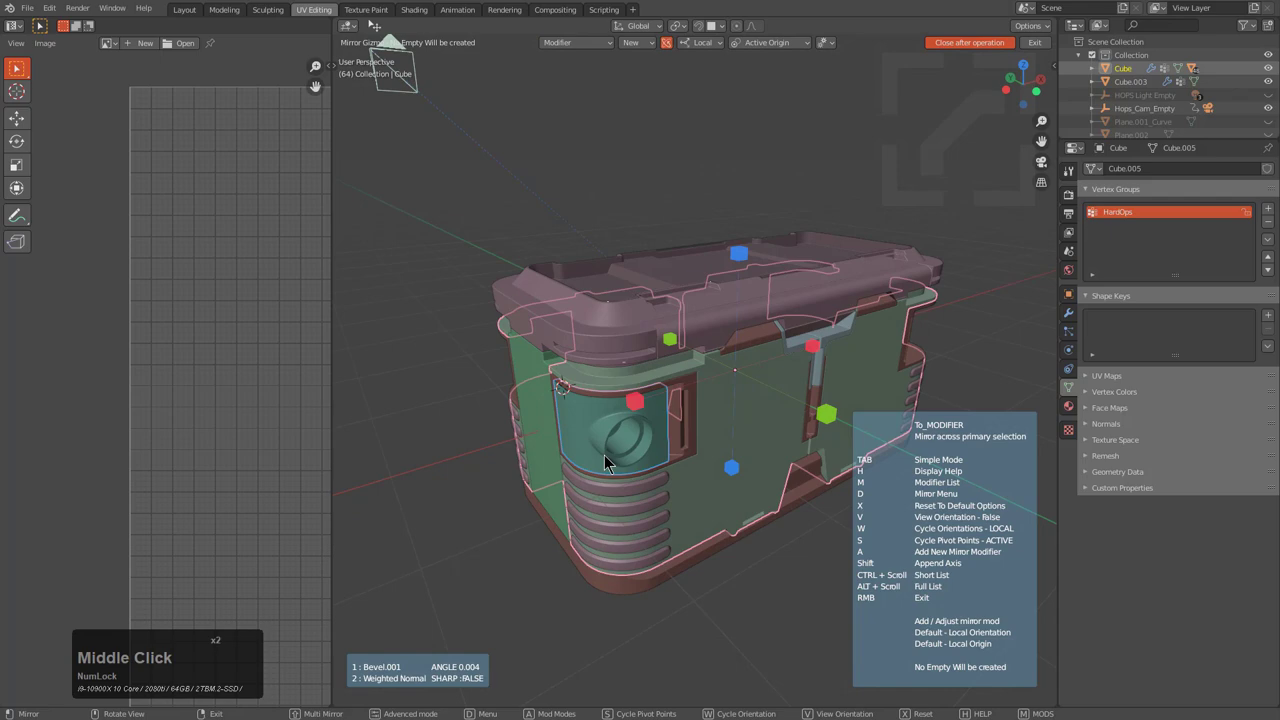
pyautogui.scroll(3)
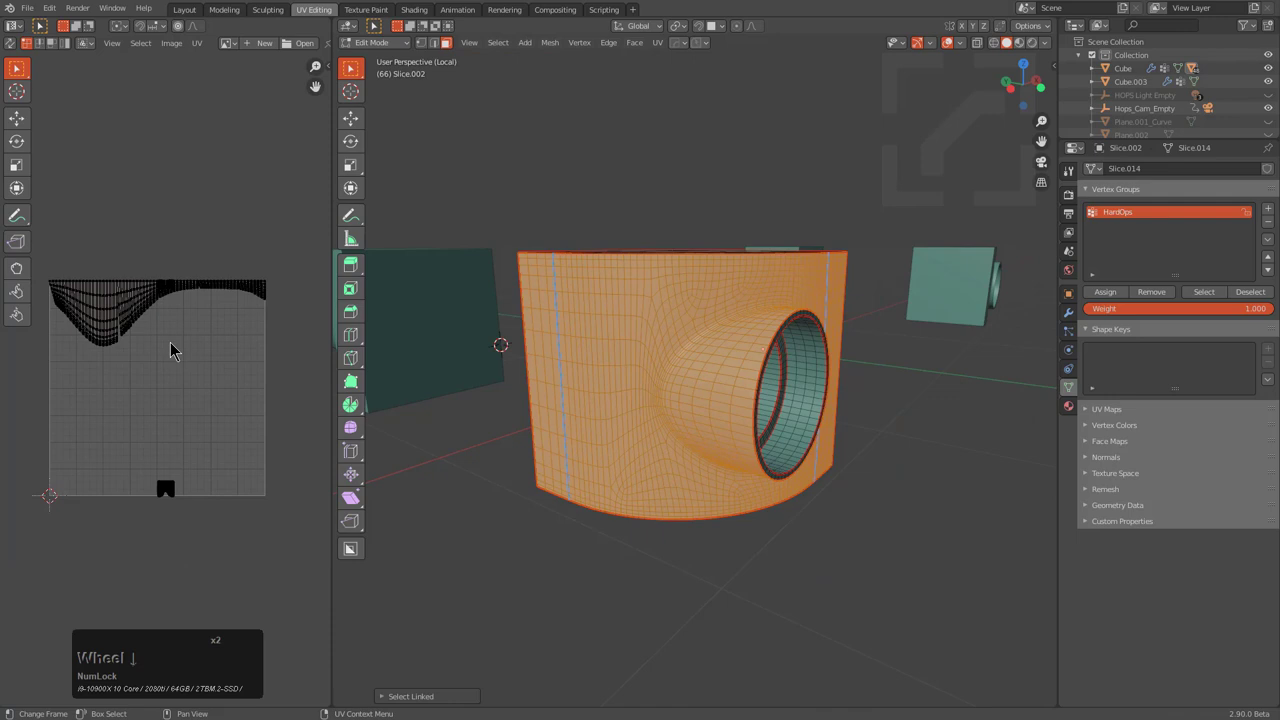
# Unwrap all faces of the side piece and scale its UV islands to fit the grid
pyautogui.scroll(-3)
pyautogui.write('0')
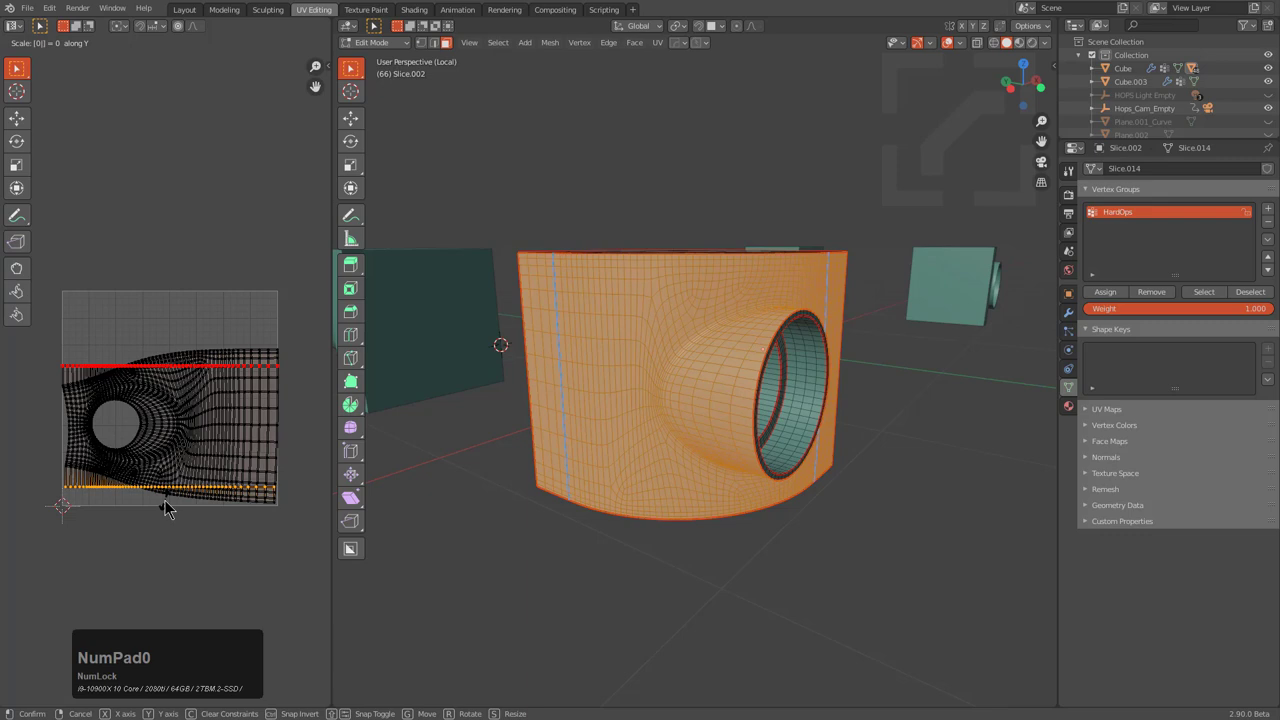
pyautogui.click(164, 504)
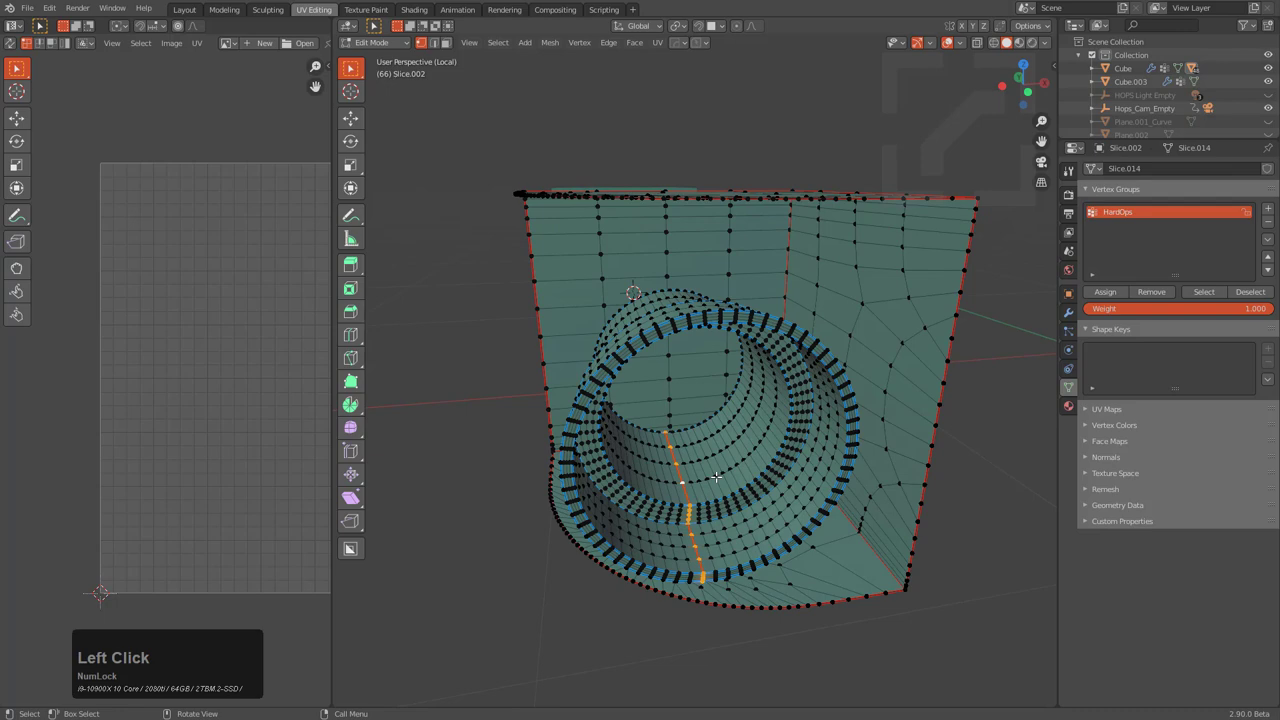
# Mark seams on the quarter-round socket edges and unwrap its faces into separate islands
pyautogui.press('s')
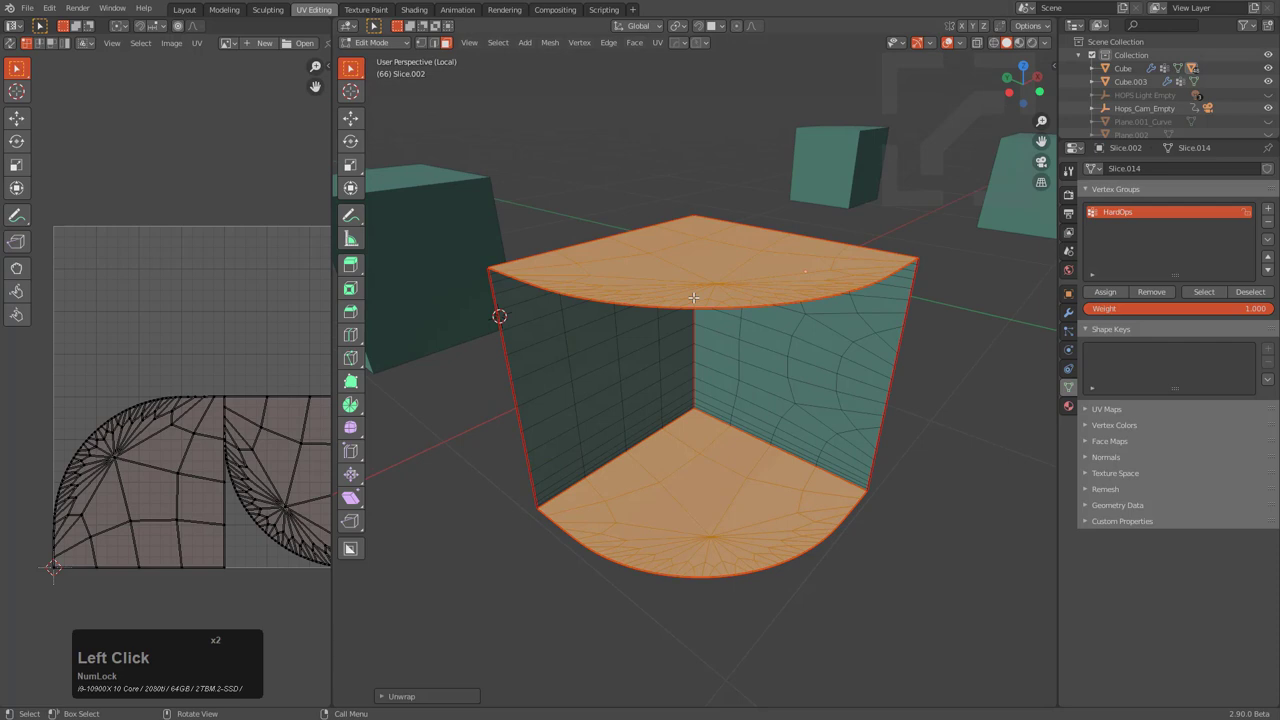
pyautogui.click(608, 42)
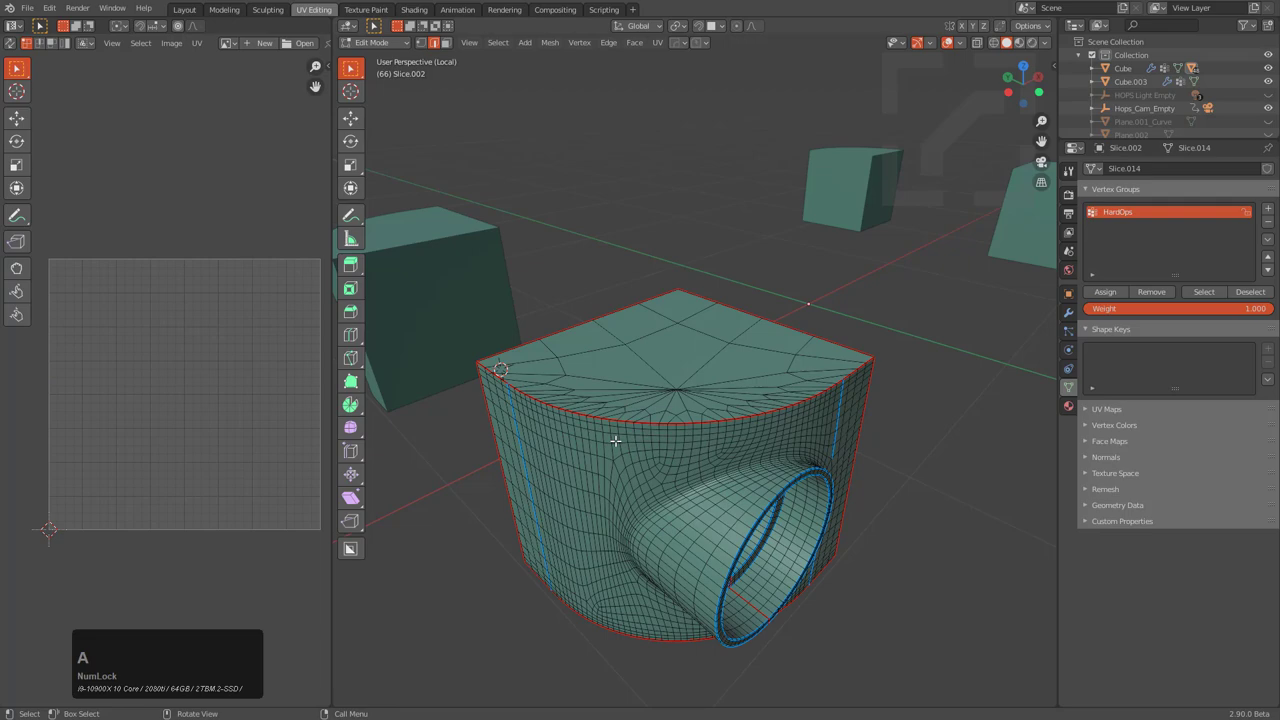
pyautogui.click(196, 42)
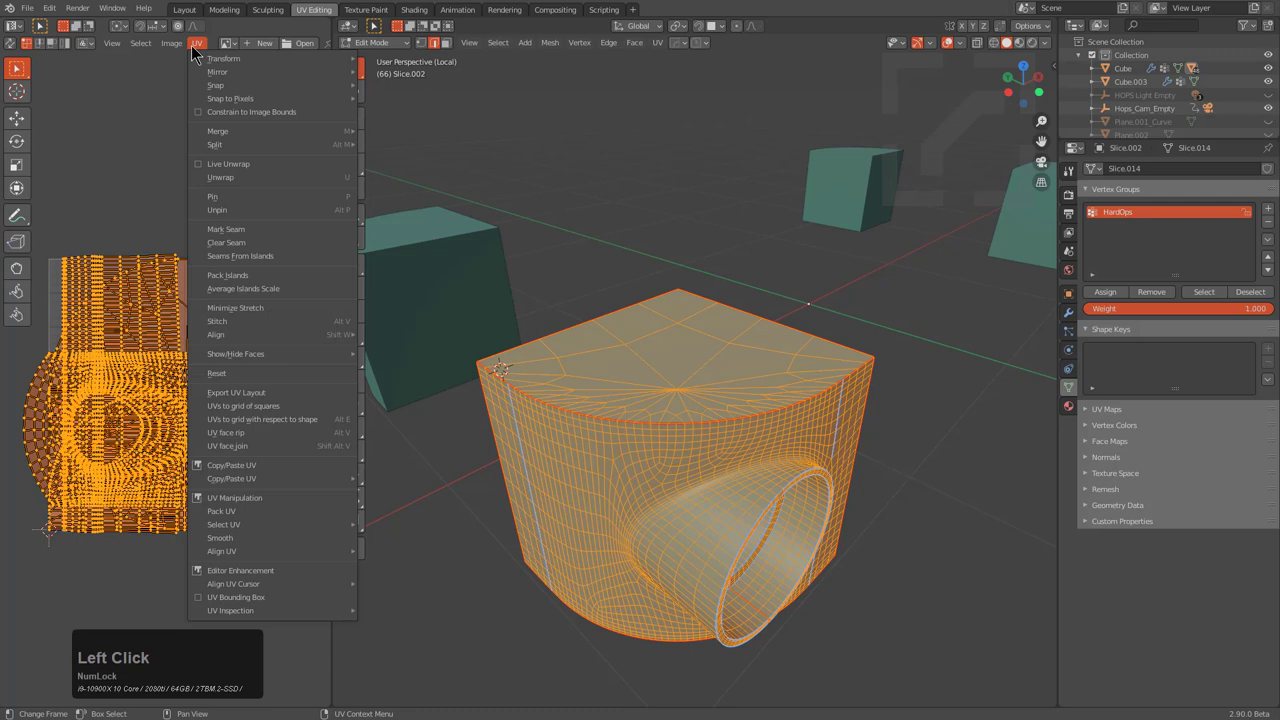
# Pack Islands from the UV menu so all islands sit neatly in the UV square
pyautogui.click(172, 44)
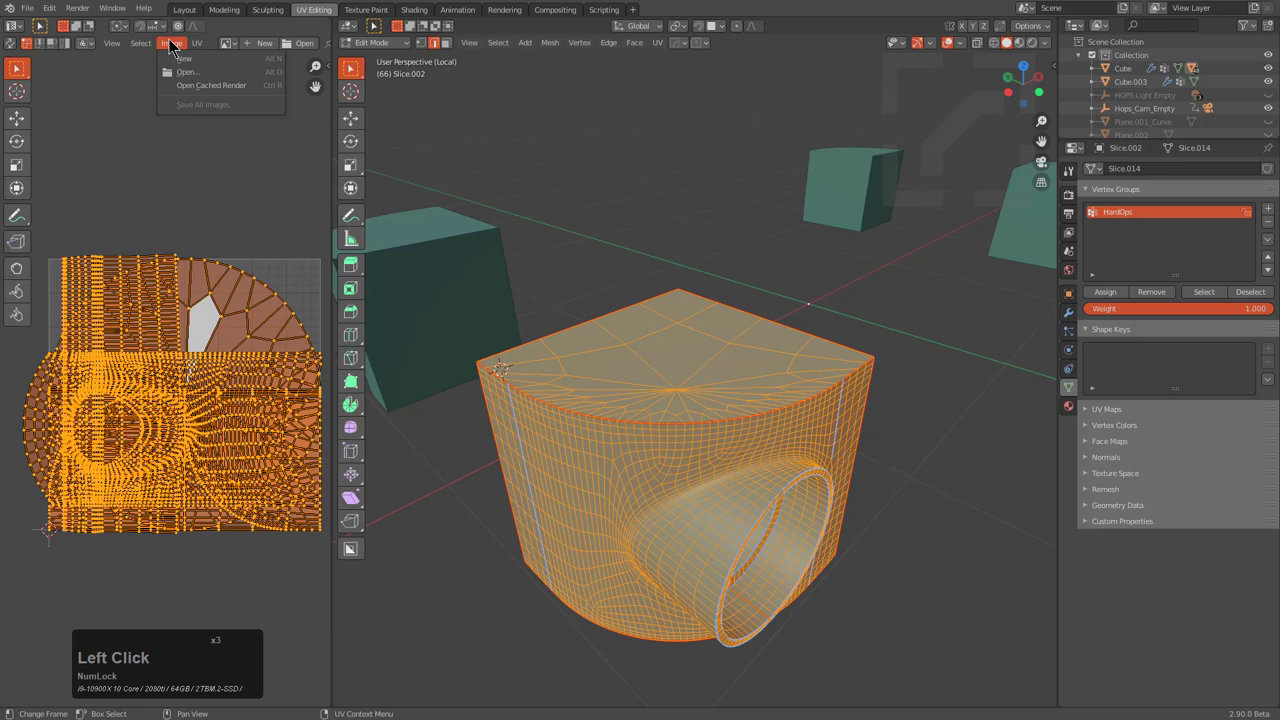
pyautogui.click(196, 44)
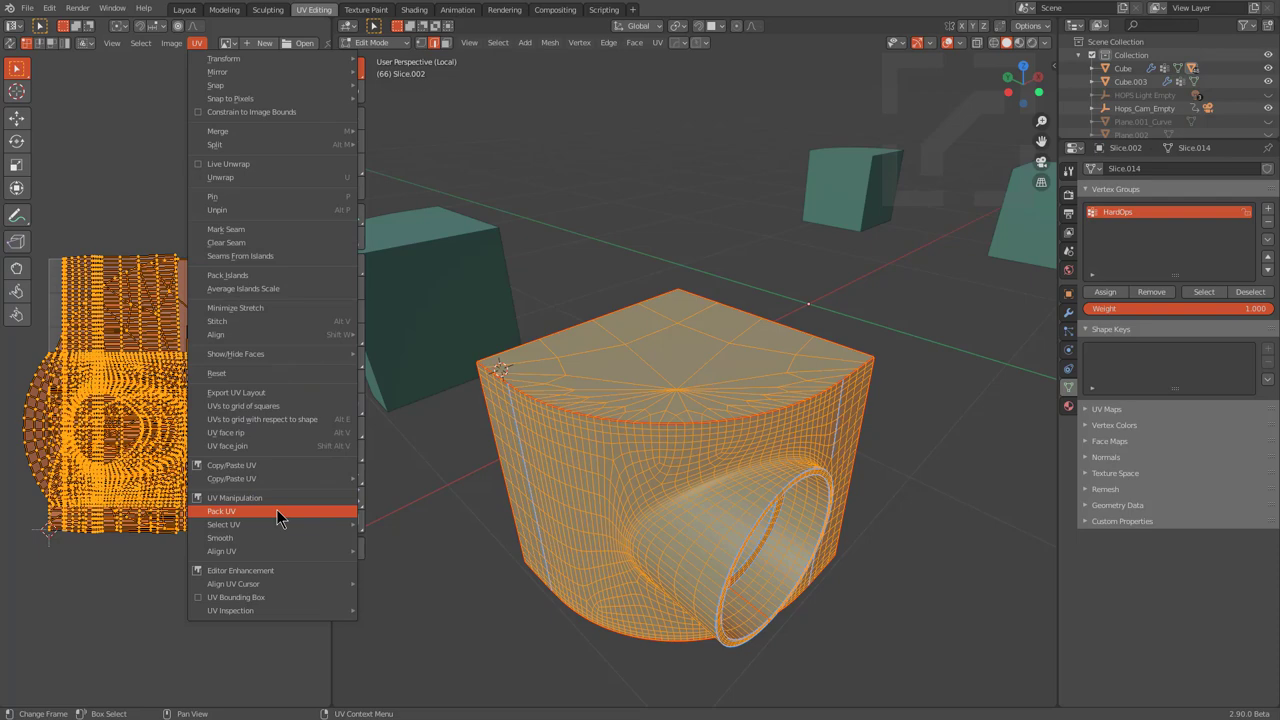
pyautogui.click(220, 512)
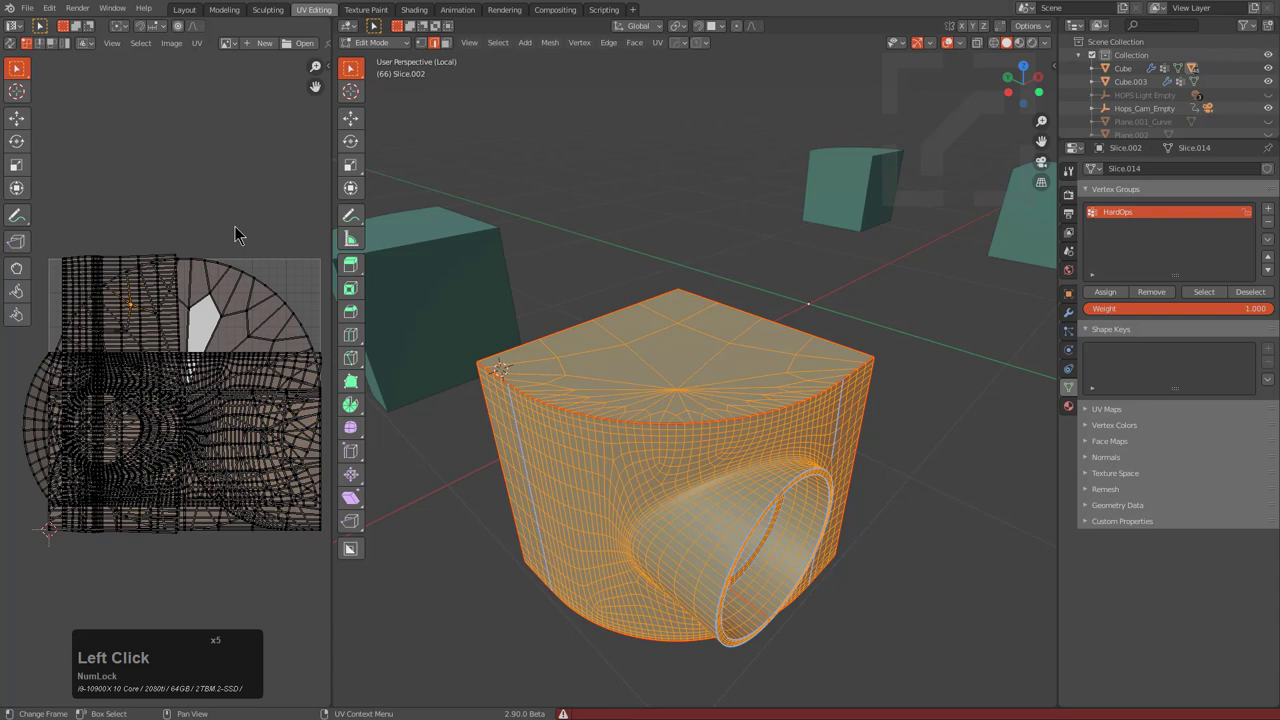
pyautogui.click(196, 42)
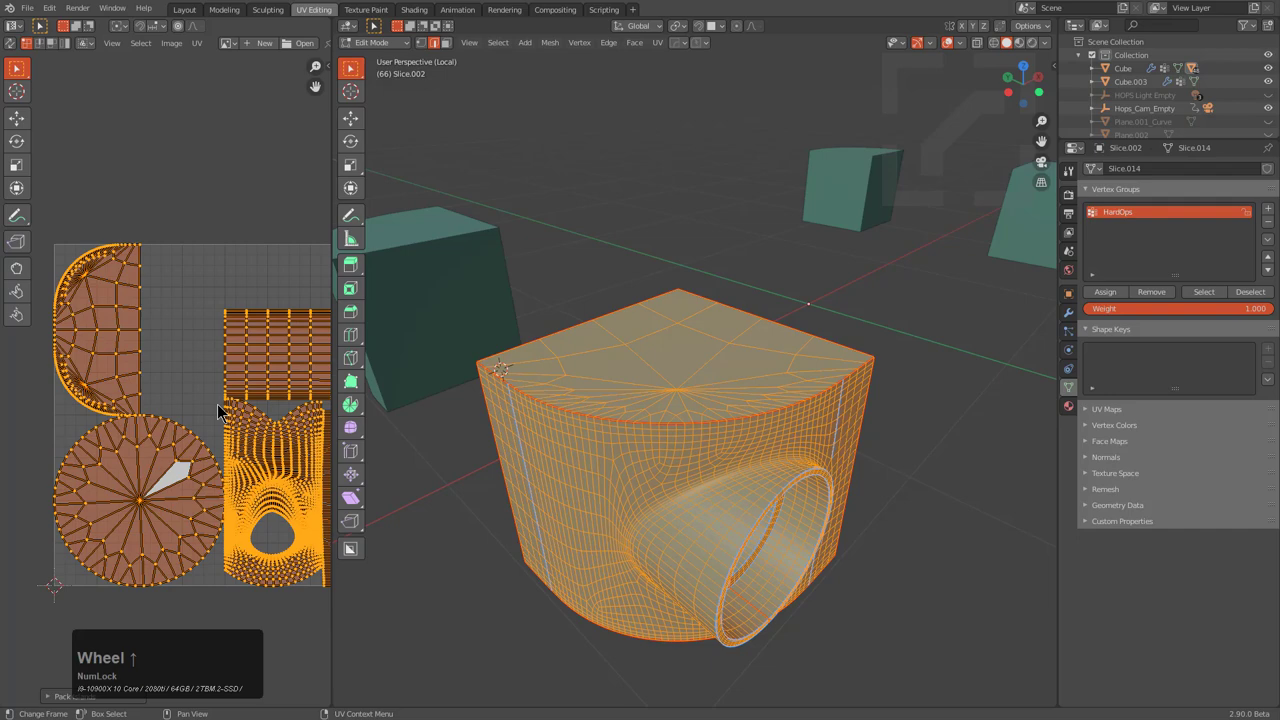
pyautogui.scroll(-3)
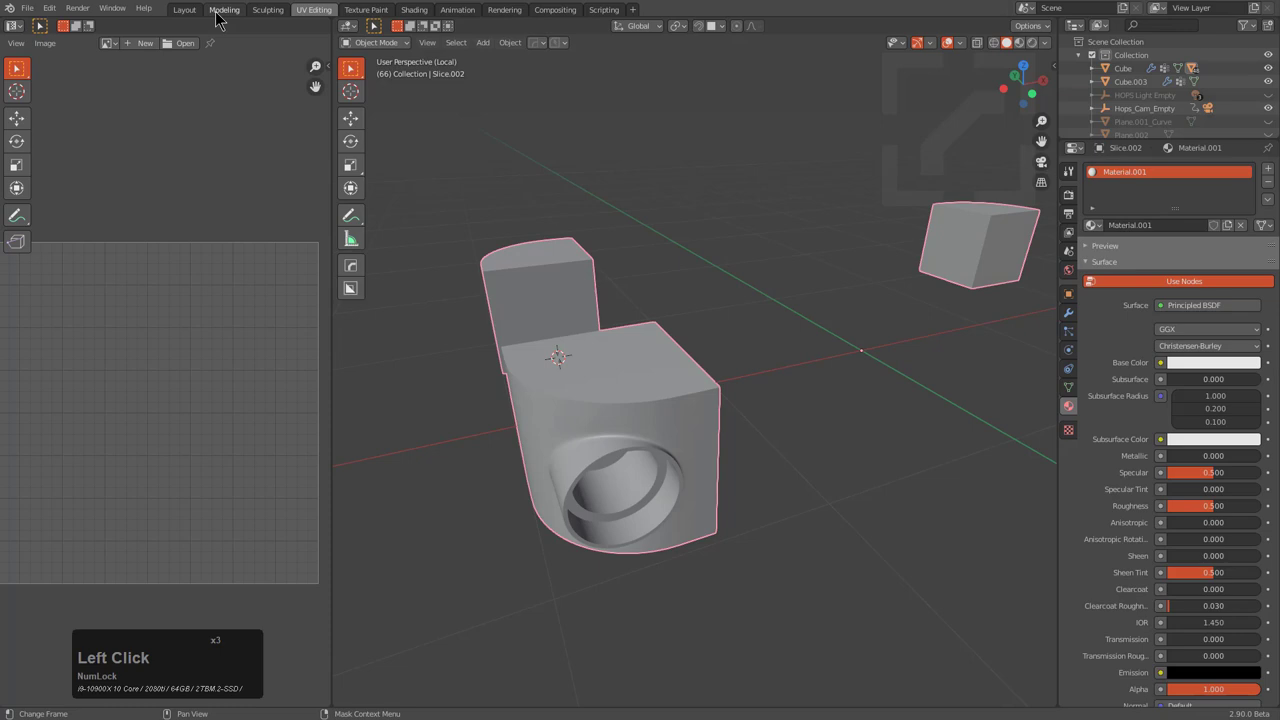
# Save the file, exit Local View and return to the Layout workspace with the whole crate
pyautogui.press('ctrl+s')
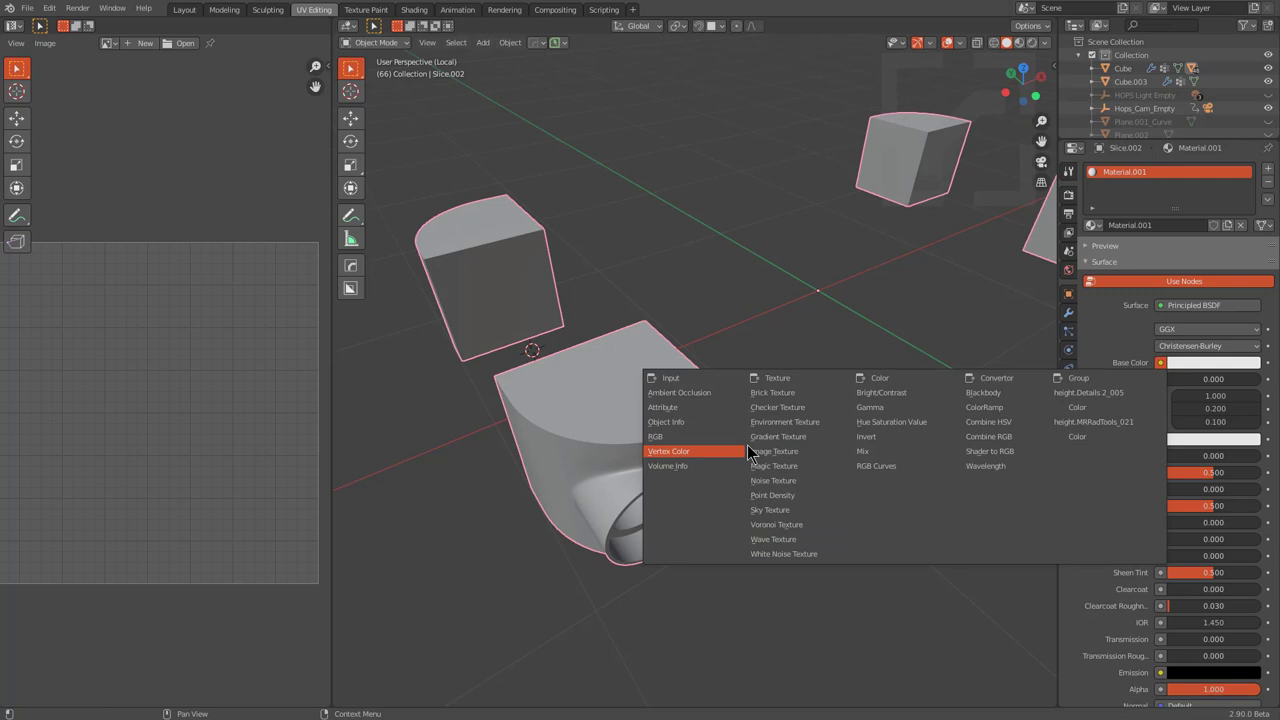
pyautogui.click(774, 452)
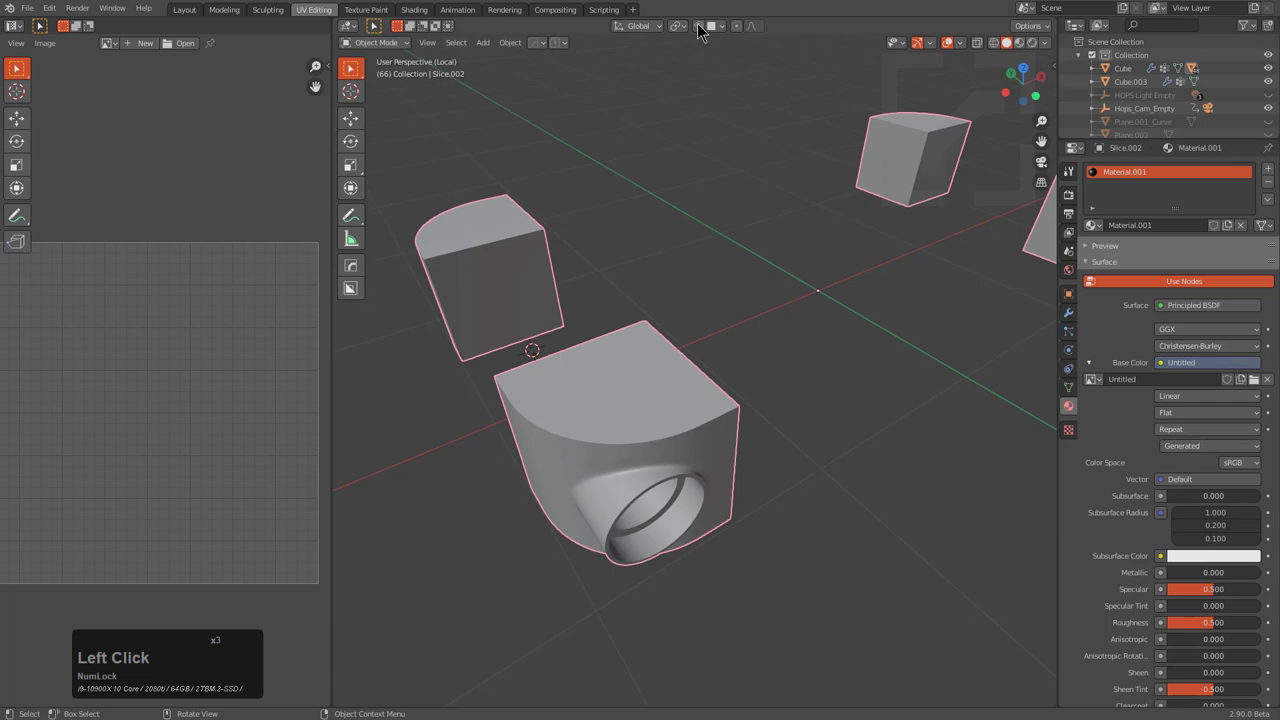
pyautogui.click(414, 8)
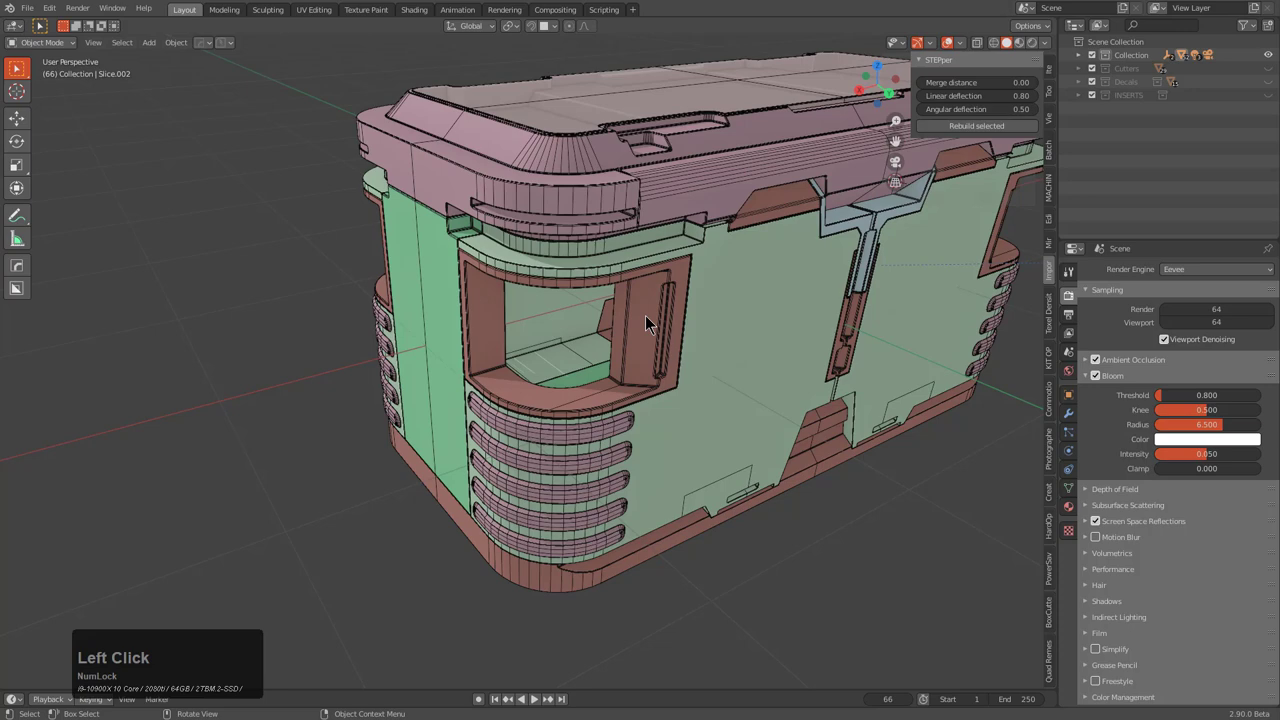
# Isolate Slice.009 in Edit Mode and switch to the UV Editing workspace
pyautogui.press('Tab')
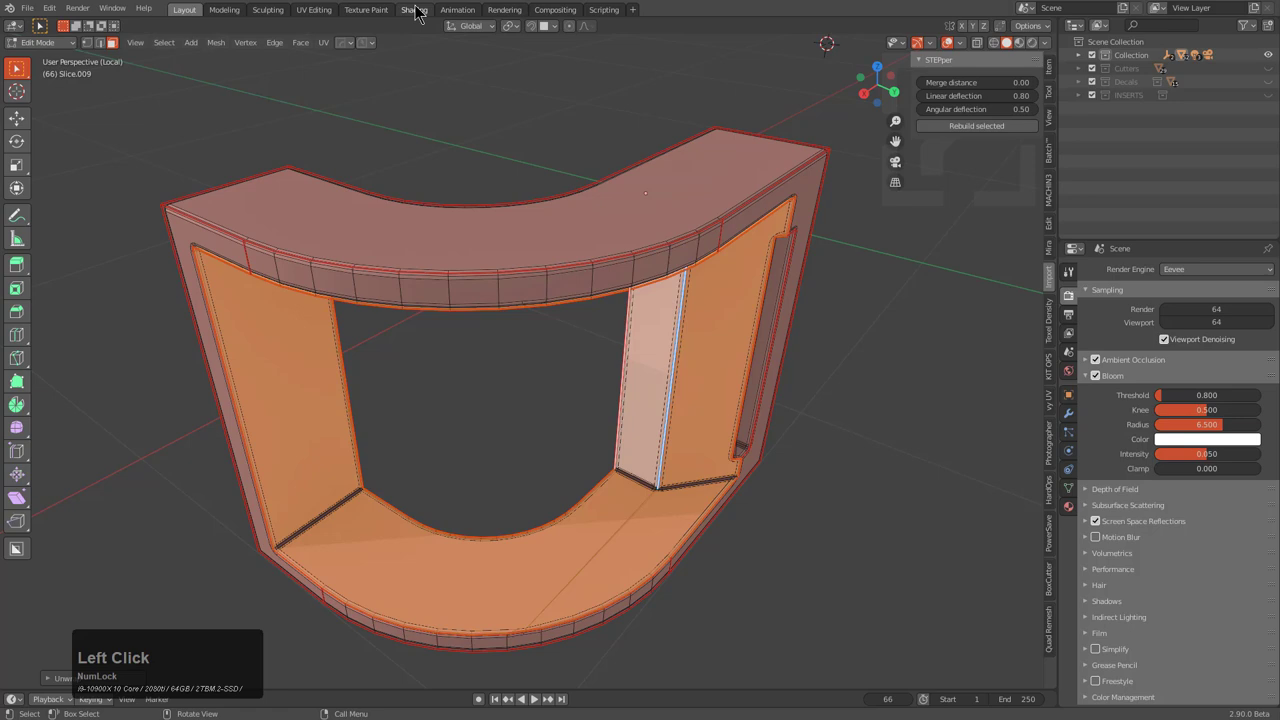
pyautogui.click(314, 8)
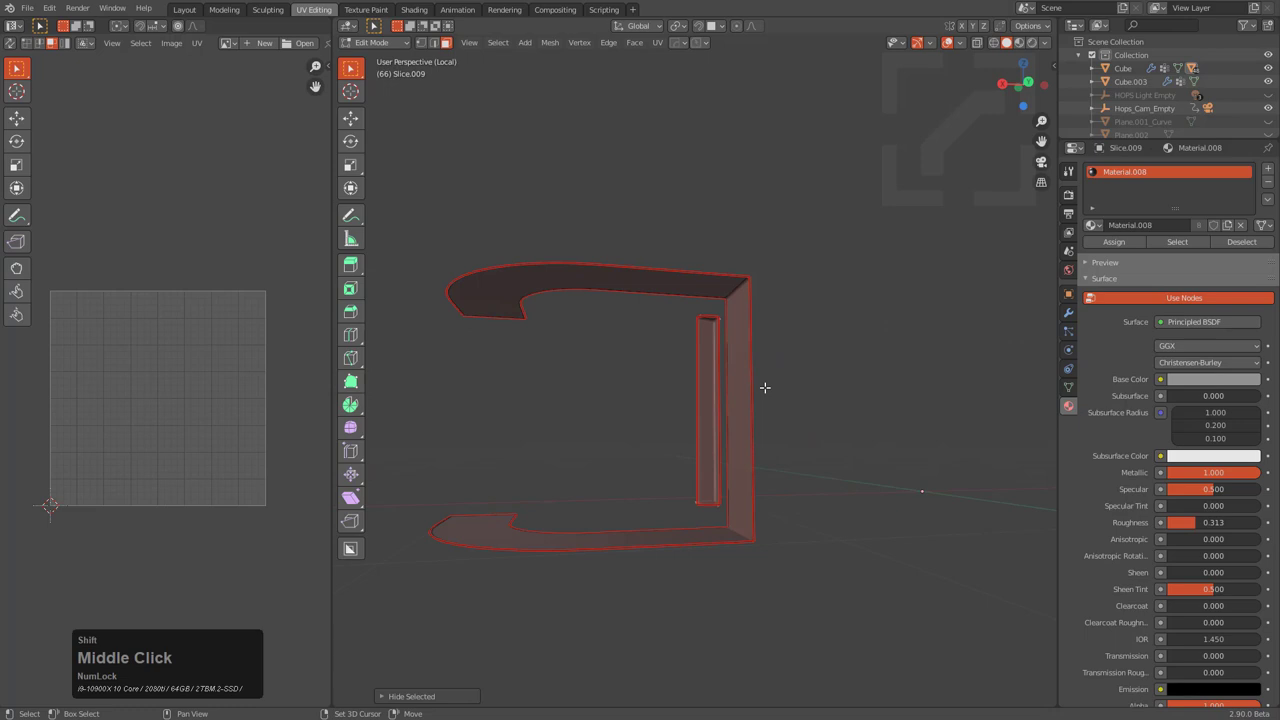
# Mark a seam on an edge of the narrow strip and unwrap the whole piece into the UV grid
pyautogui.press('l')
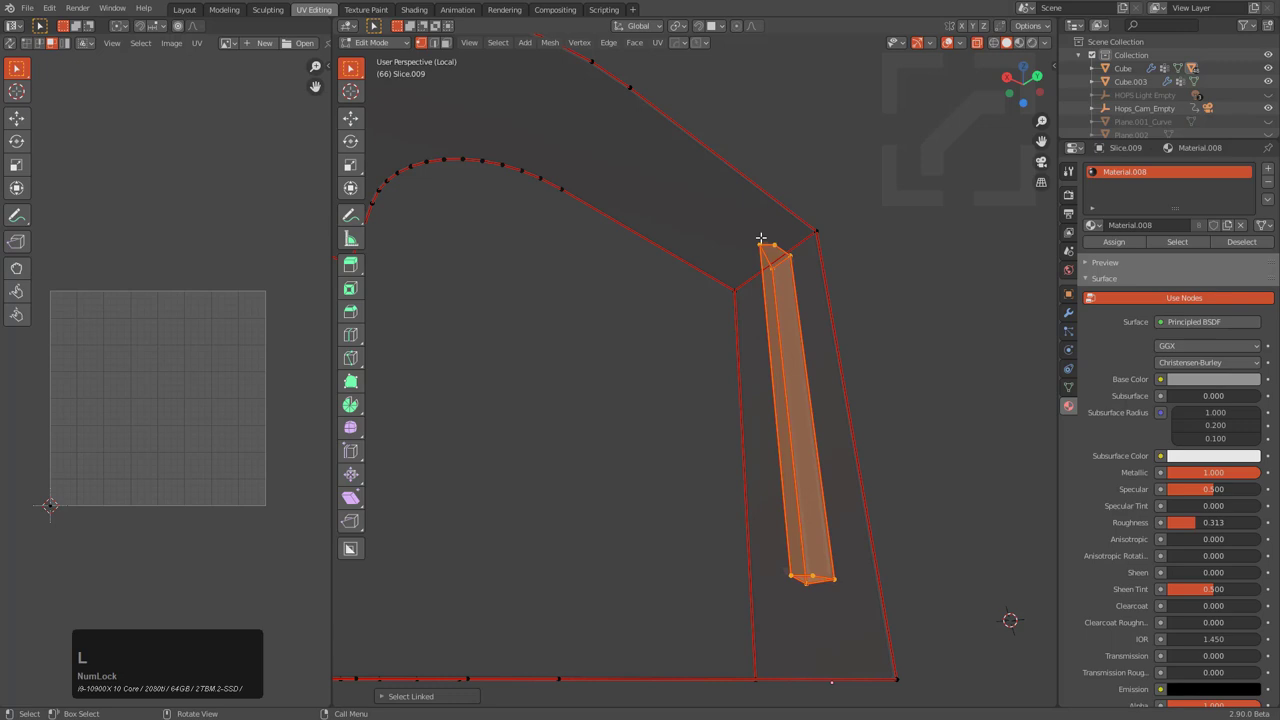
pyautogui.click(608, 42)
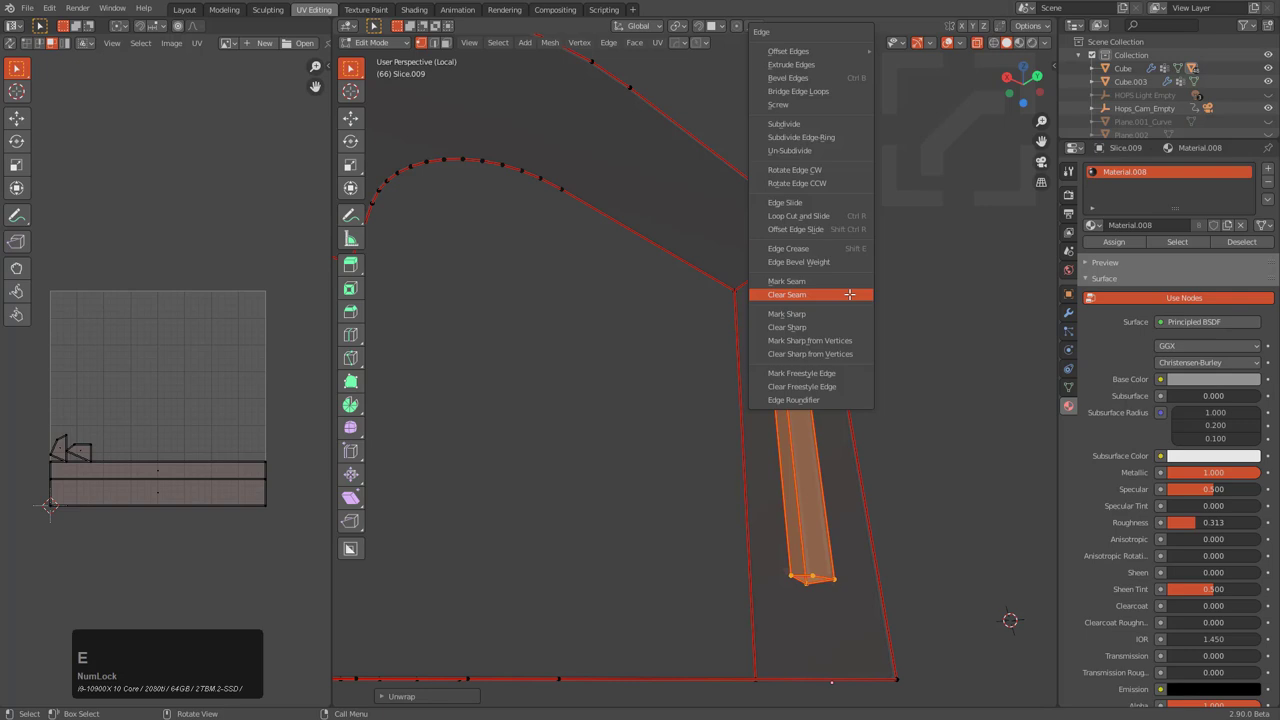
pyautogui.click(788, 294)
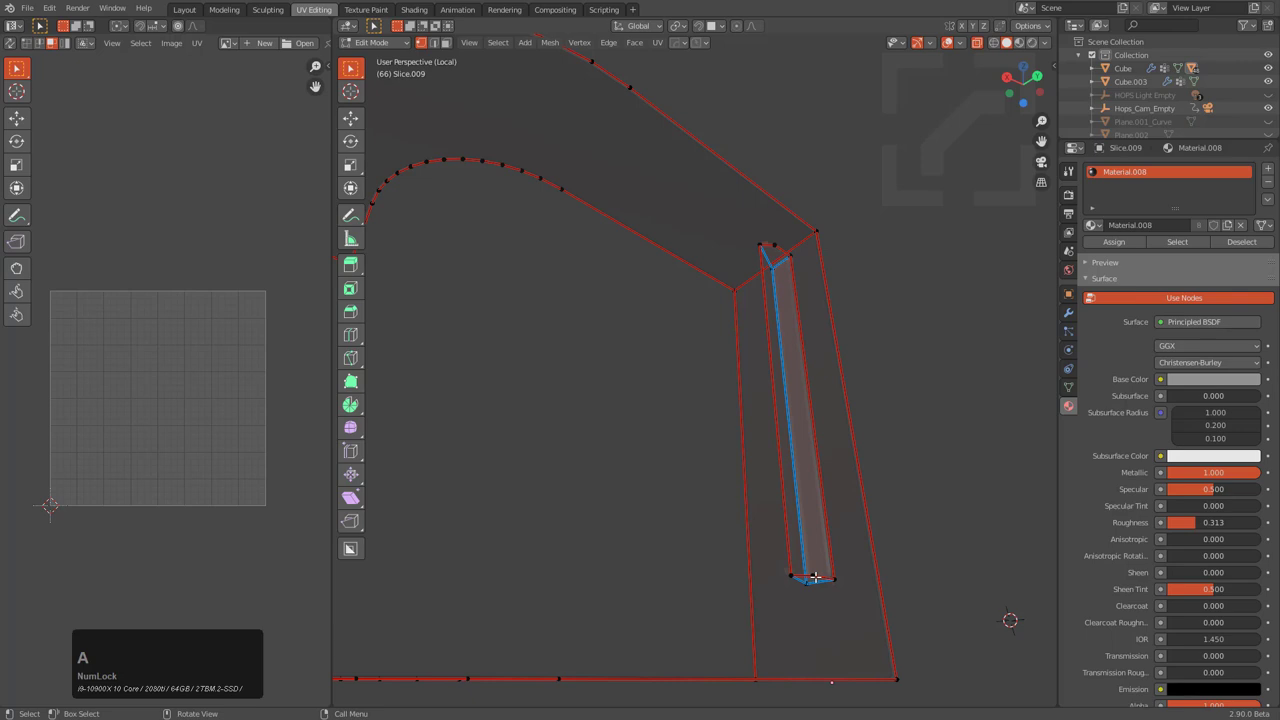
pyautogui.scroll(3)
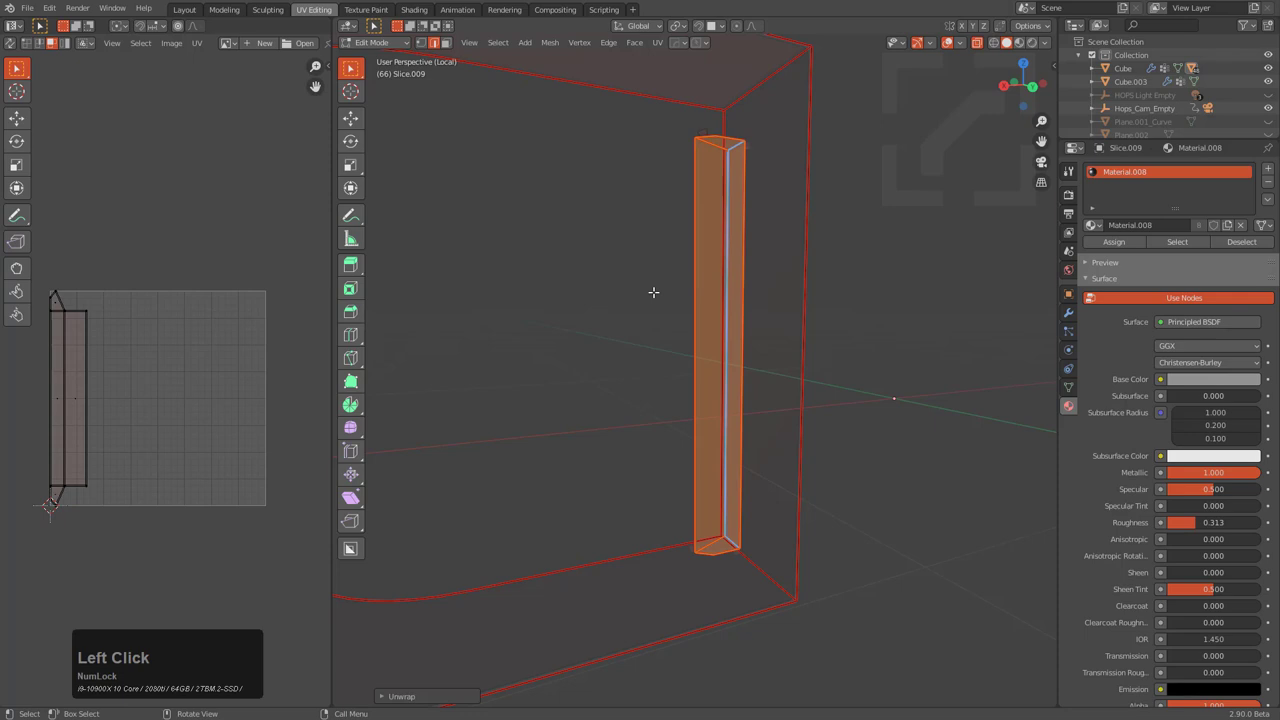
pyautogui.click(836, 316)
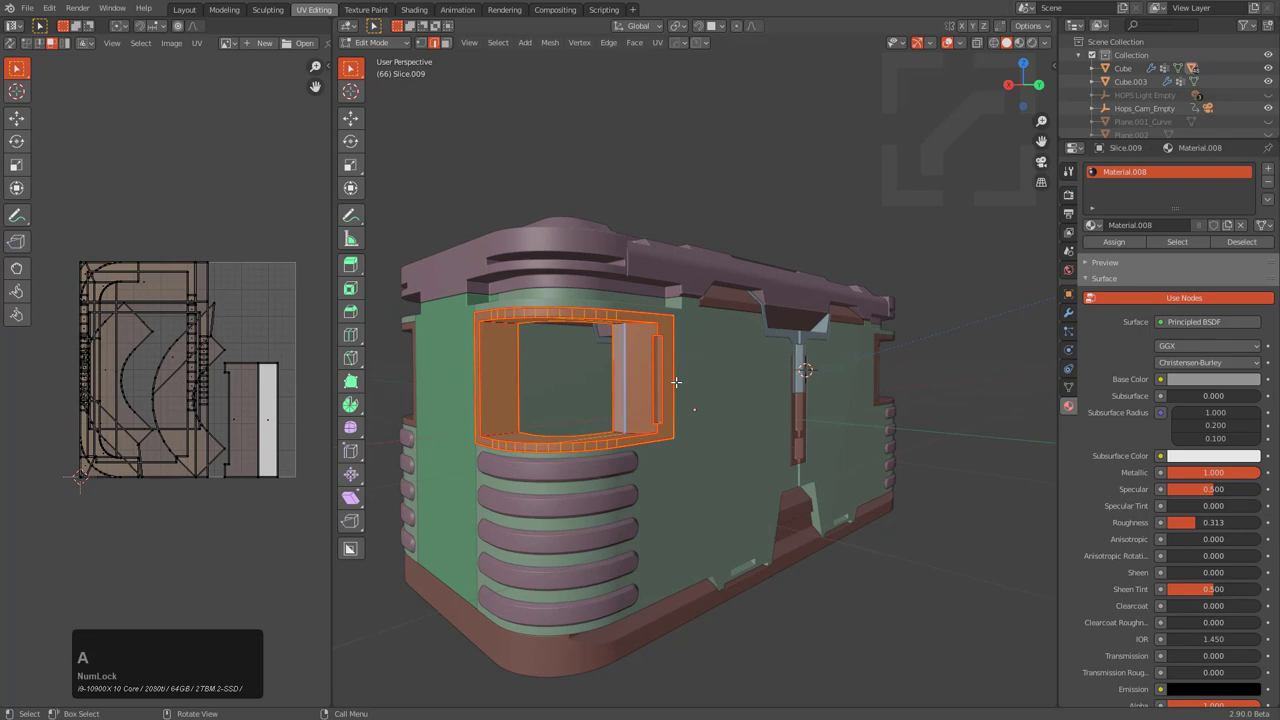
# Select the ribbed Cube.003 bands and choose UV Map from the HOps menu
pyautogui.scroll(3)
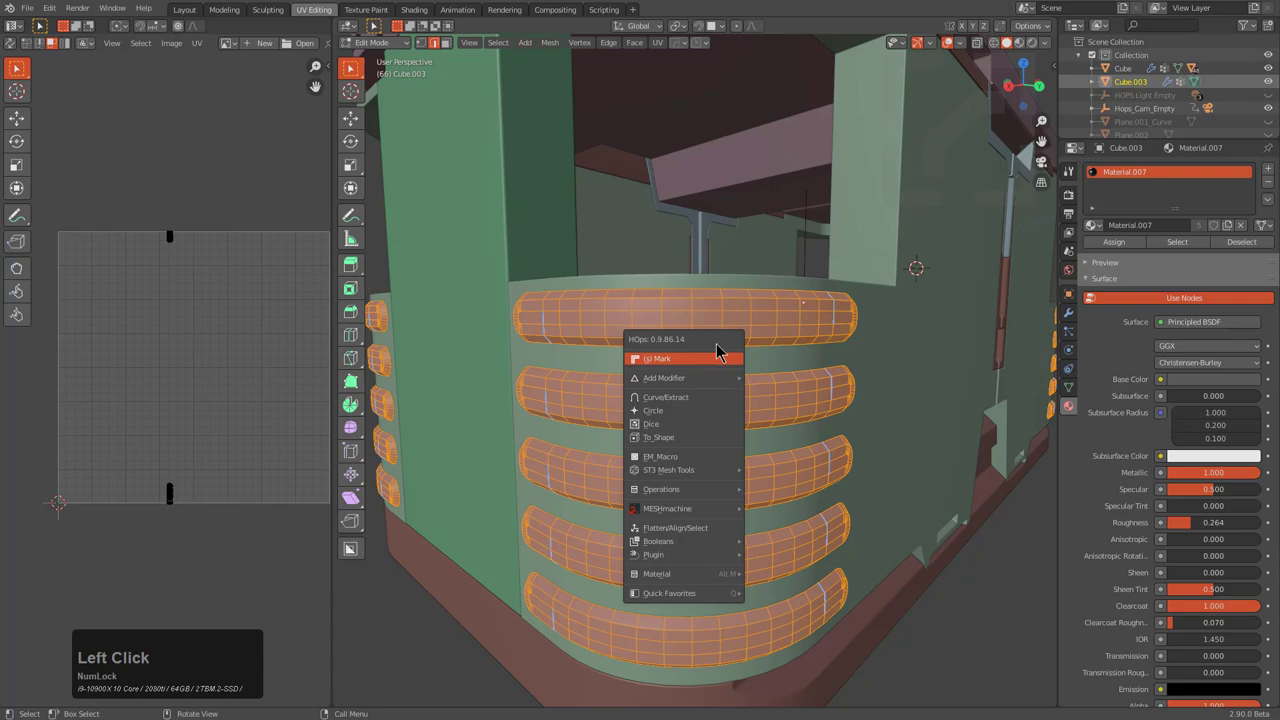
pyautogui.click(656, 358)
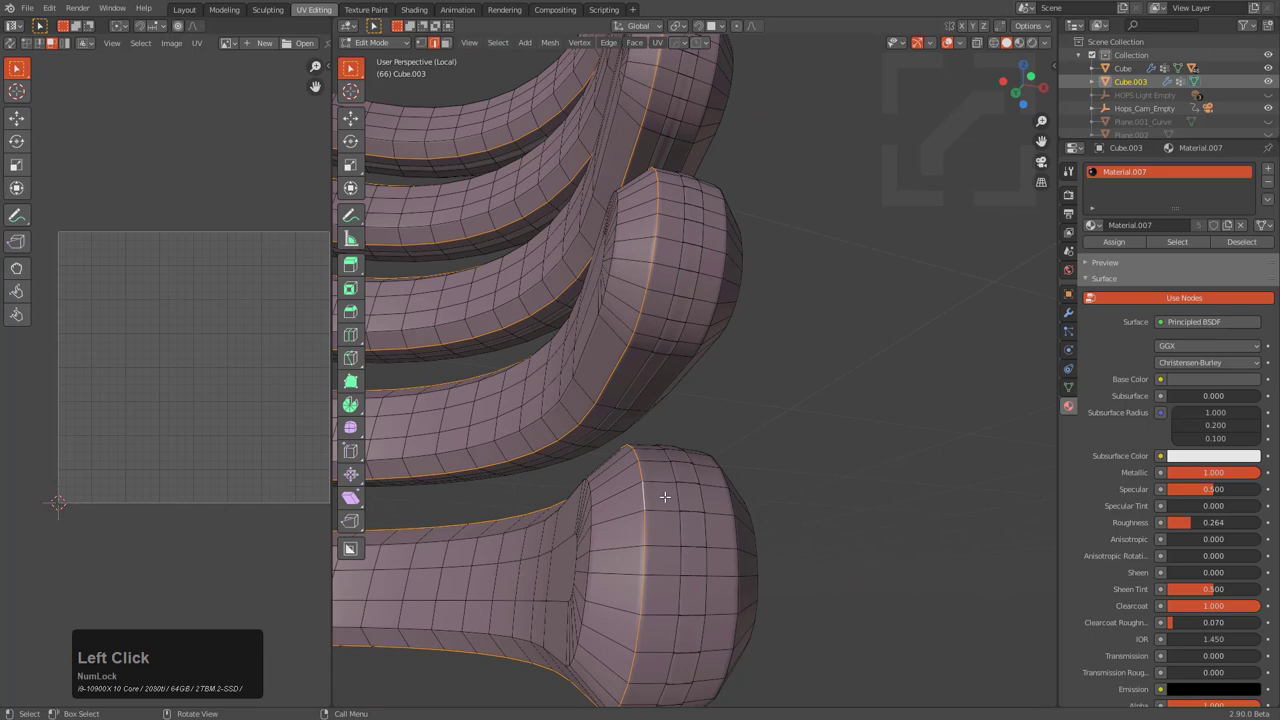
# Select the bevel edge loops on the ribs and dissolve them
pyautogui.press('ctrl+l')
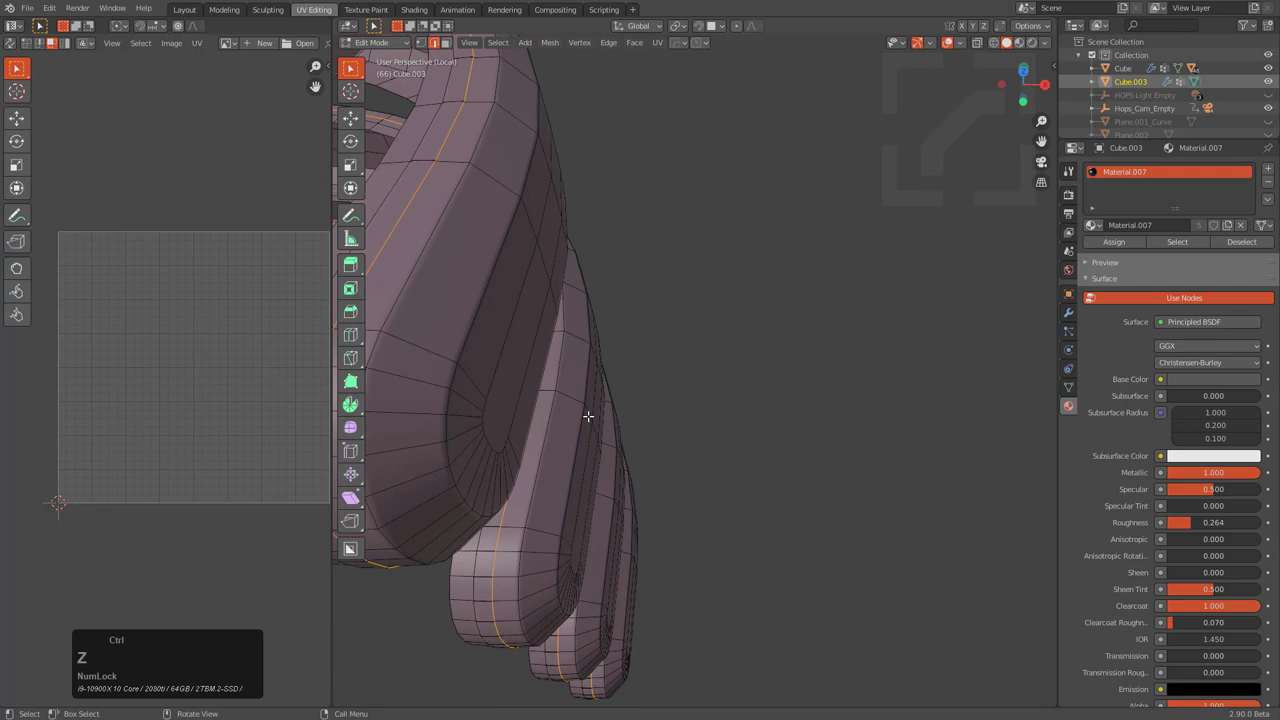
pyautogui.scroll(-3)
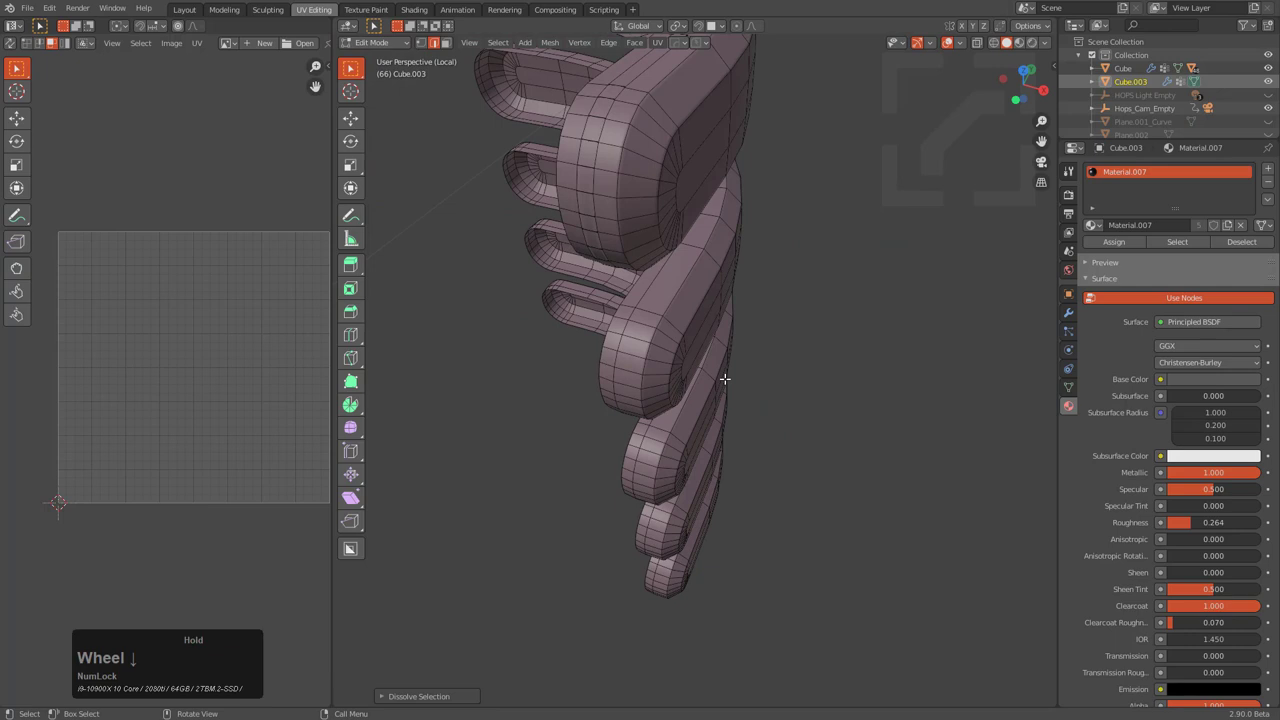
pyautogui.press('g')
pyautogui.write('U')
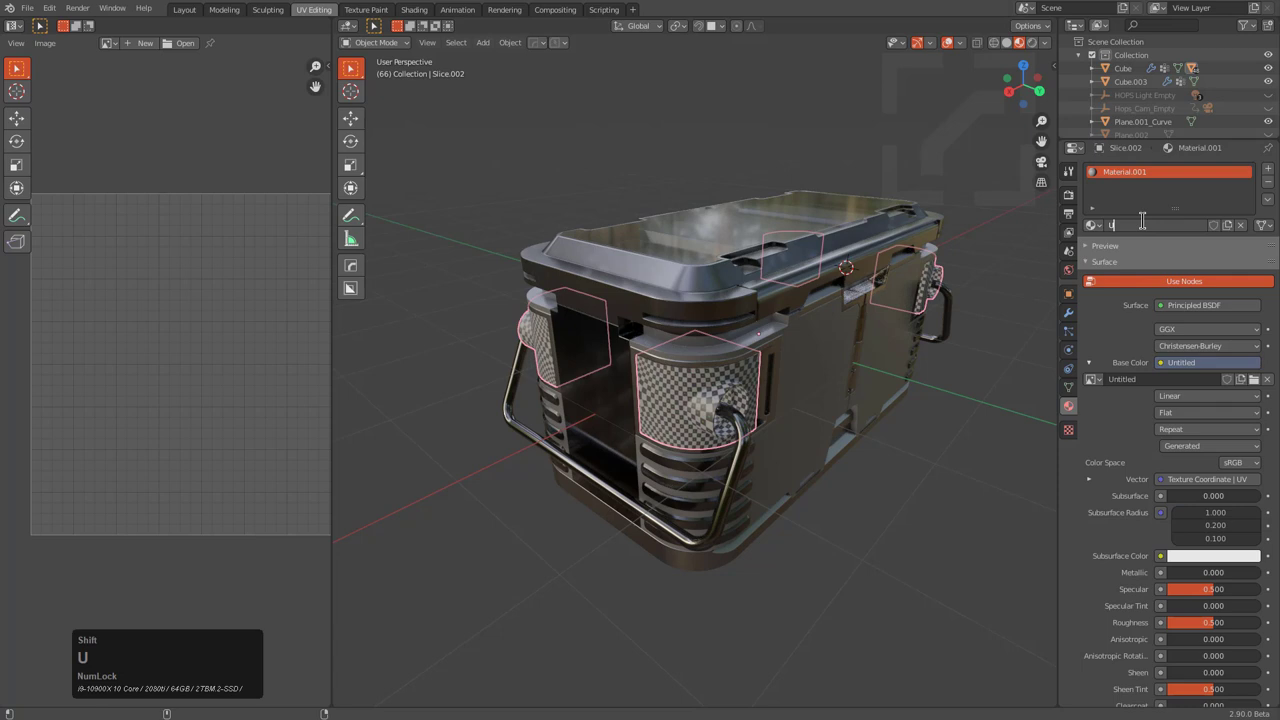
# Orbit around the textured crate to review it before isolating the trim object
pyautogui.scroll(3)
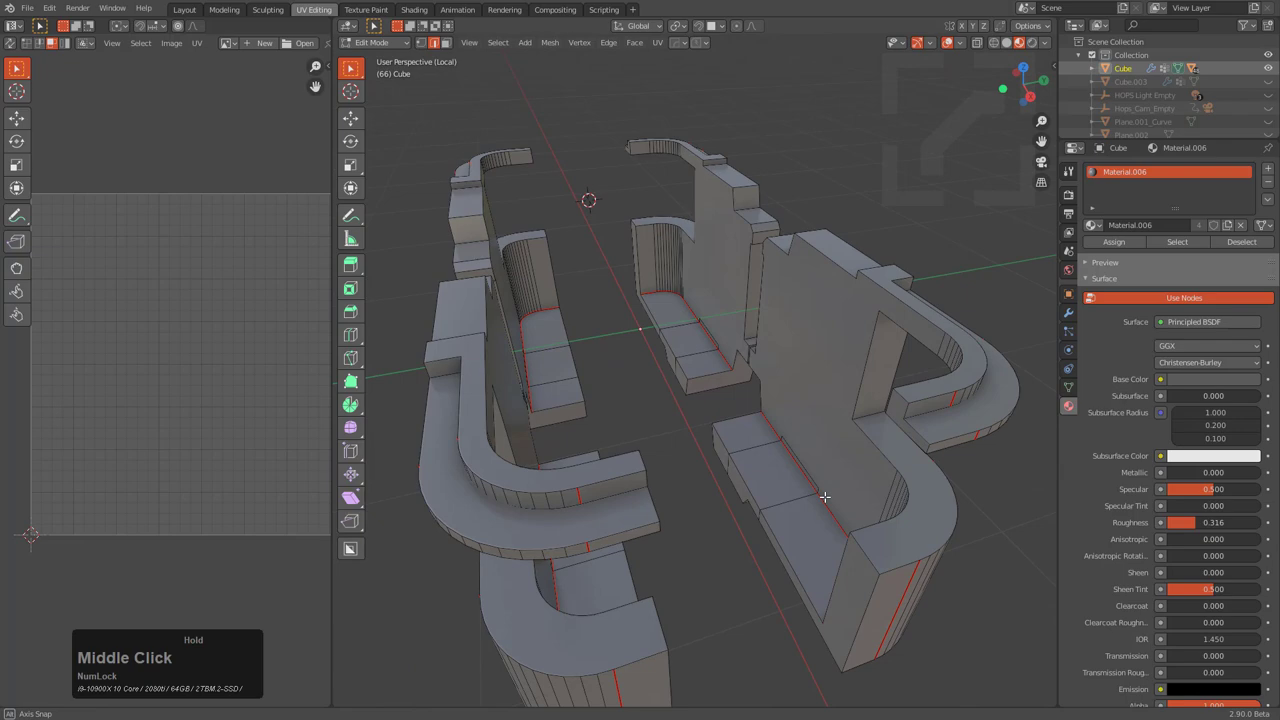
# Select the curved band faces and mark their boundary edges as UV seams
pyautogui.press('x')
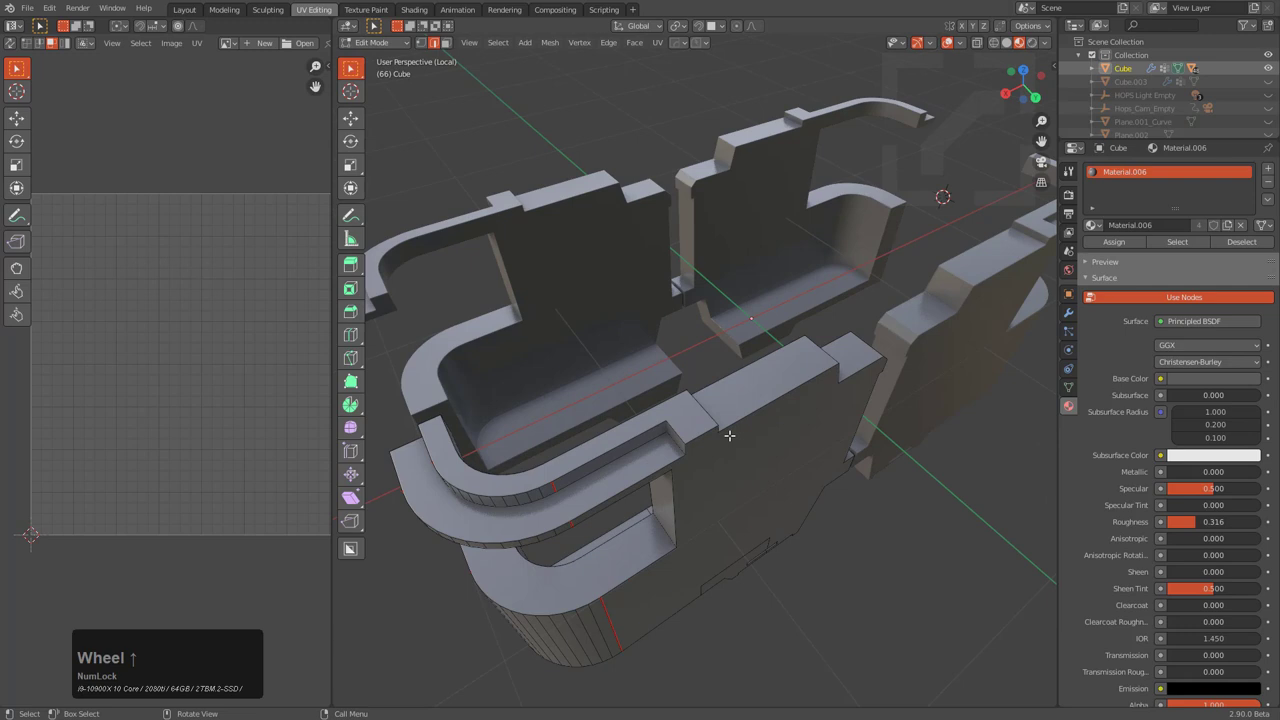
pyautogui.press('a')
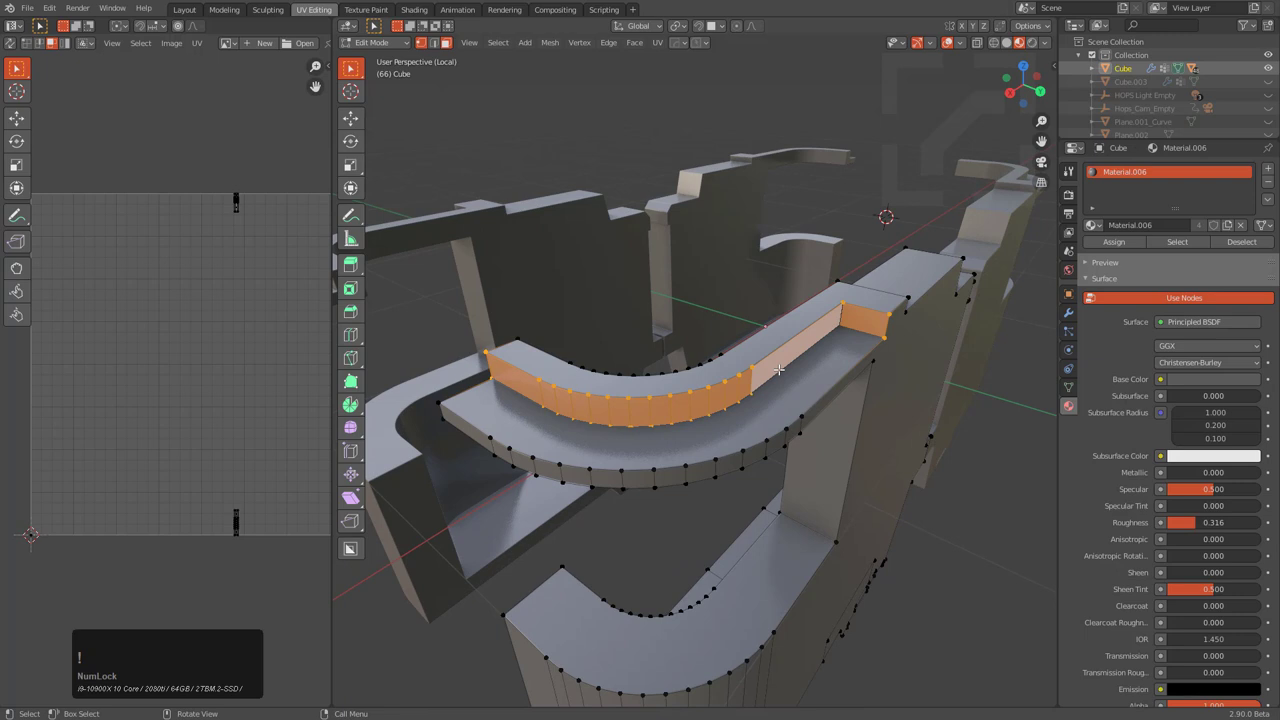
pyautogui.click(796, 360)
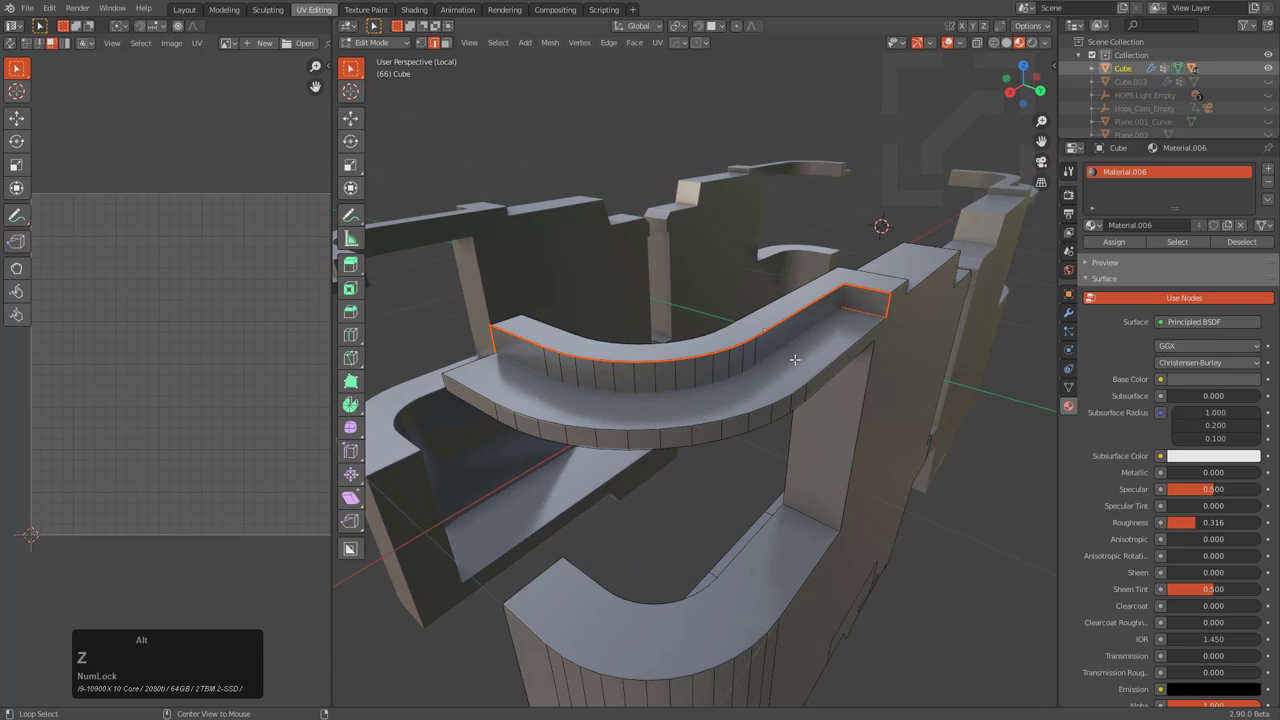
pyautogui.press('h')
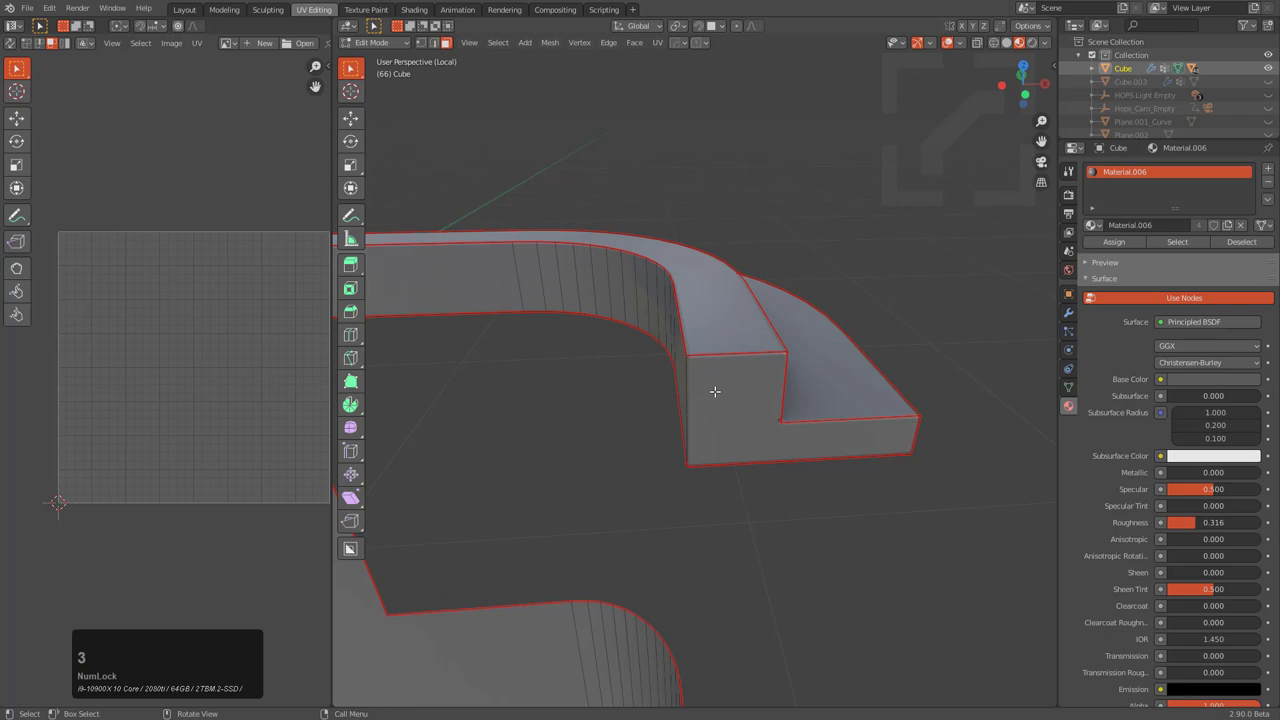
# Orbit to the inner wall faces and hide them to expose the geometry behind
pyautogui.middleClick(716, 390)
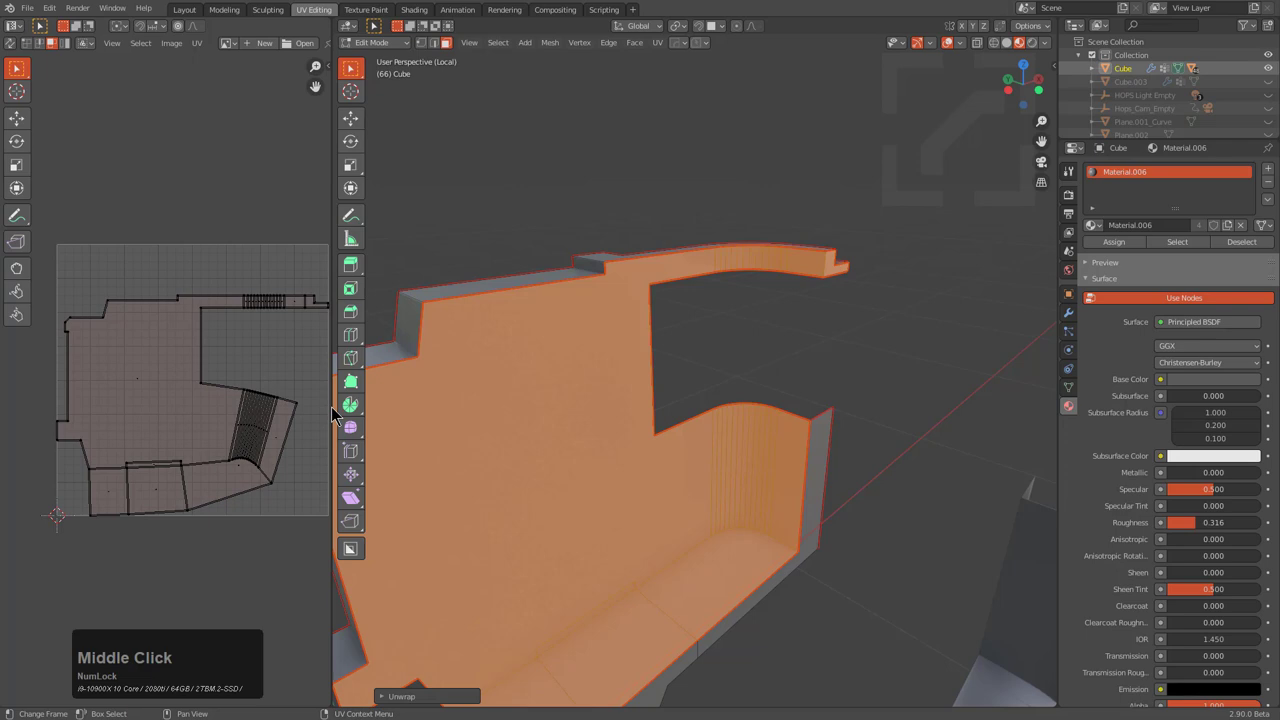
pyautogui.scroll(3)
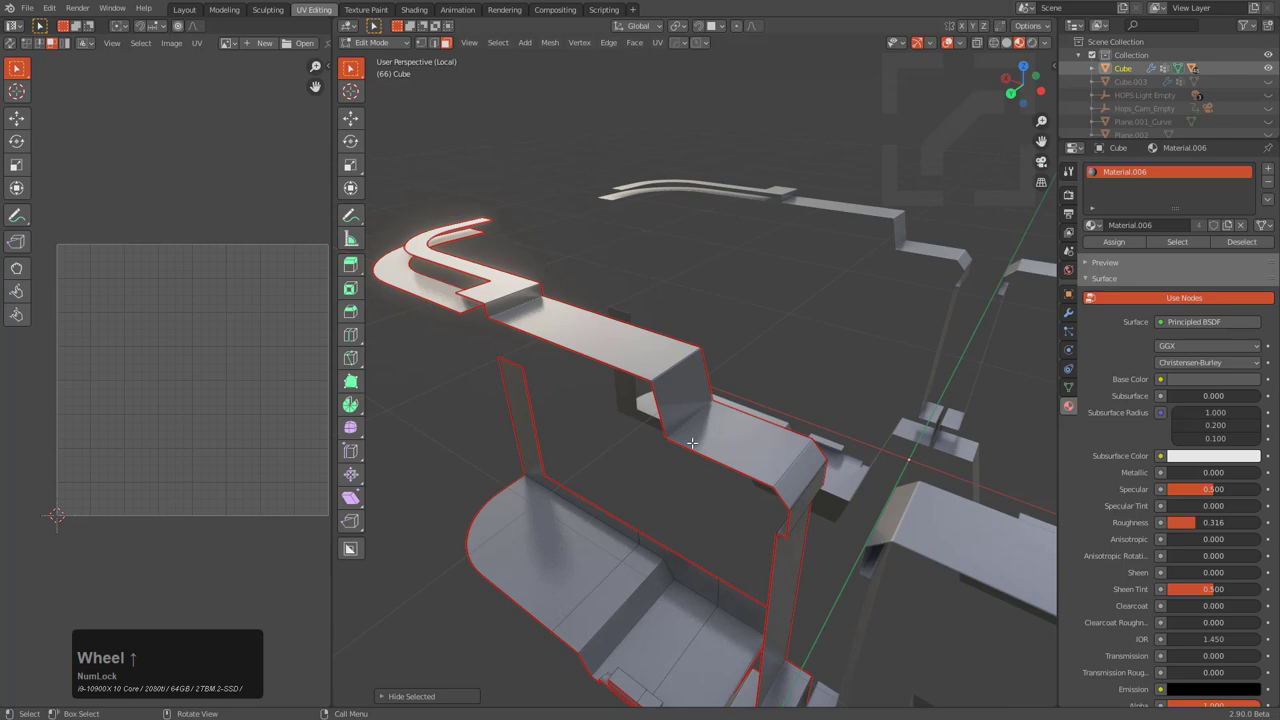
# Orbit around the crate edge to inspect and select the thin bevel strip
pyautogui.moveTo(690, 444); pyautogui.dragTo(760, 476)
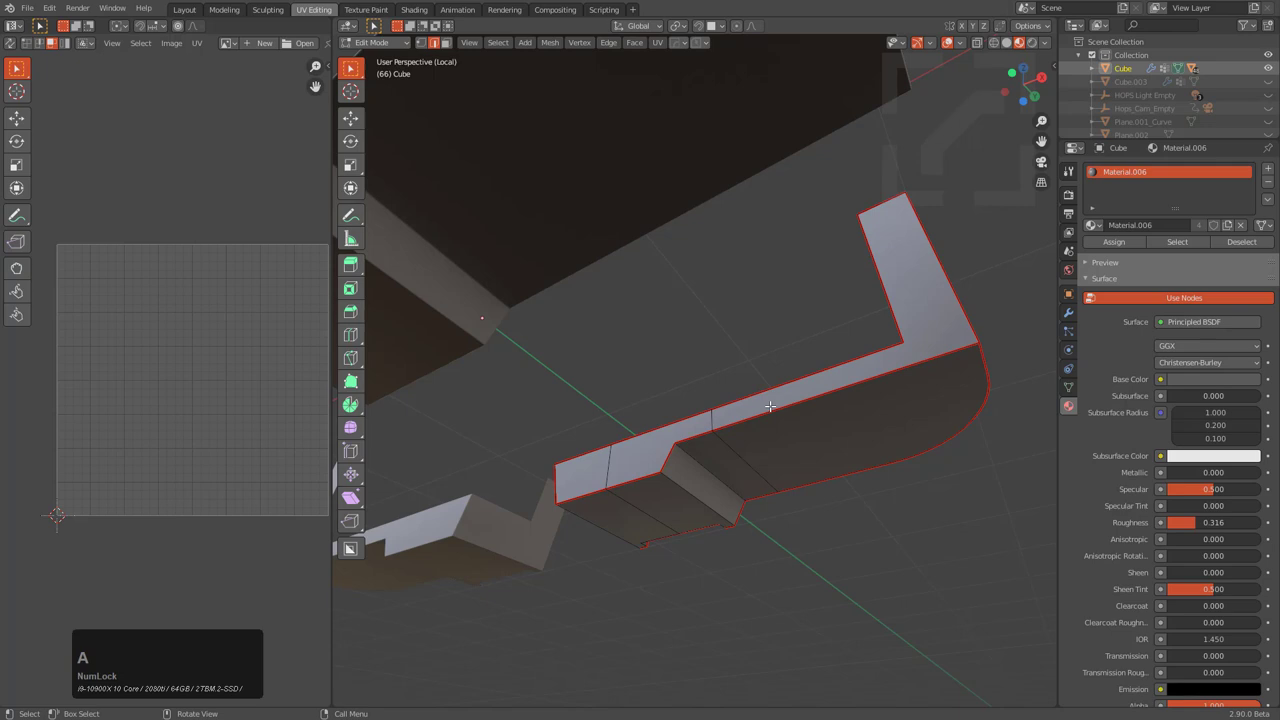
pyautogui.scroll(3)
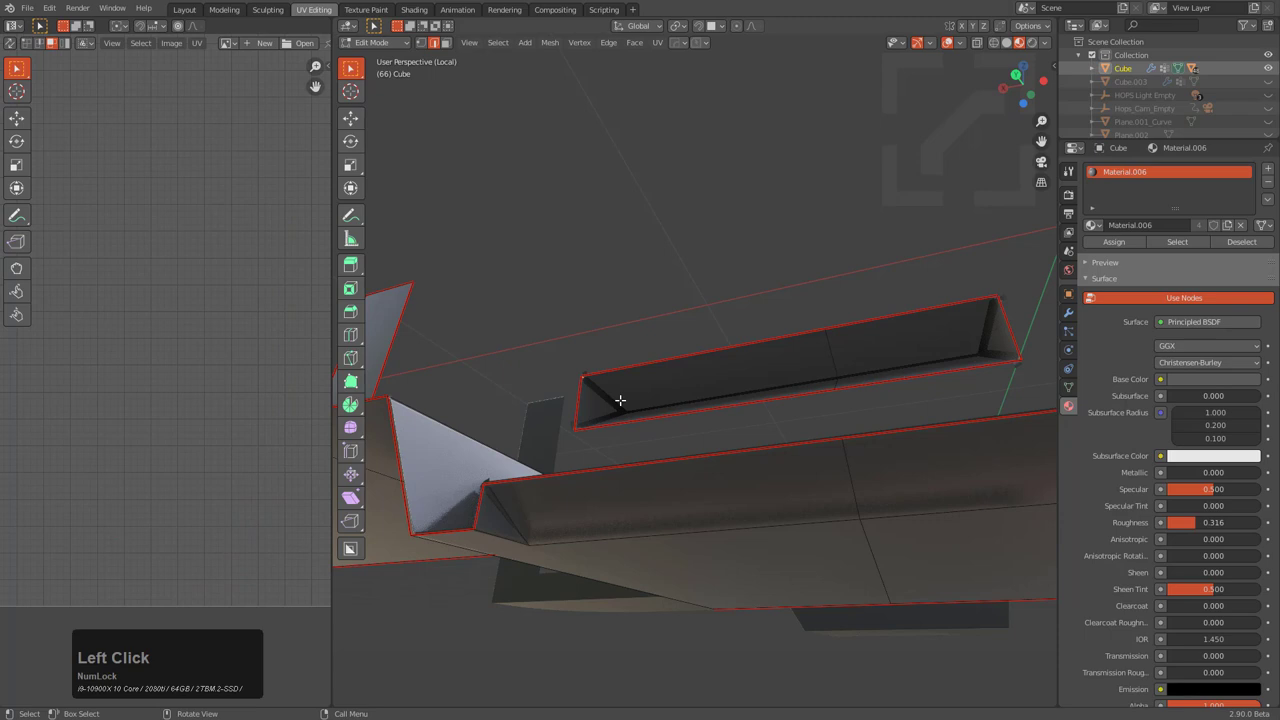
pyautogui.middleClick(710, 330)
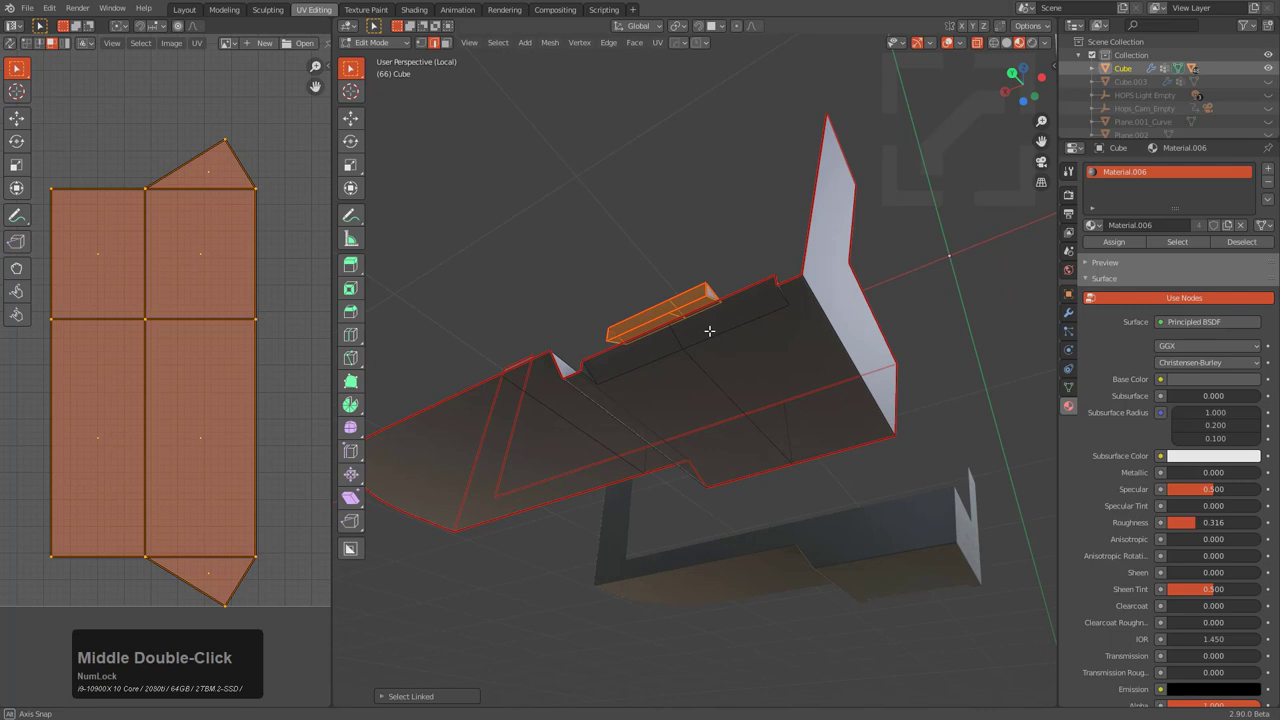
# Select all body-shell geometry and assign the checker image to its material Base Color
pyautogui.press('a')
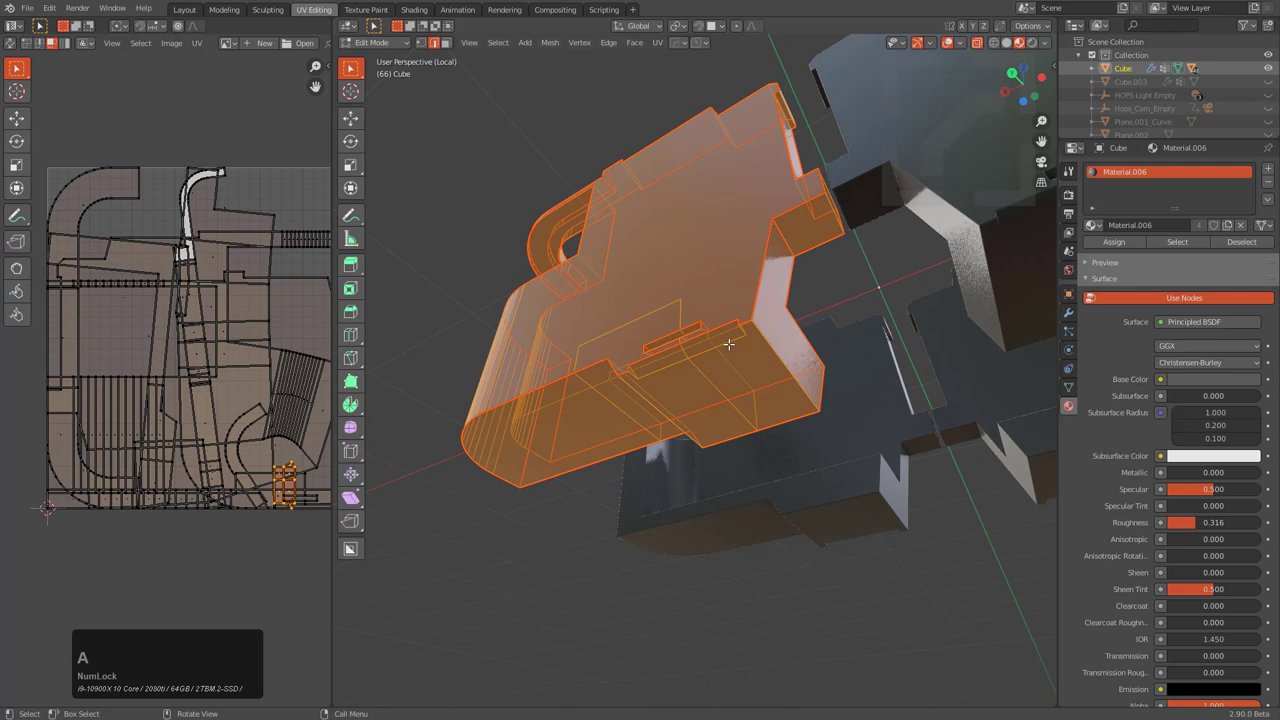
pyautogui.click(196, 42)
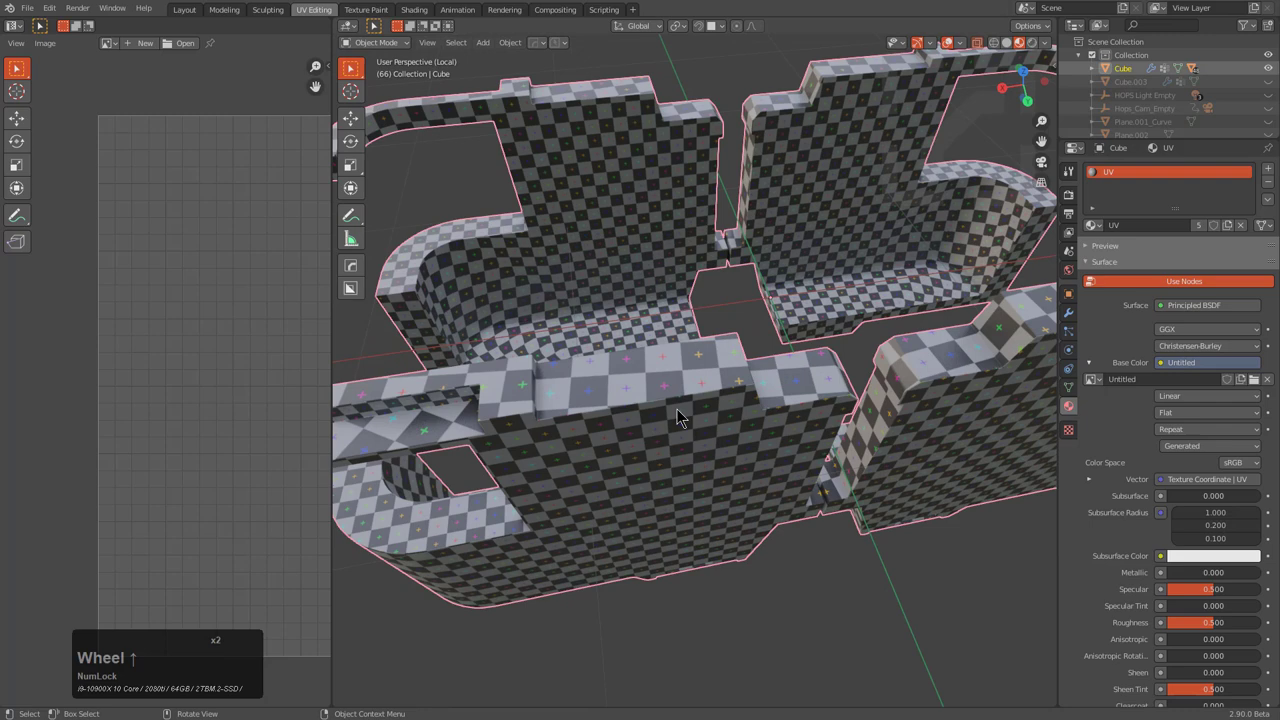
# Orbit around the crate pieces toward the Slice.001 base piece
pyautogui.moveTo(700, 400); pyautogui.dragTo(720, 420)
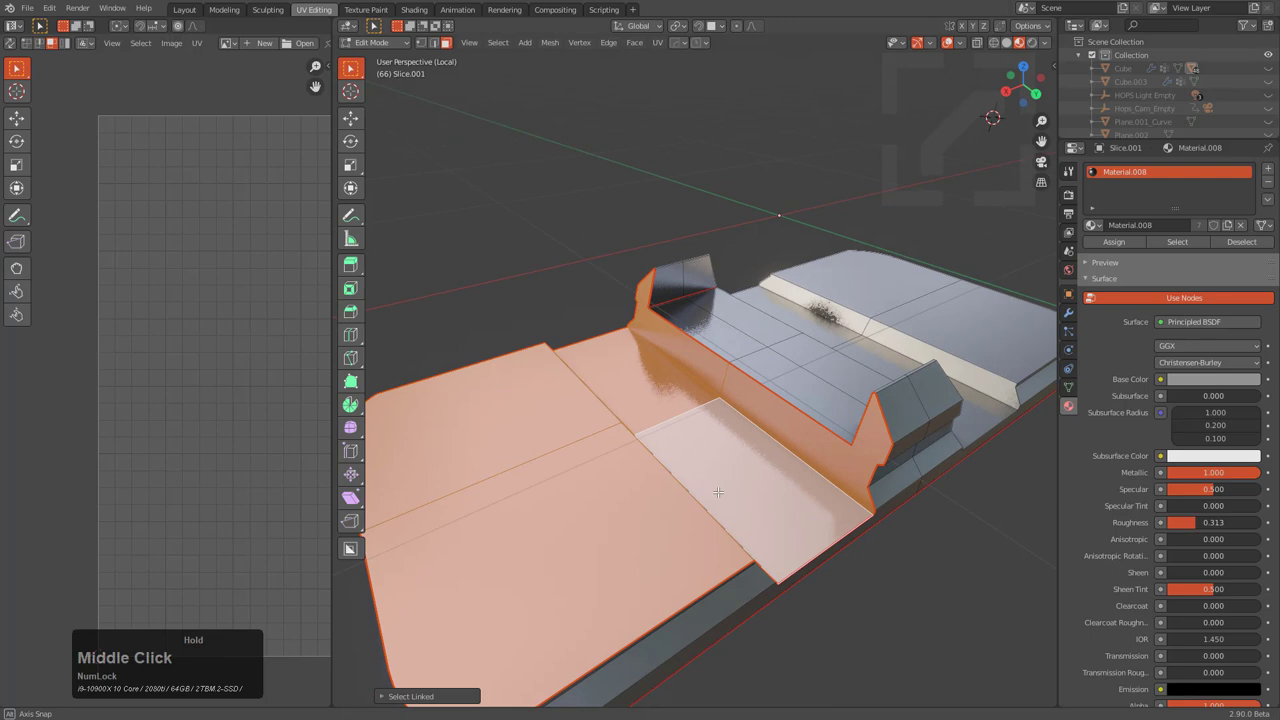
# Unwrap the curved rim band of Slice.001 into a narrow column of UV islands
pyautogui.scroll(-3)
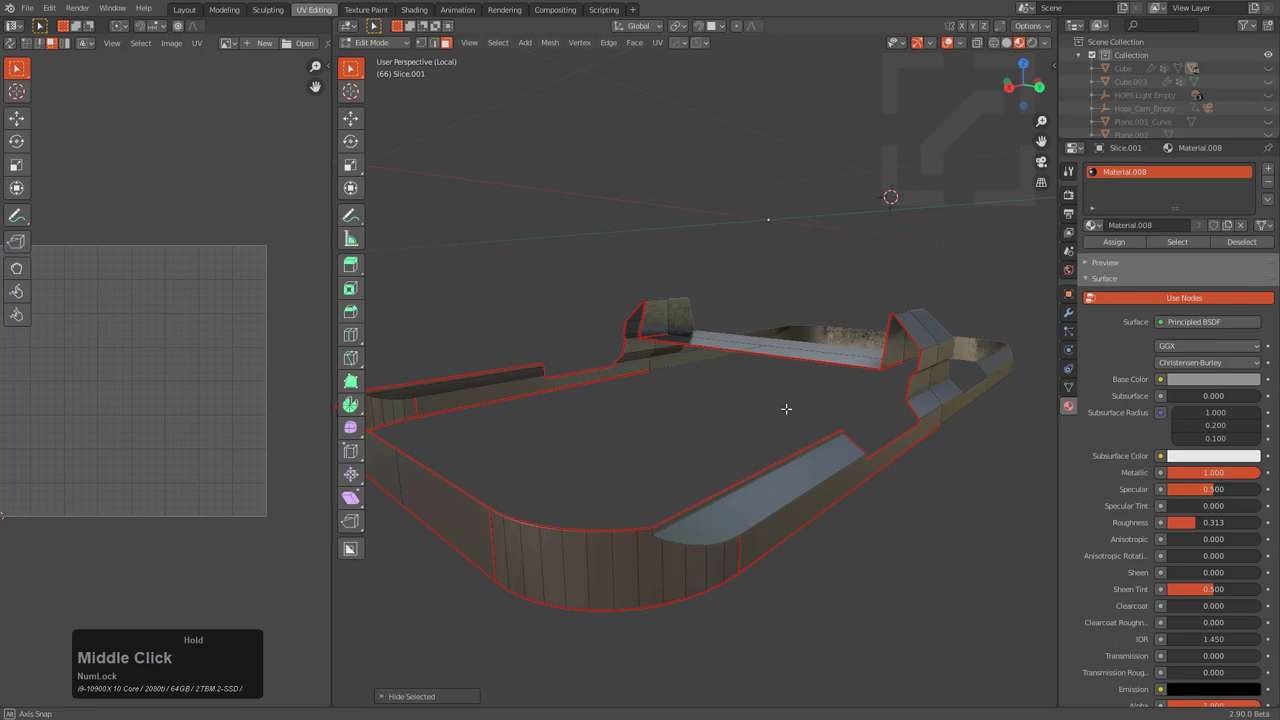
pyautogui.scroll(3)
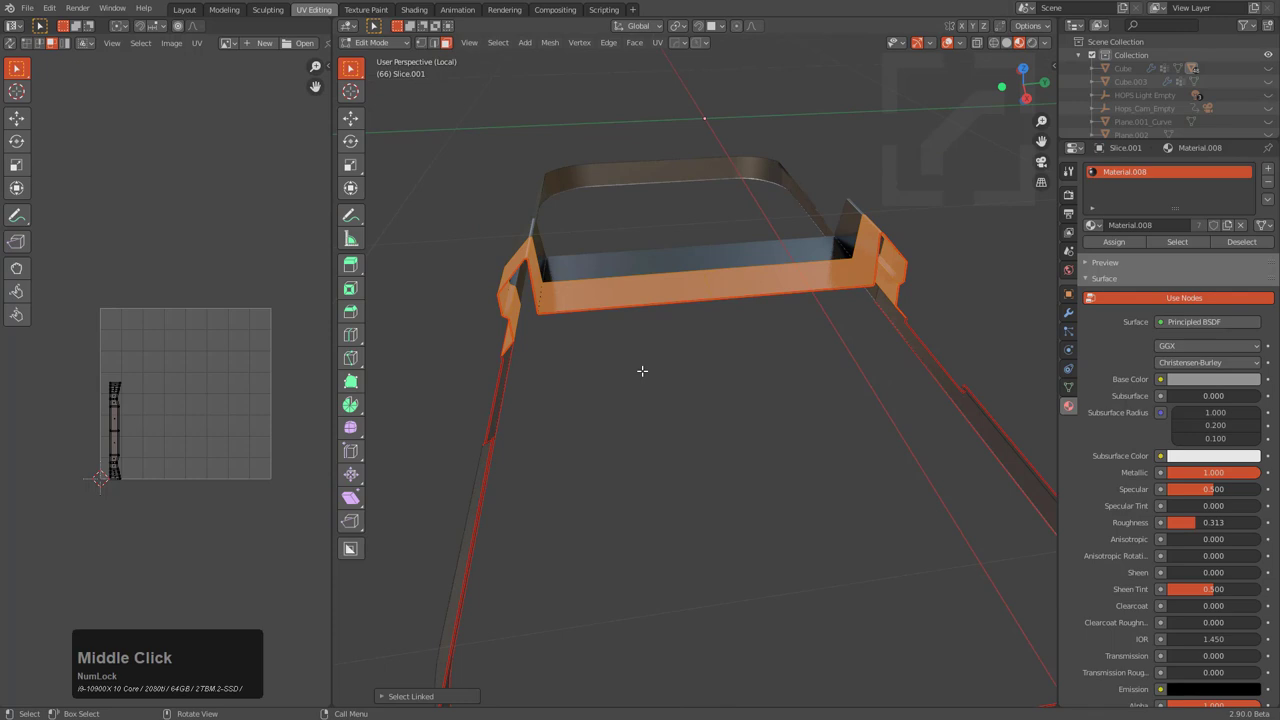
# Orbit above Slice.001 and view its checker-textured rim strips in the UV layout
pyautogui.moveTo(640, 372); pyautogui.dragTo(716, 400)
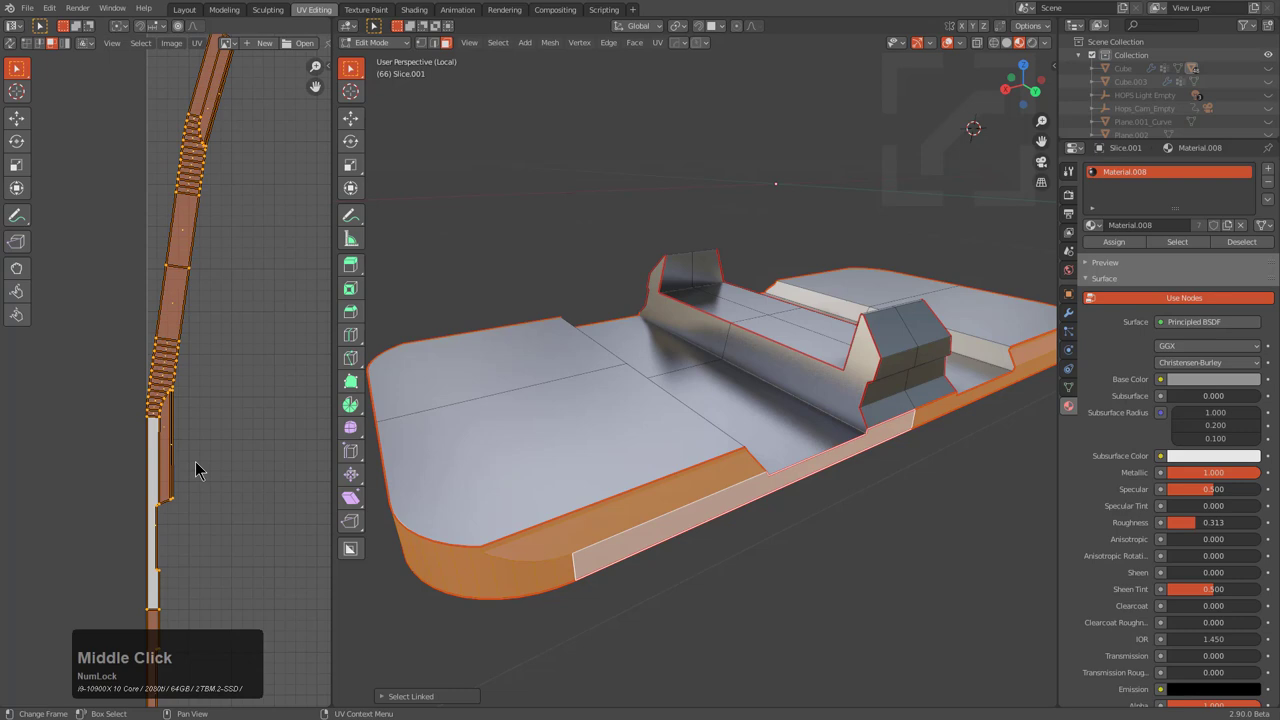
pyautogui.scroll(3)
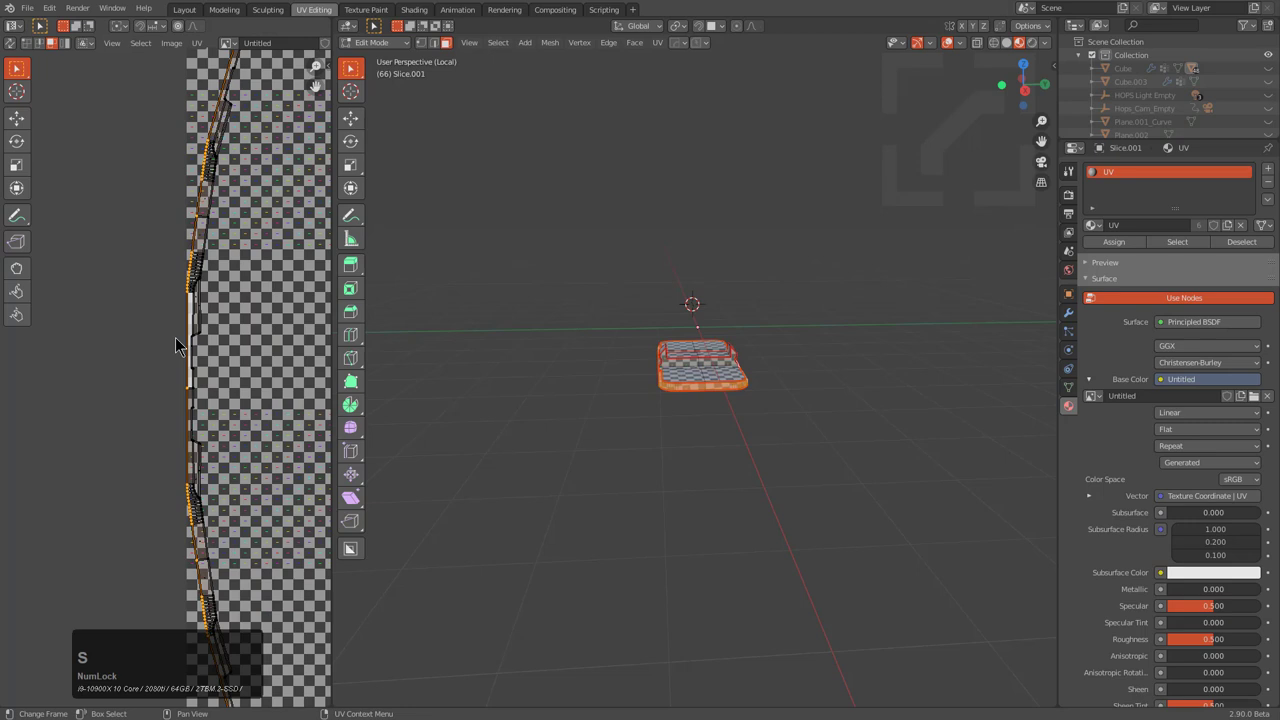
# Start and cancel resizing the UV strip, then move on to Slice.008's mesh
pyautogui.press('s')
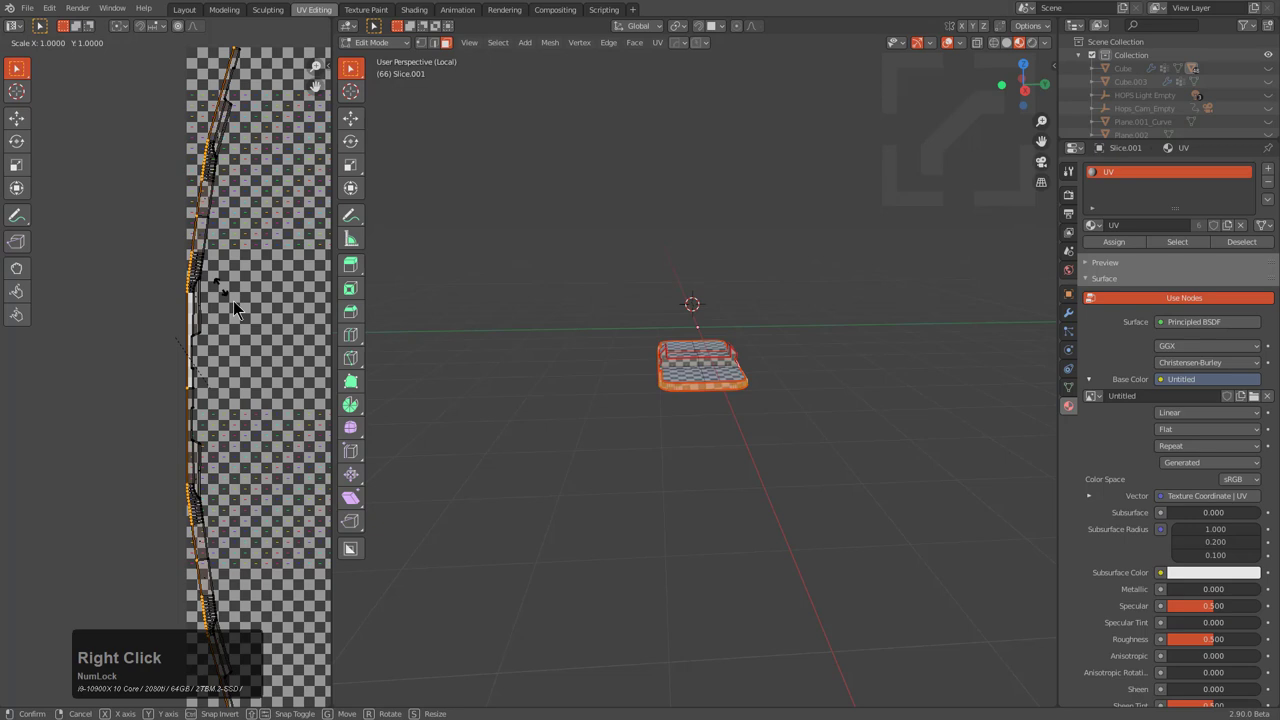
pyautogui.press('Return')
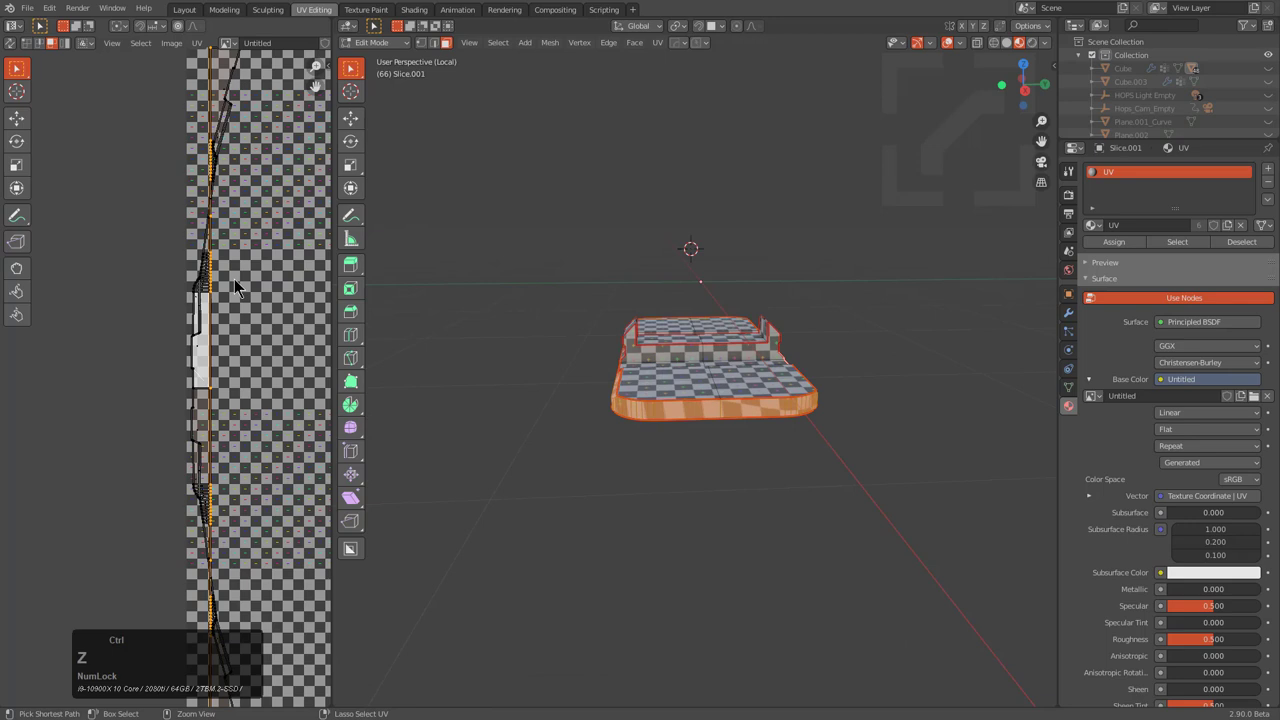
pyautogui.scroll(3)
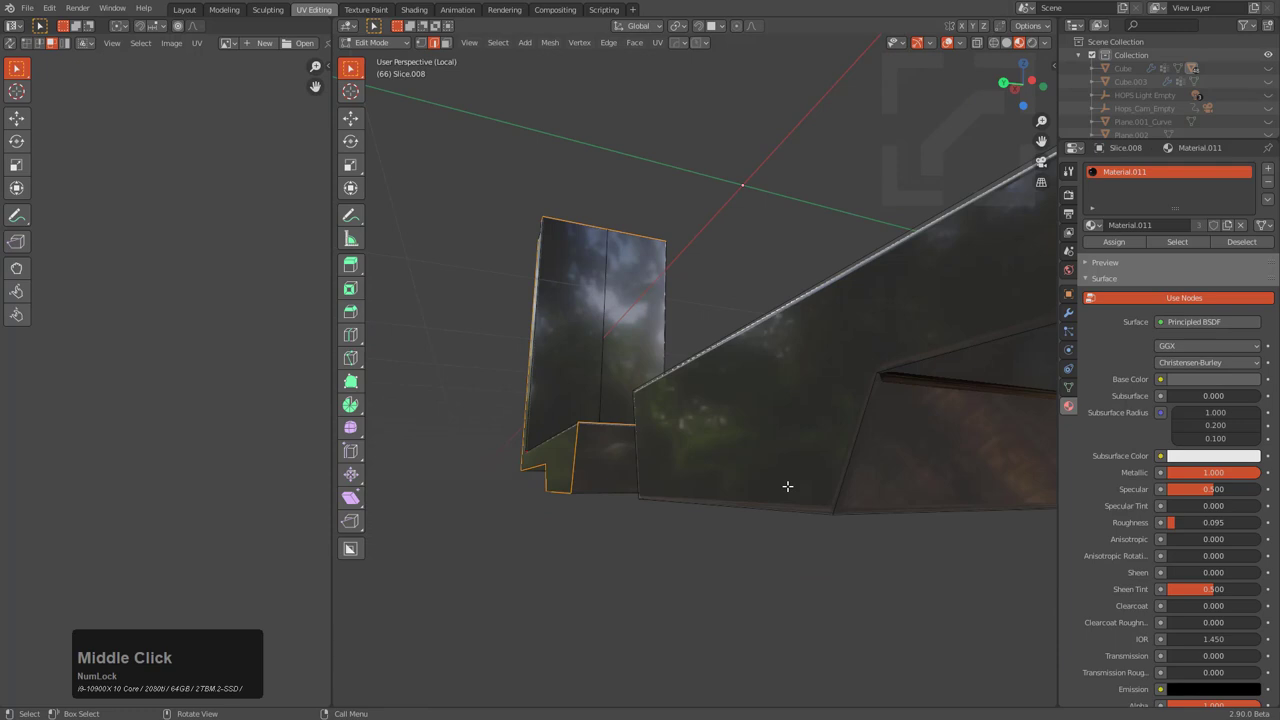
# Select the outer boundary loop of Slice.008's faces and switch to edge selection for seam marking
pyautogui.click(498, 42)
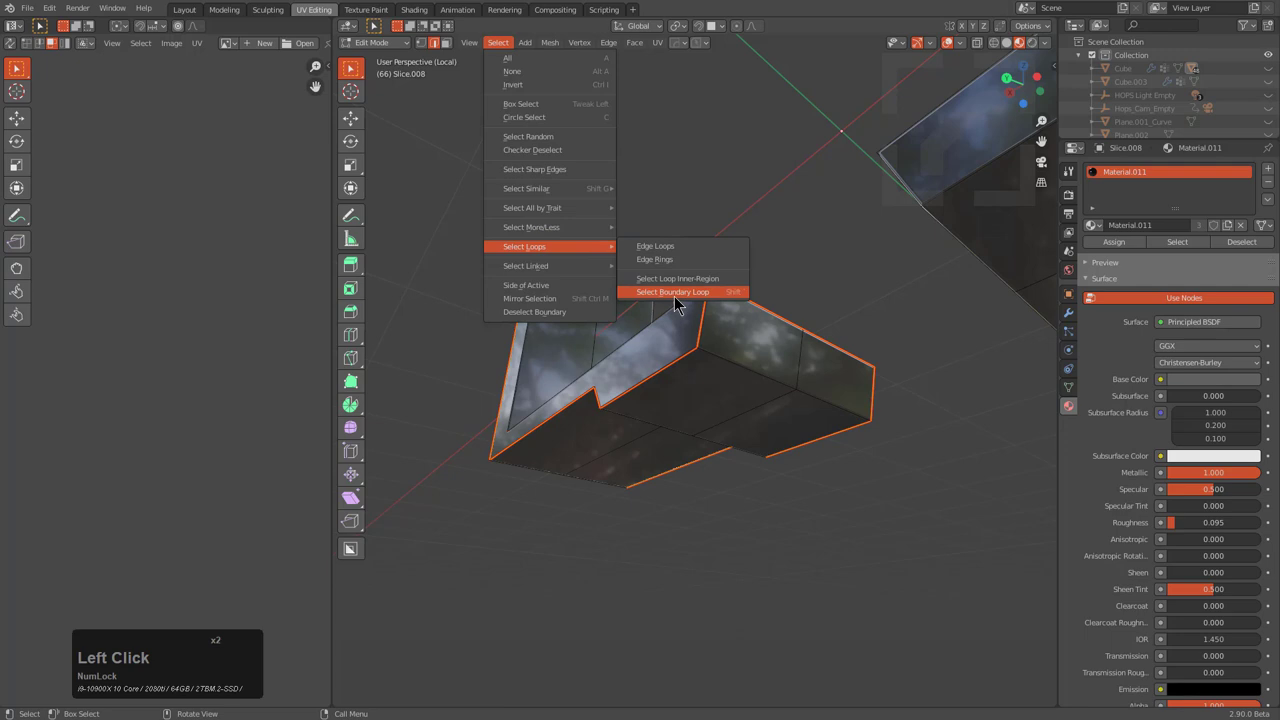
pyautogui.click(672, 292)
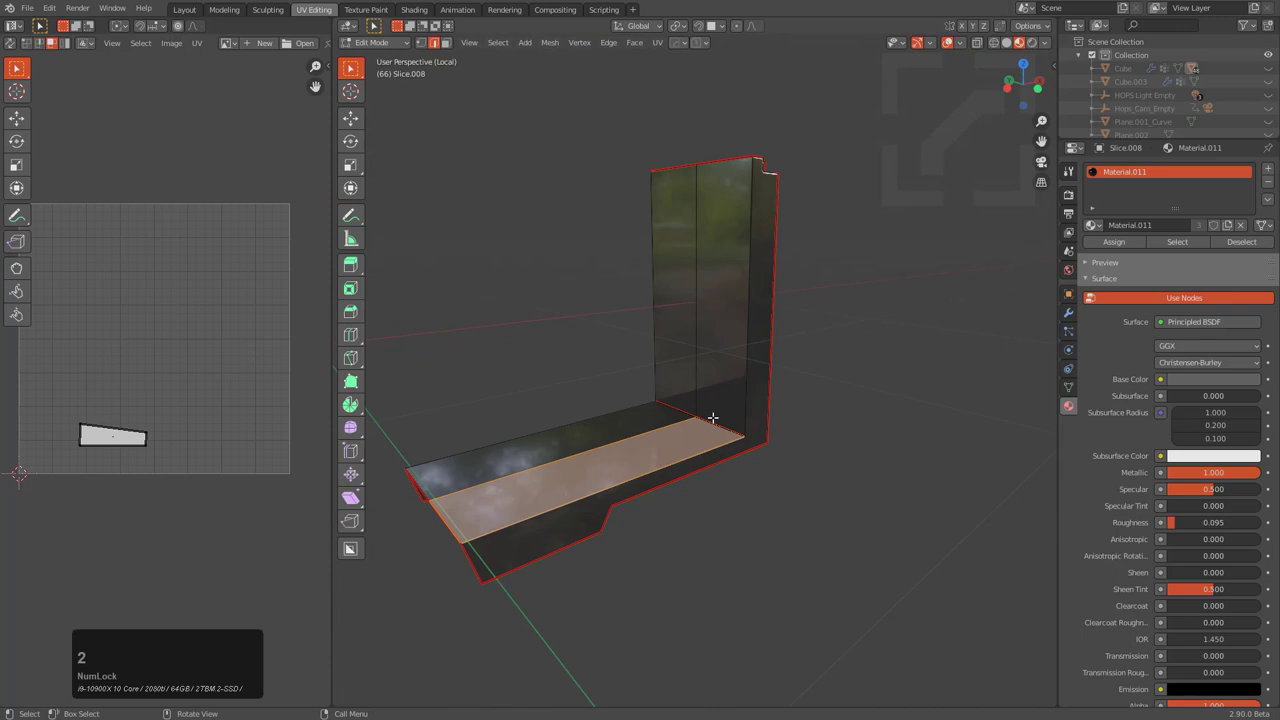
pyautogui.press('a')
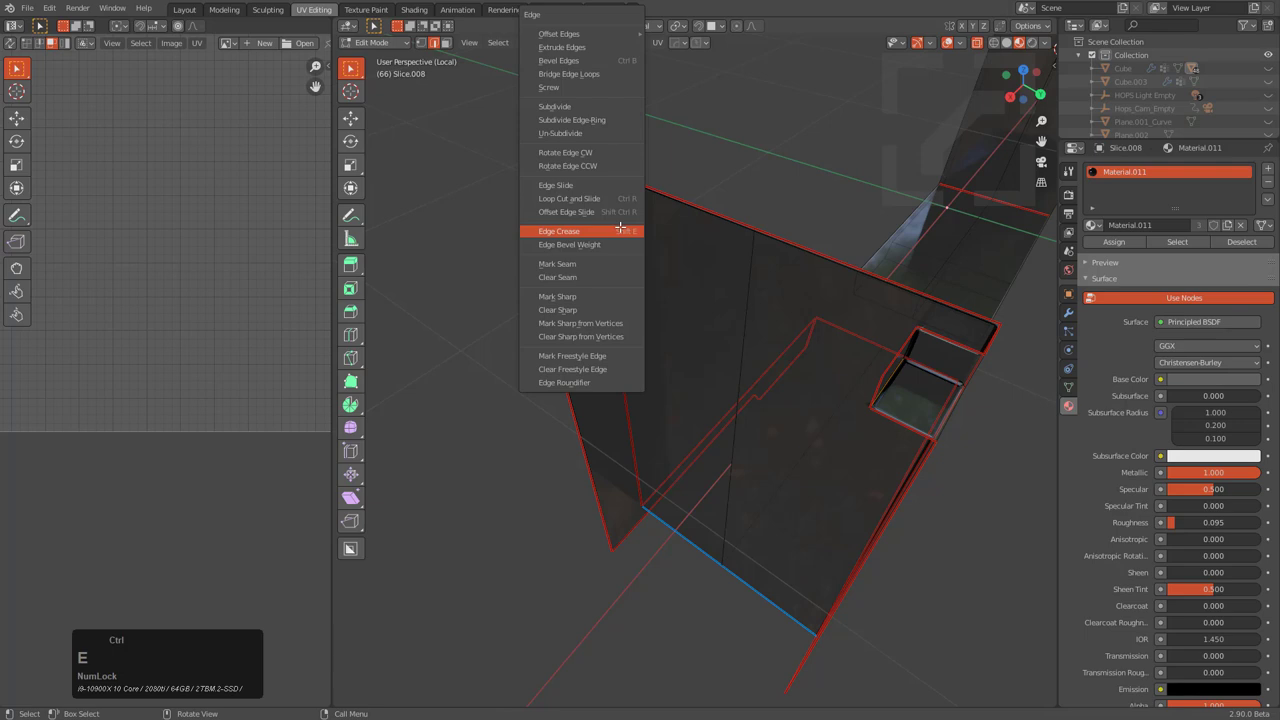
# Orbit around Slice.008 and bring up its UV vertex coordinate settings after applying the modifiers
pyautogui.middleClick(768, 398)
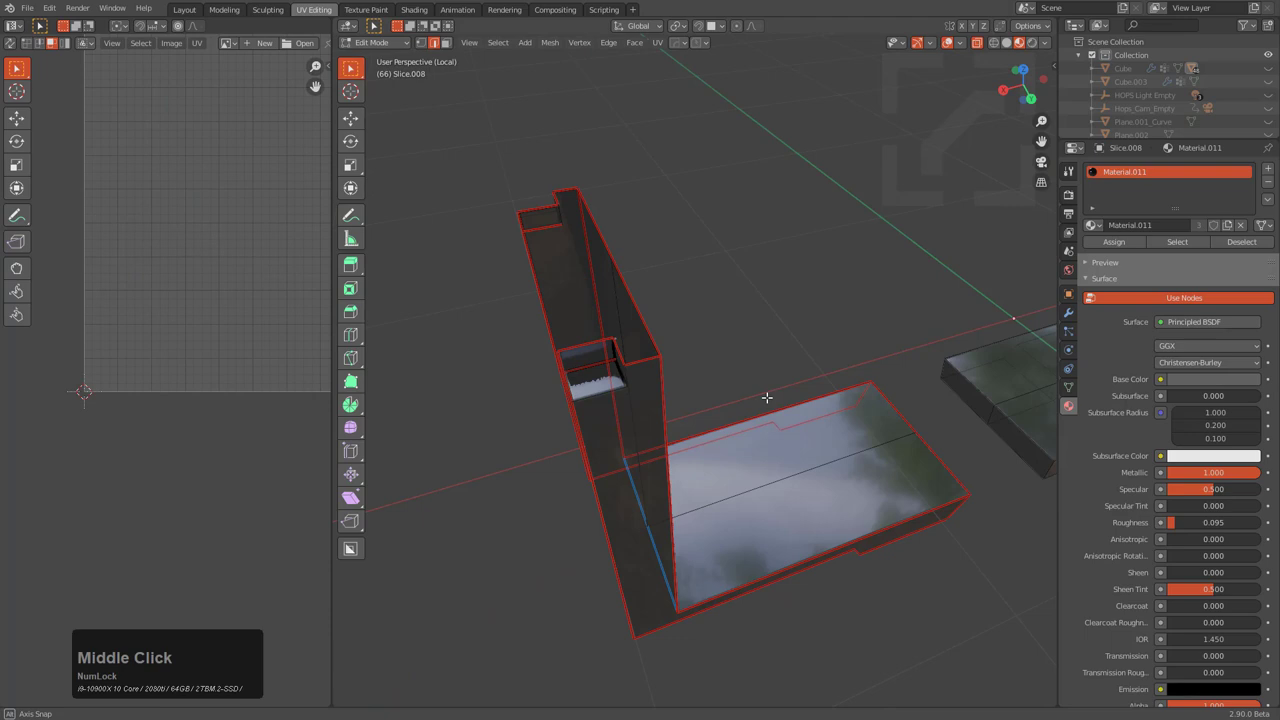
pyautogui.scroll(-3)
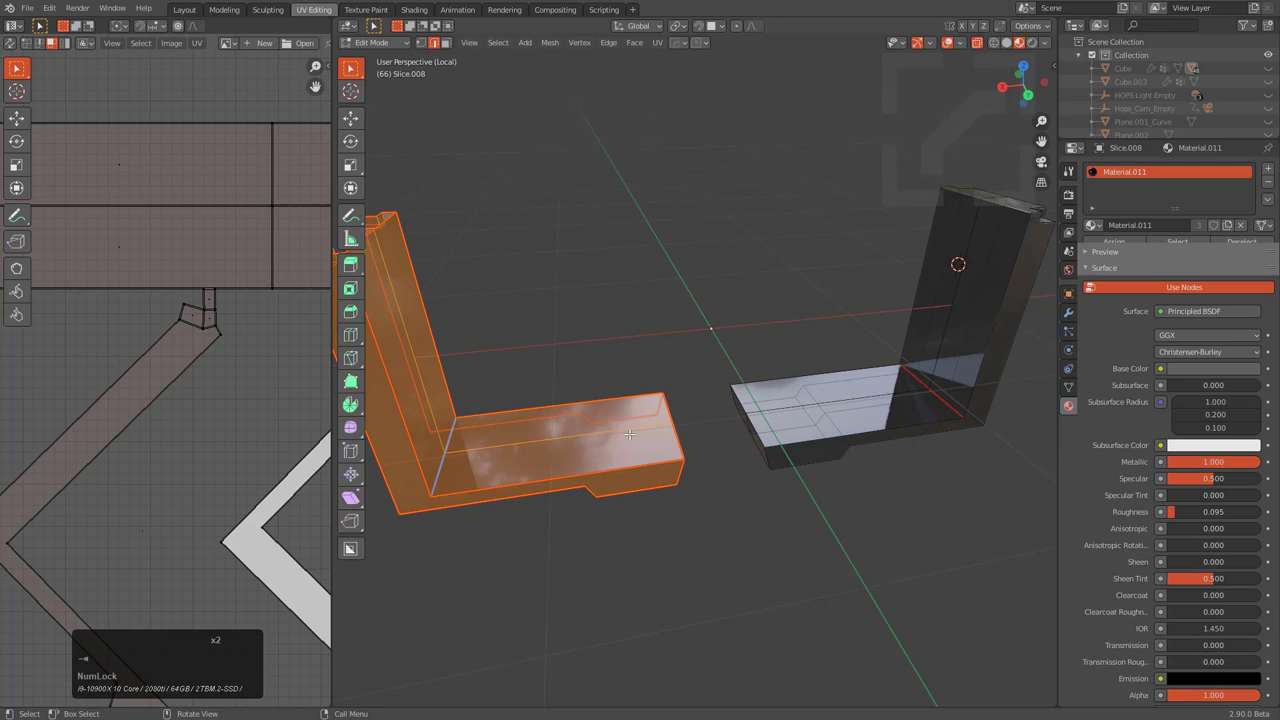
pyautogui.scroll(-3)
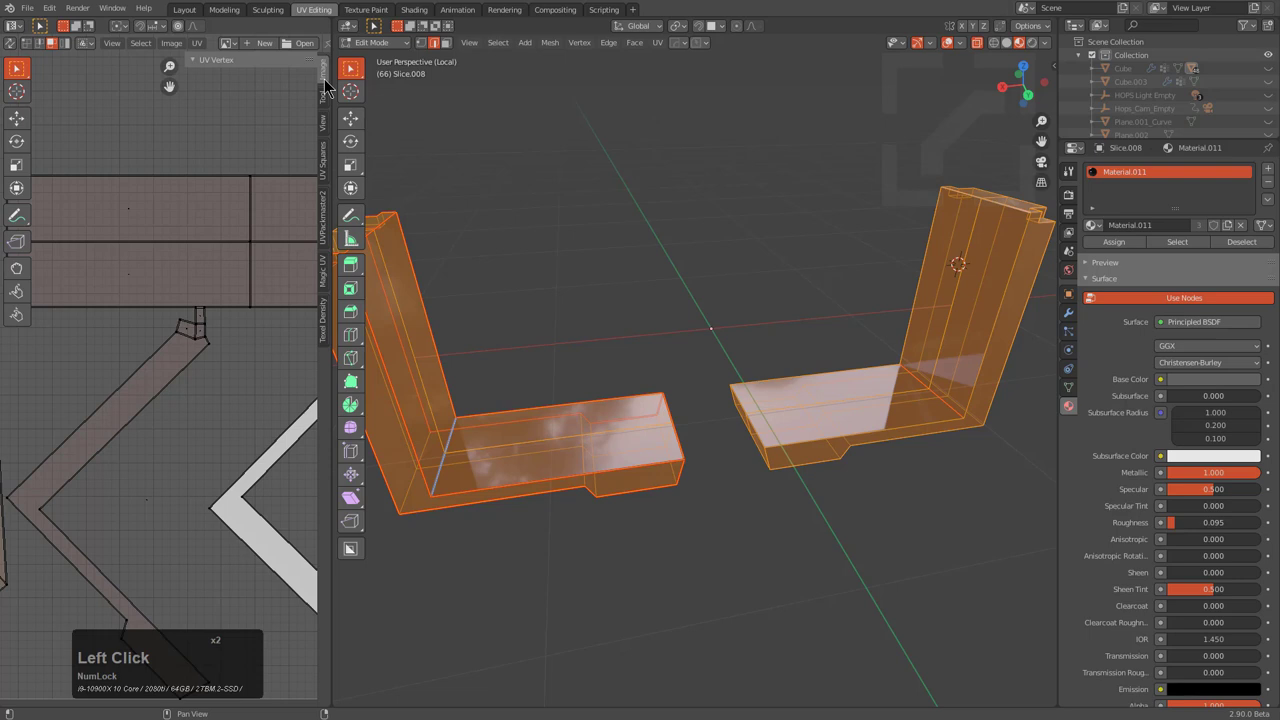
pyautogui.click(324, 320)
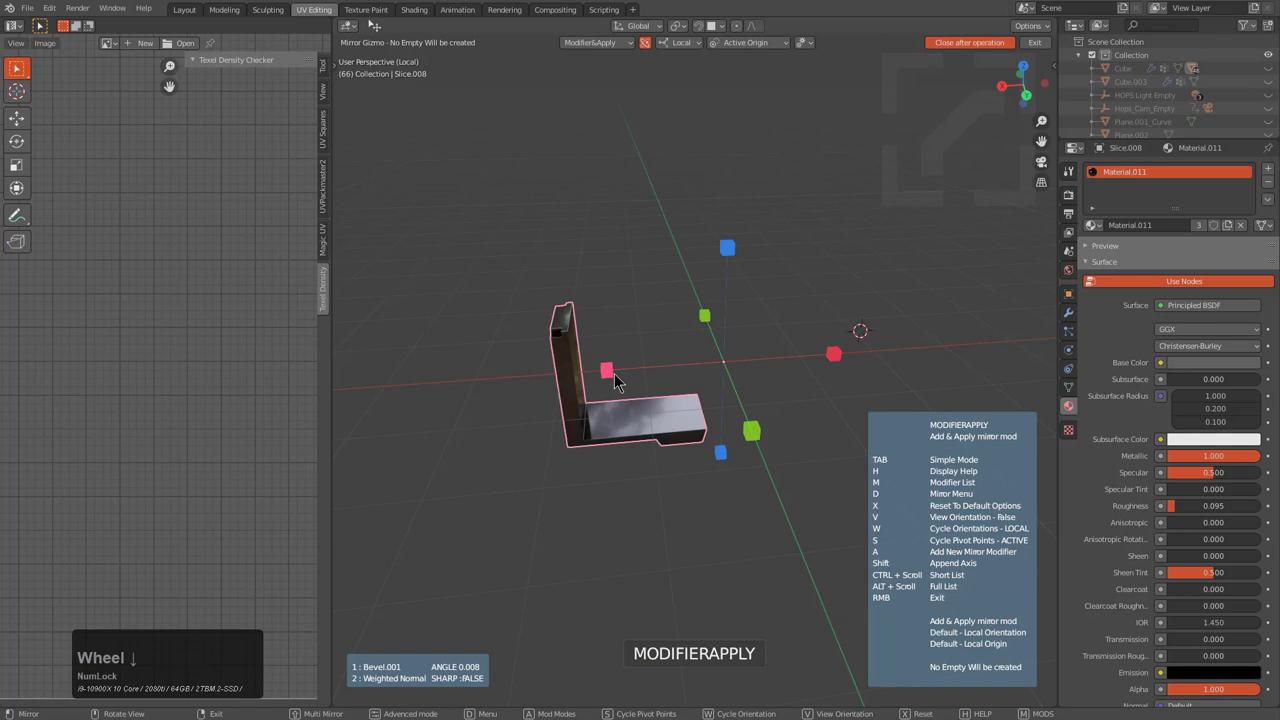
pyautogui.moveTo(644, 356)
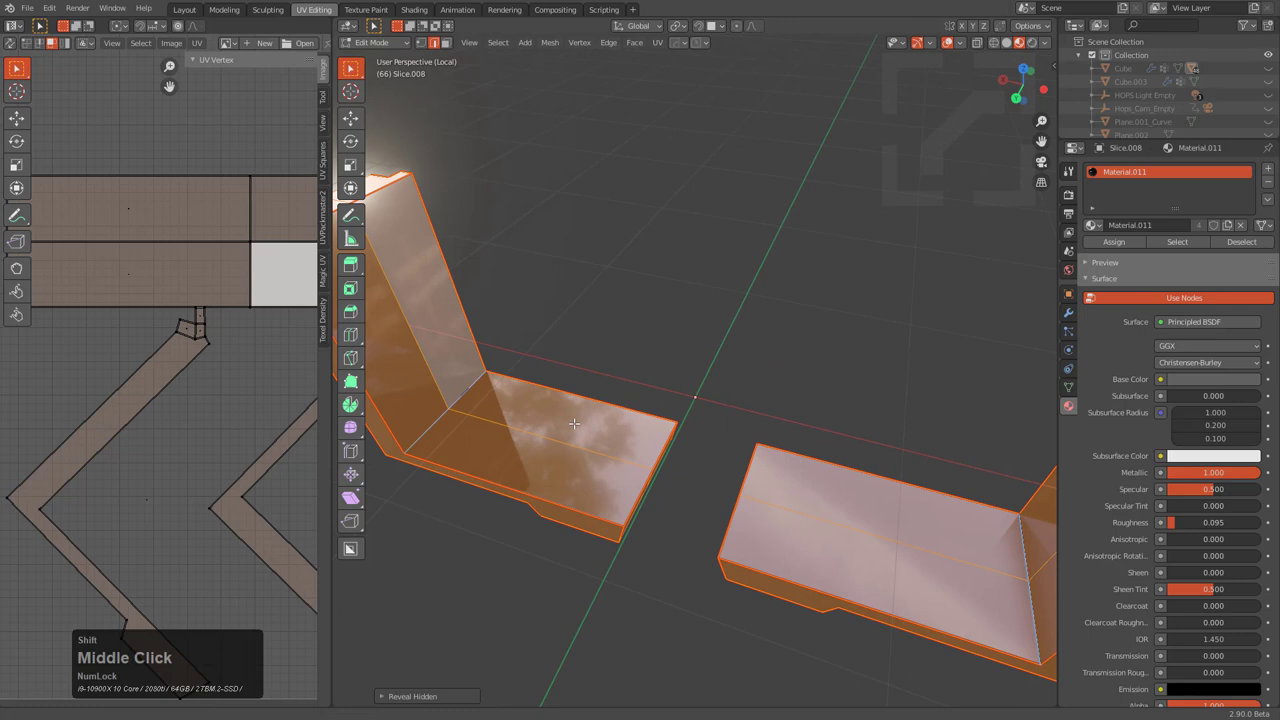
# Reveal the L-shaped piece's hidden faces and show its UV islands
pyautogui.click(196, 44)
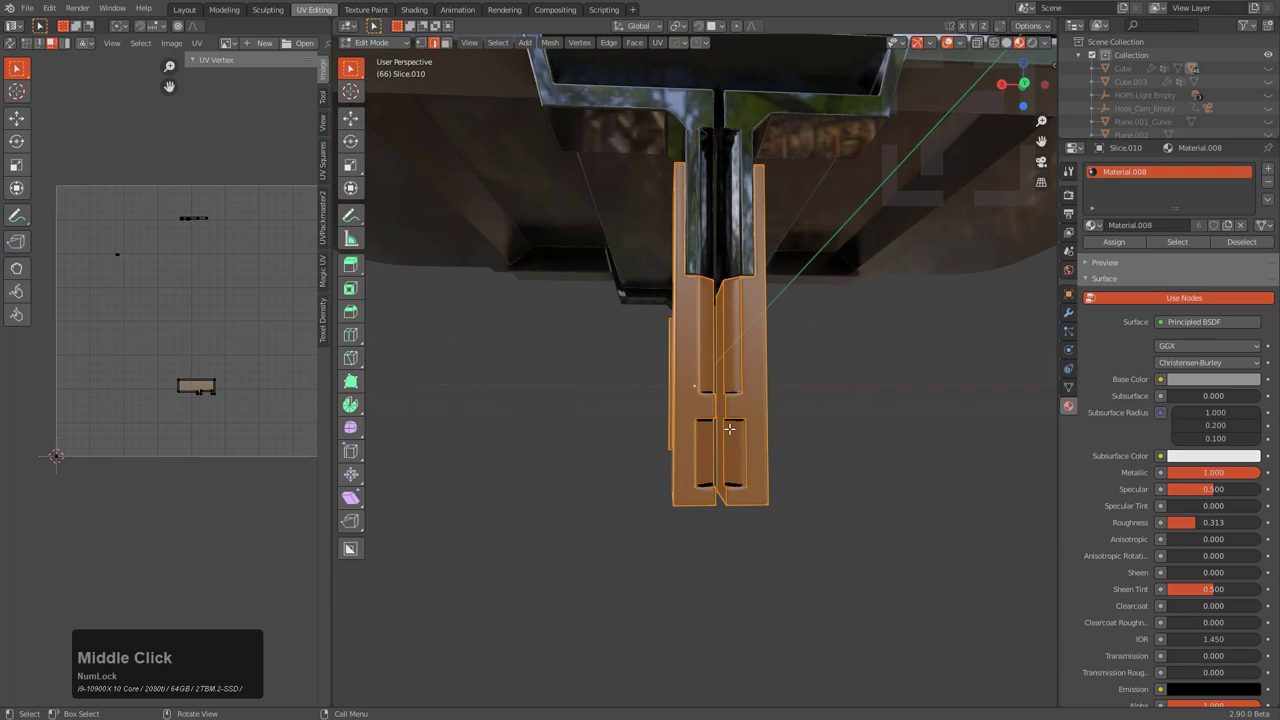
# Isolate the narrow Slice.019 channel strip on its own with its seam edges visible
pyautogui.press('x')
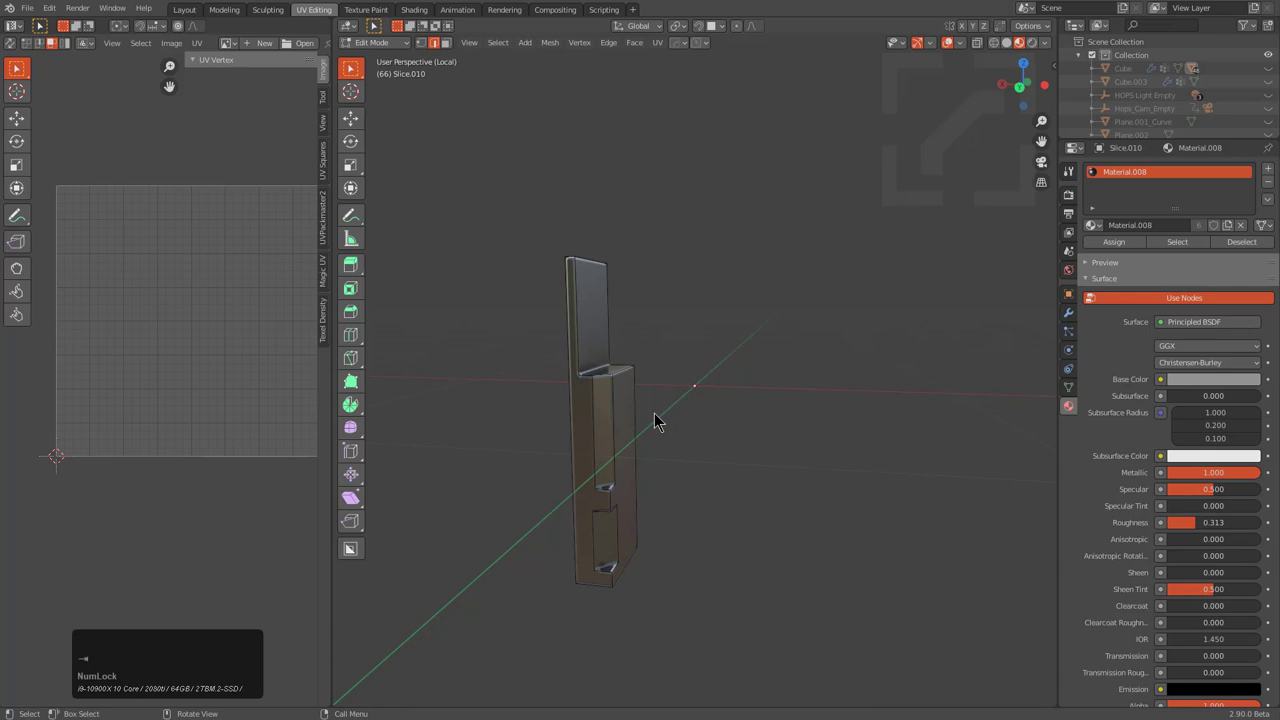
pyautogui.press('3')
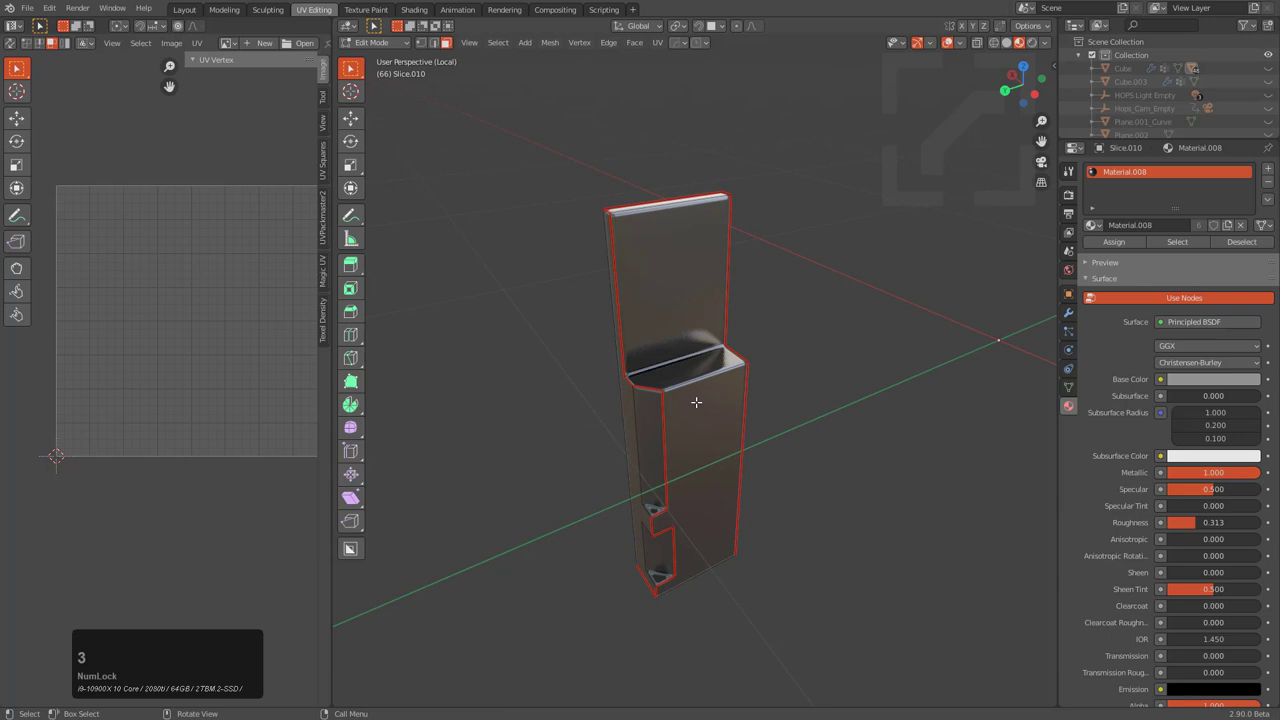
# Select the whole Slice.019 mesh, check its UV islands and return to the full crate view
pyautogui.press('a')
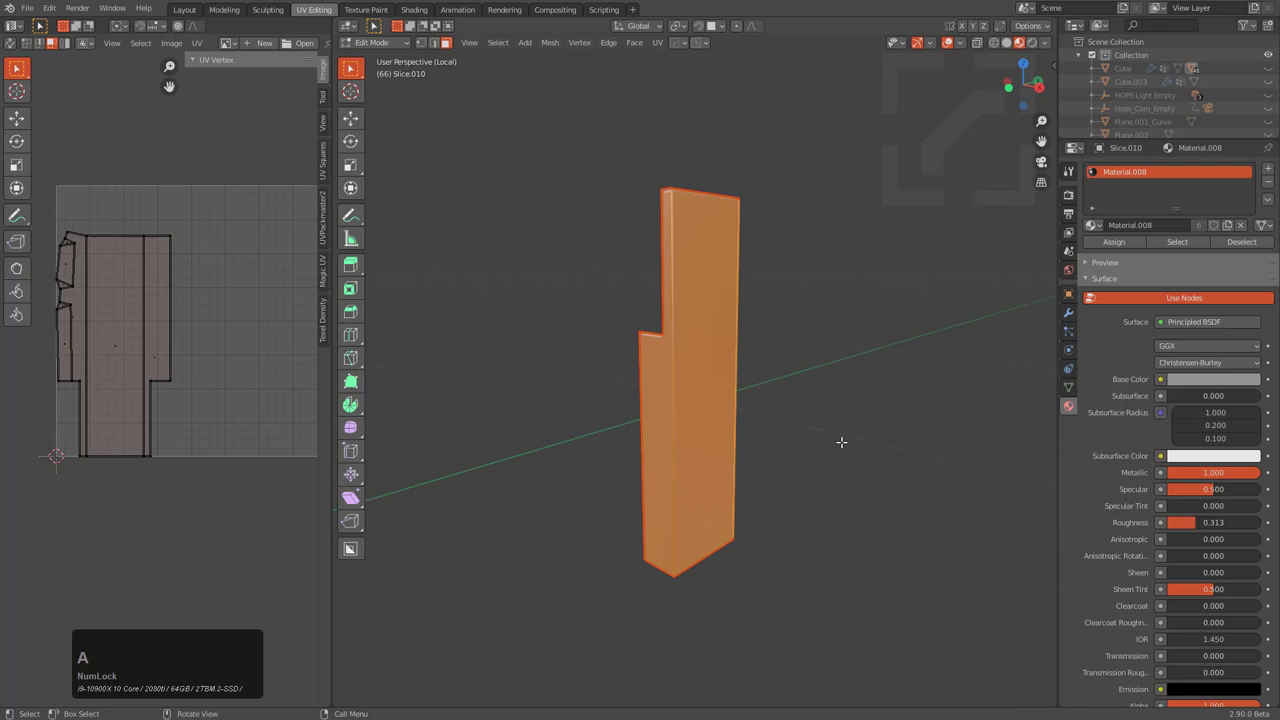
pyautogui.scroll(-3)
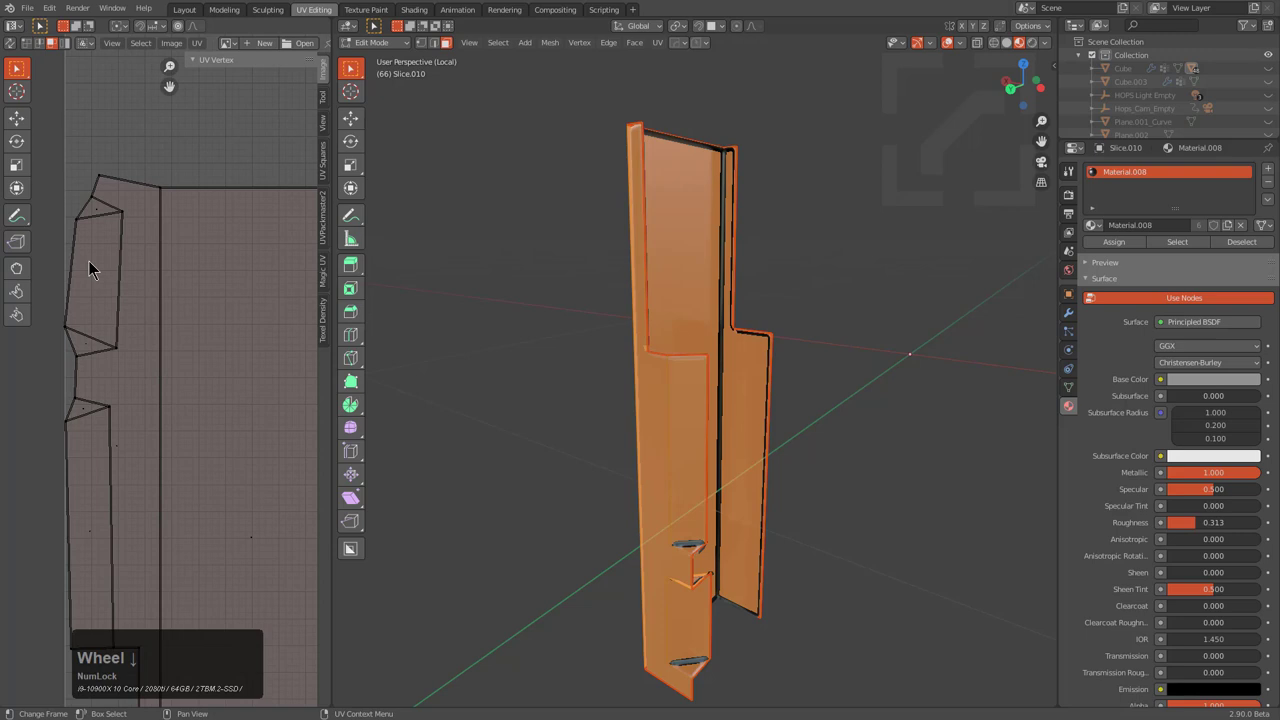
pyautogui.press('a')
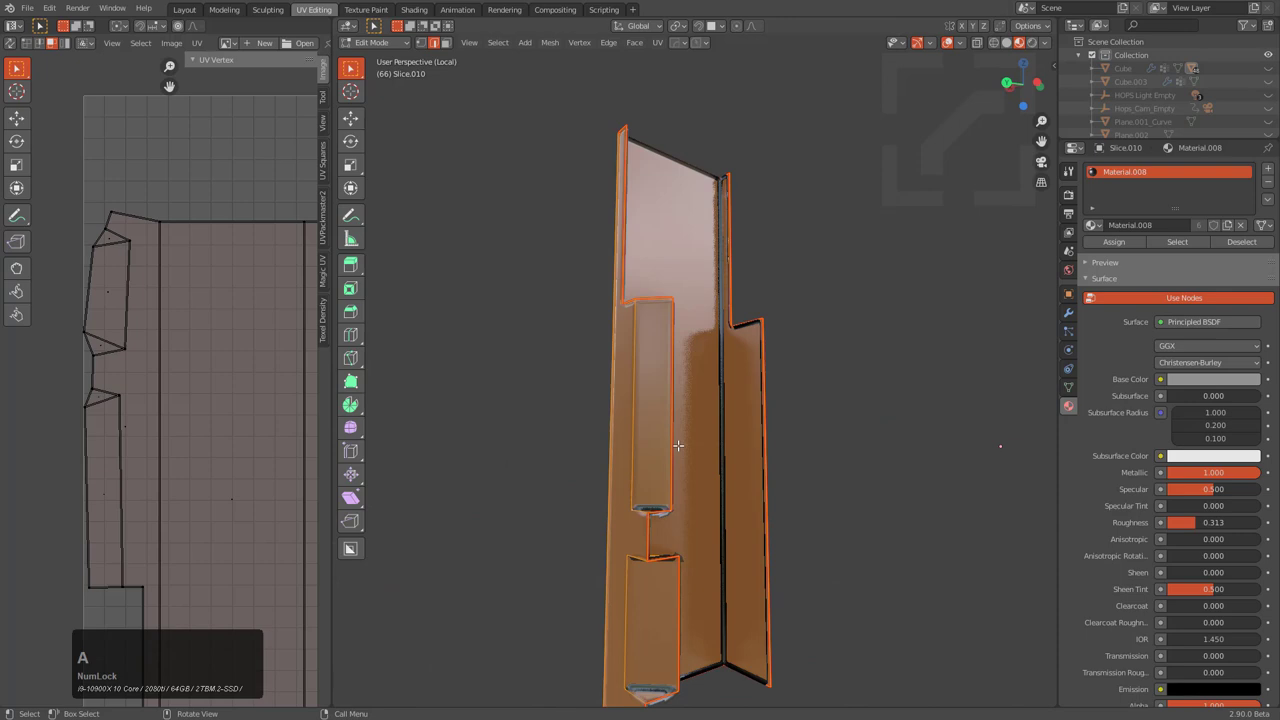
pyautogui.middleClick(724, 390)
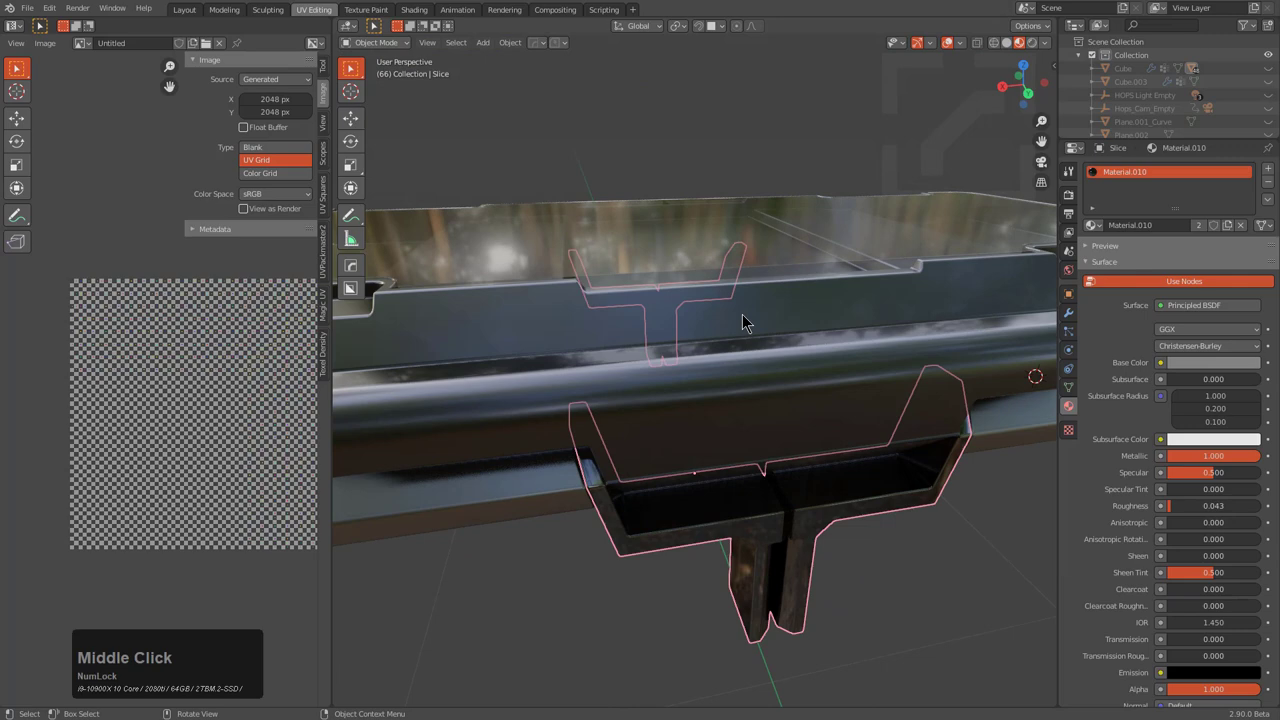
# Review the Slice bracket's Bevel, Hops Mirror and WeightedNormal modifier stack and close it
pyautogui.press('x')
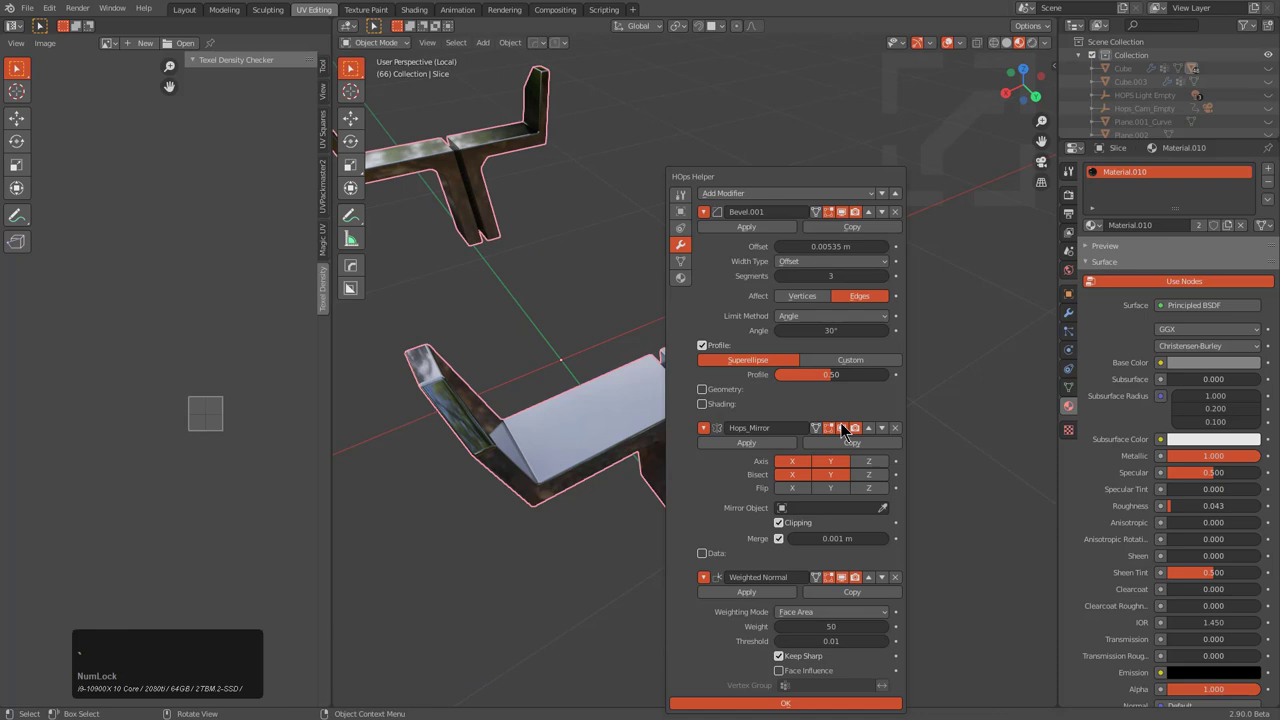
pyautogui.click(784, 704)
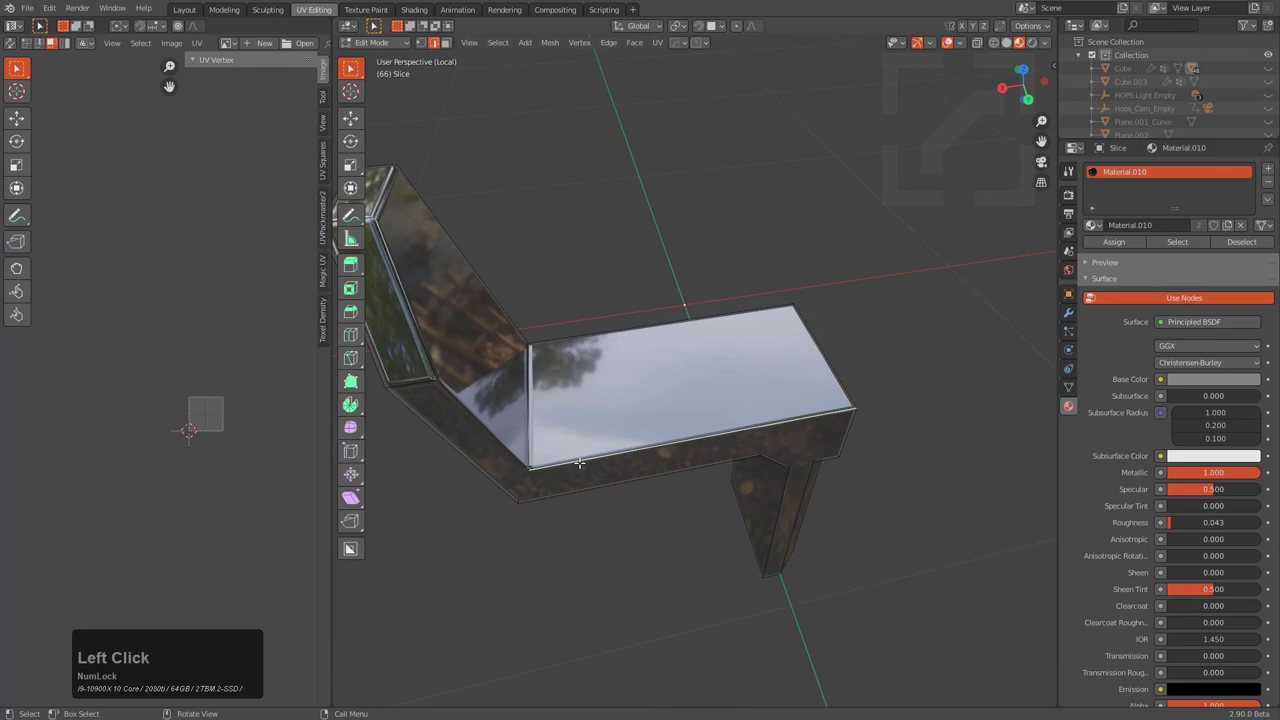
# Reveal the bracket slice's hidden faces, unwrap them and show the checker texture on it
pyautogui.scroll(3)
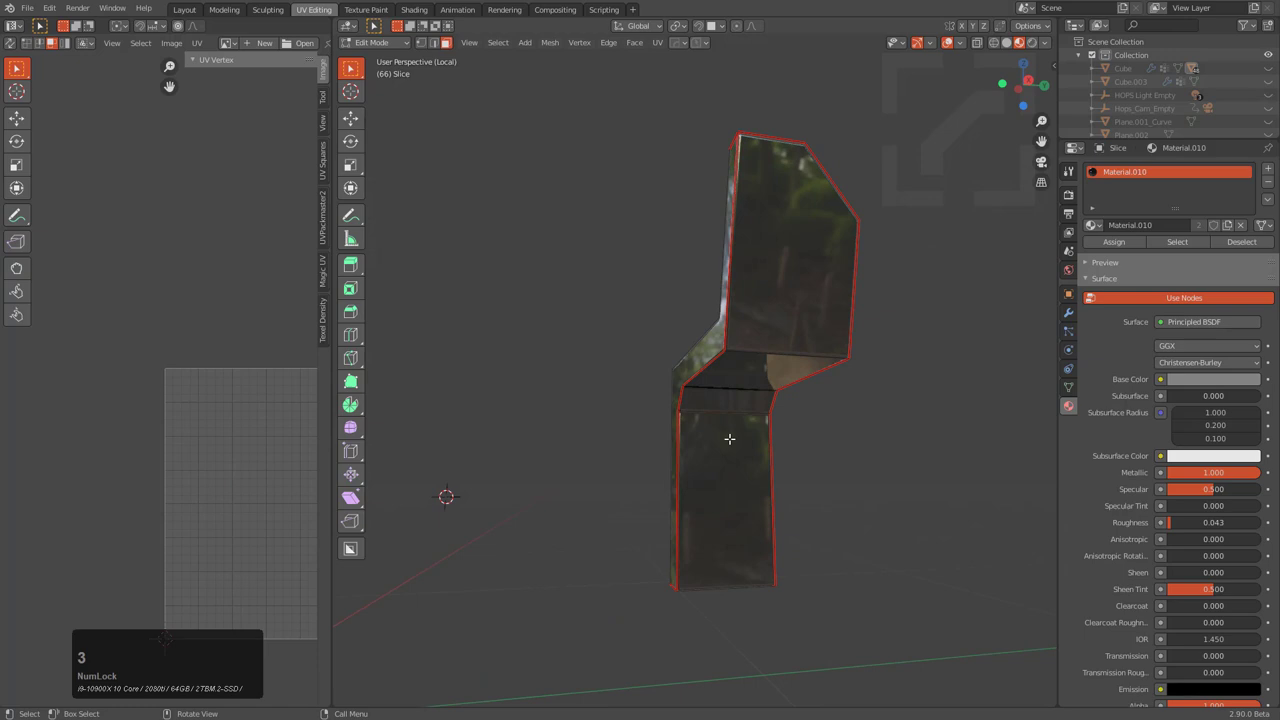
pyautogui.press('h')
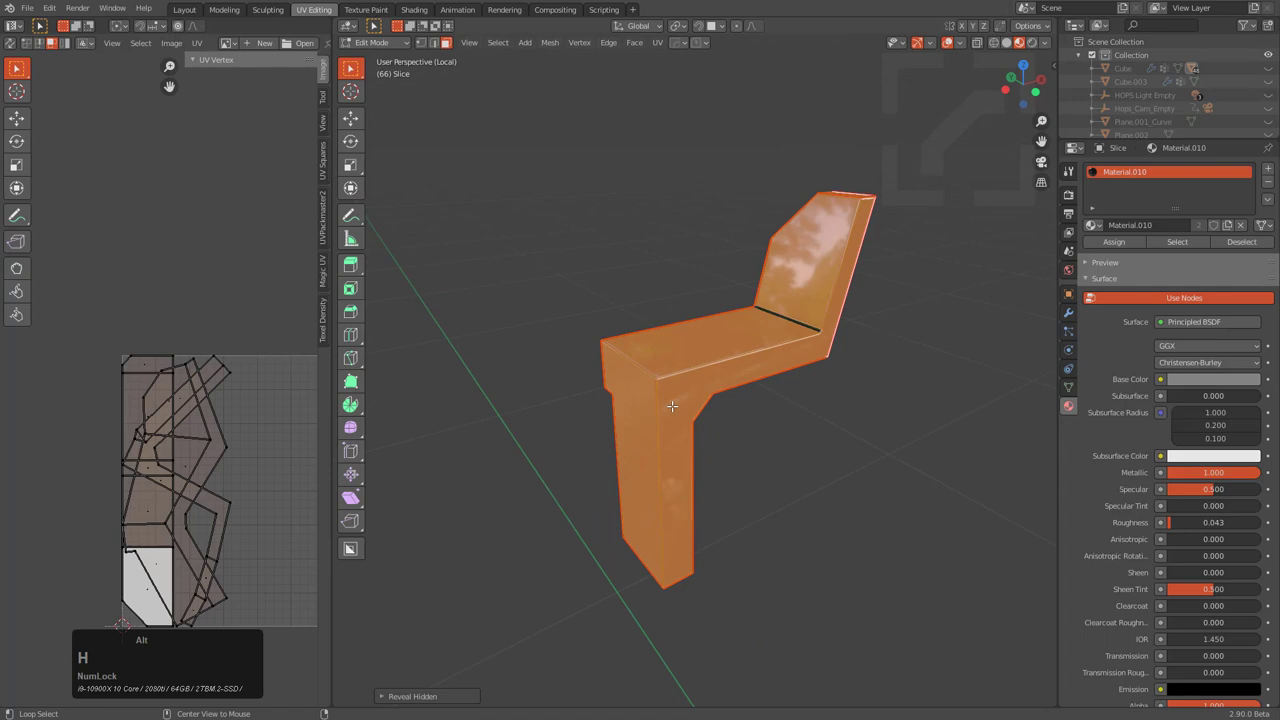
pyautogui.scroll(-3)
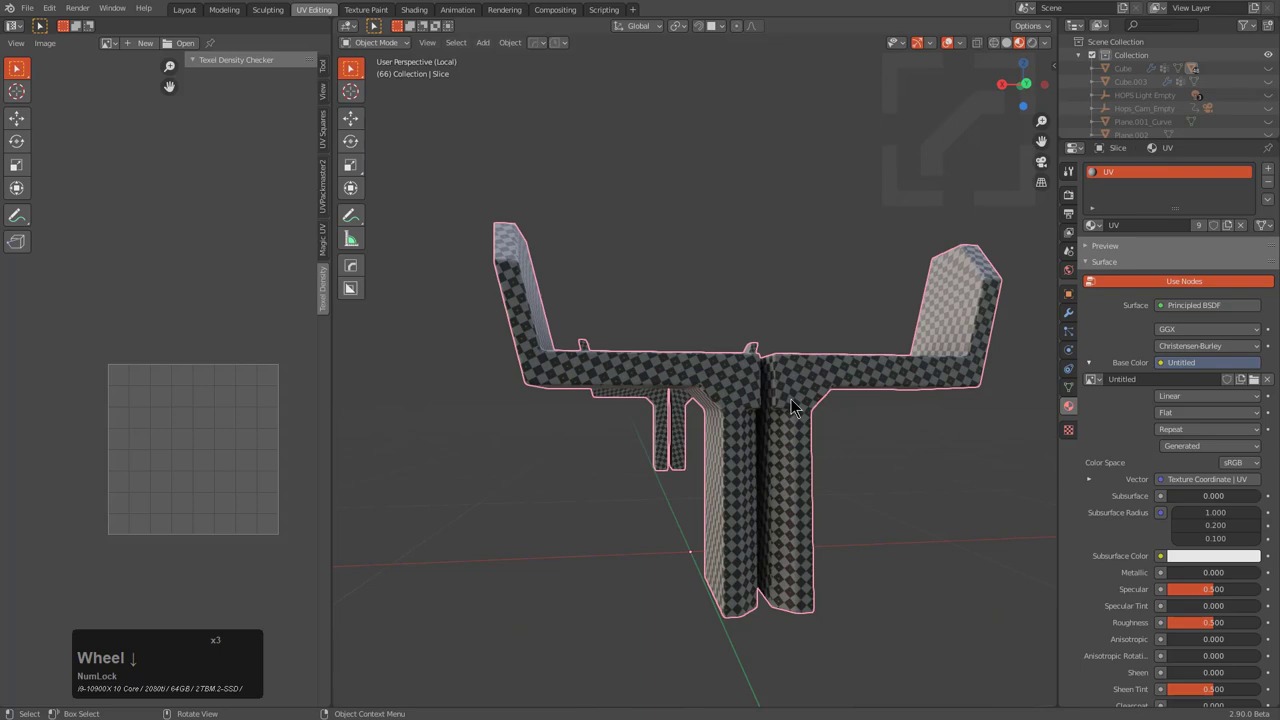
# Select the tray-shaped glass piece Slice.007 in the viewport
pyautogui.moveTo(790, 410); pyautogui.dragTo(724, 316)
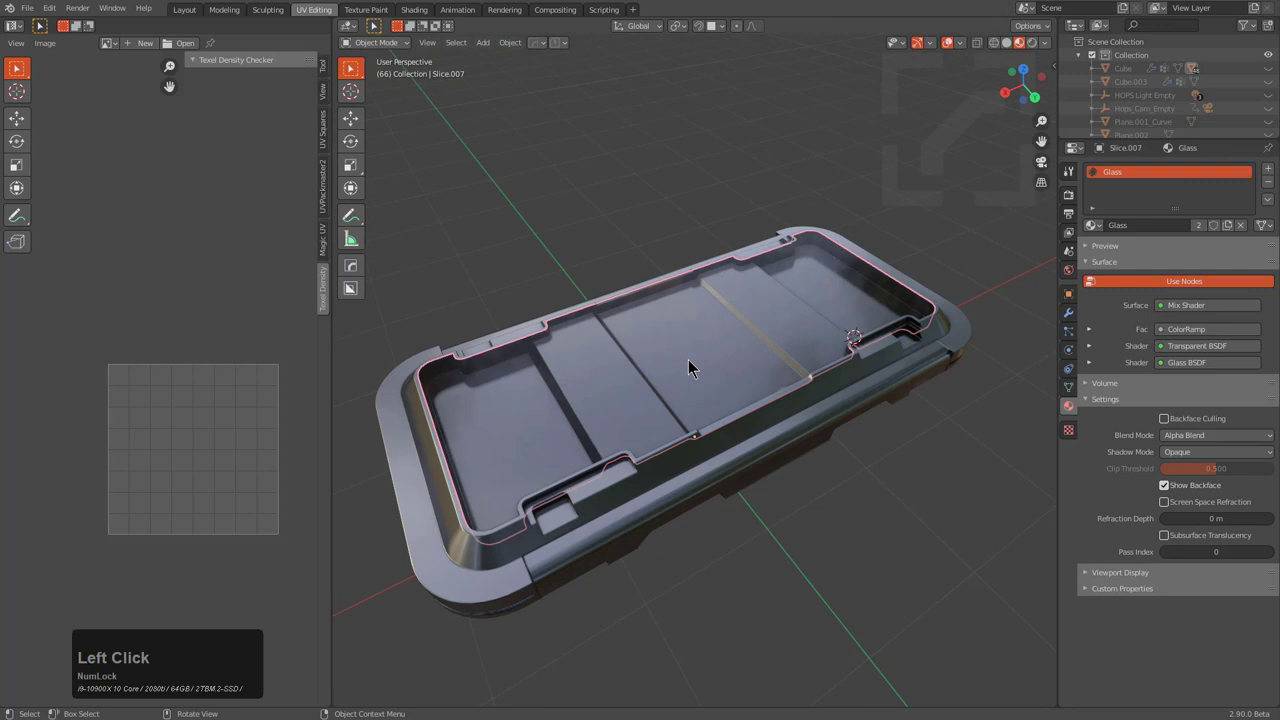
# Mark seams on the tray's rim and divider edges, clear stray seams, and unwrap it
pyautogui.press('Tab')
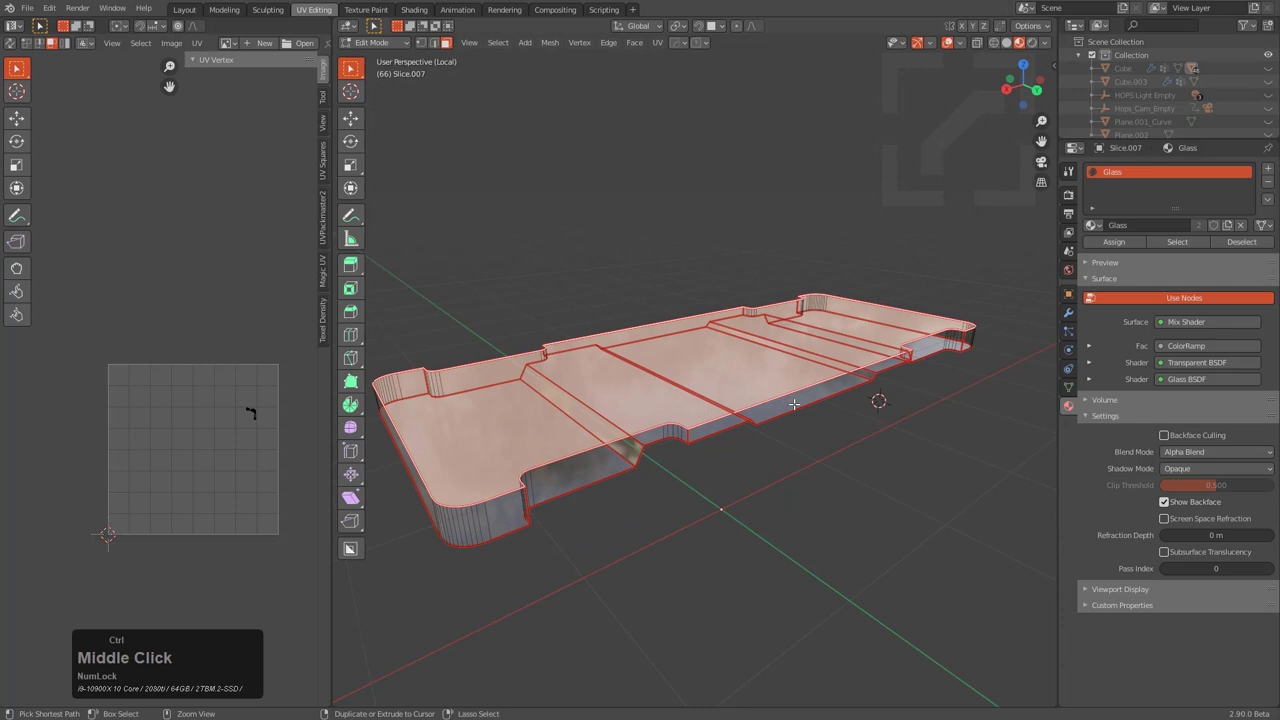
pyautogui.press('e')
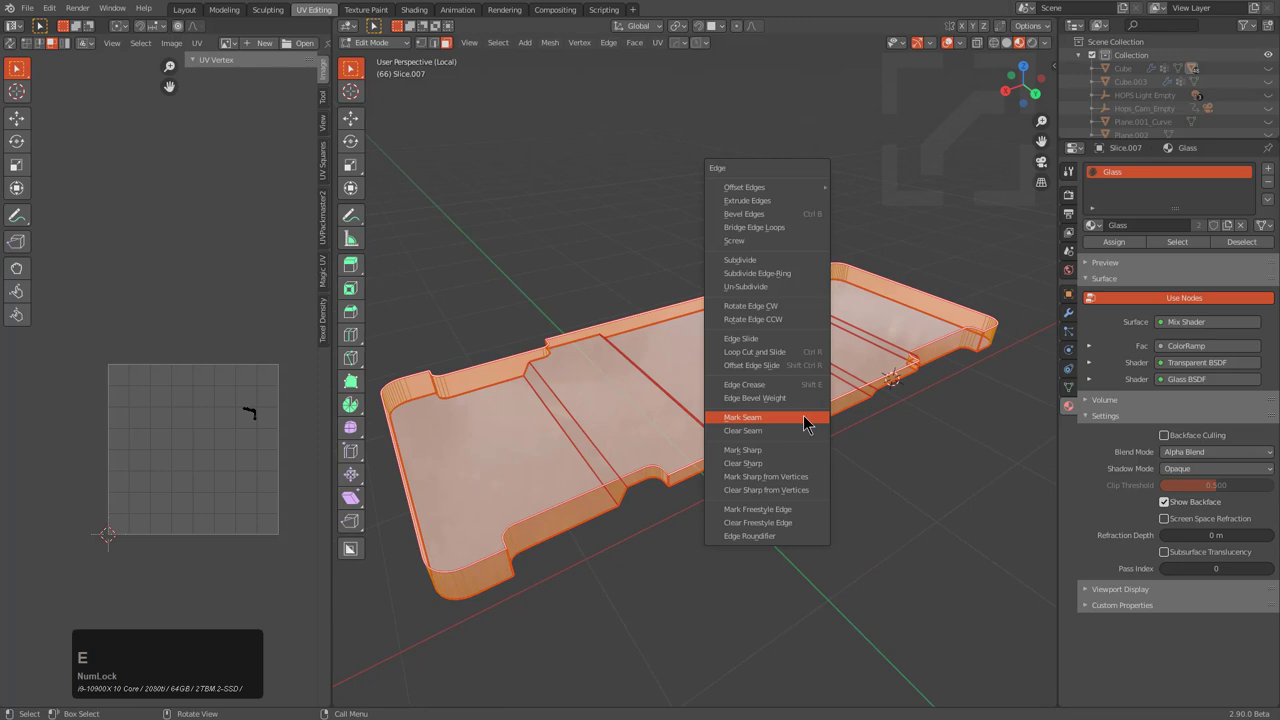
pyautogui.click(744, 418)
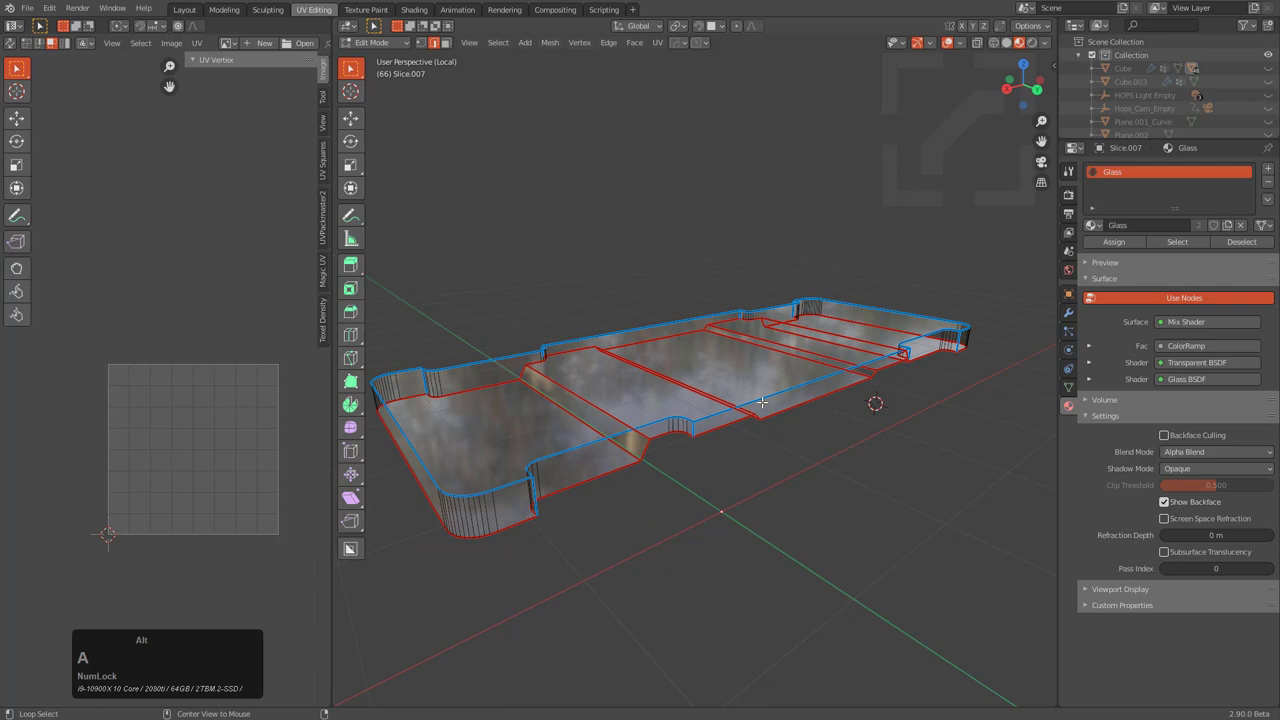
pyautogui.press('h')
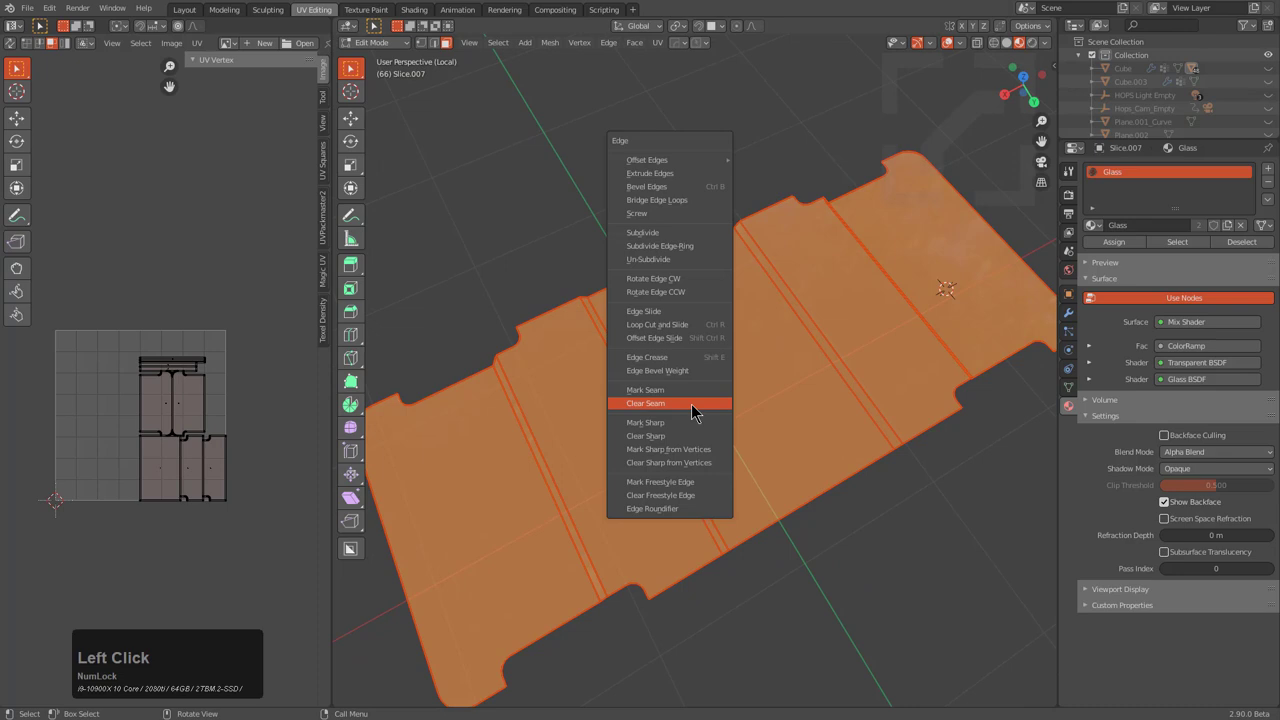
pyautogui.click(644, 404)
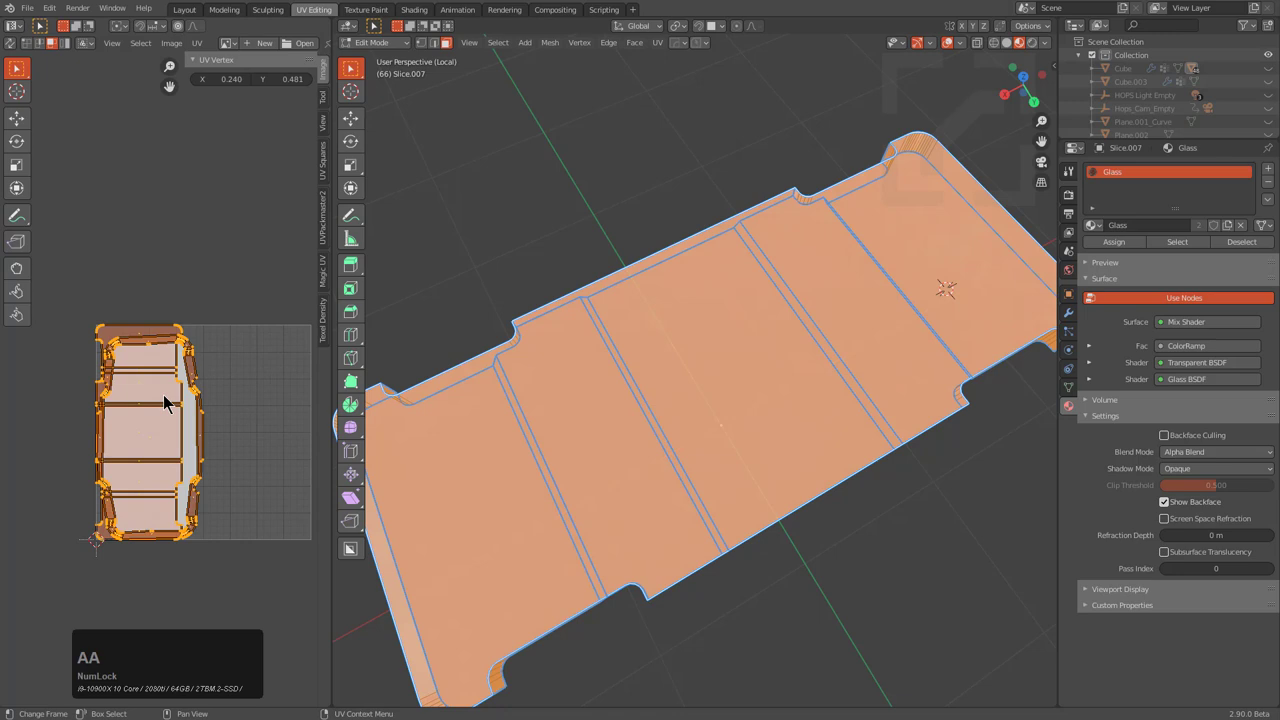
pyautogui.press('g')
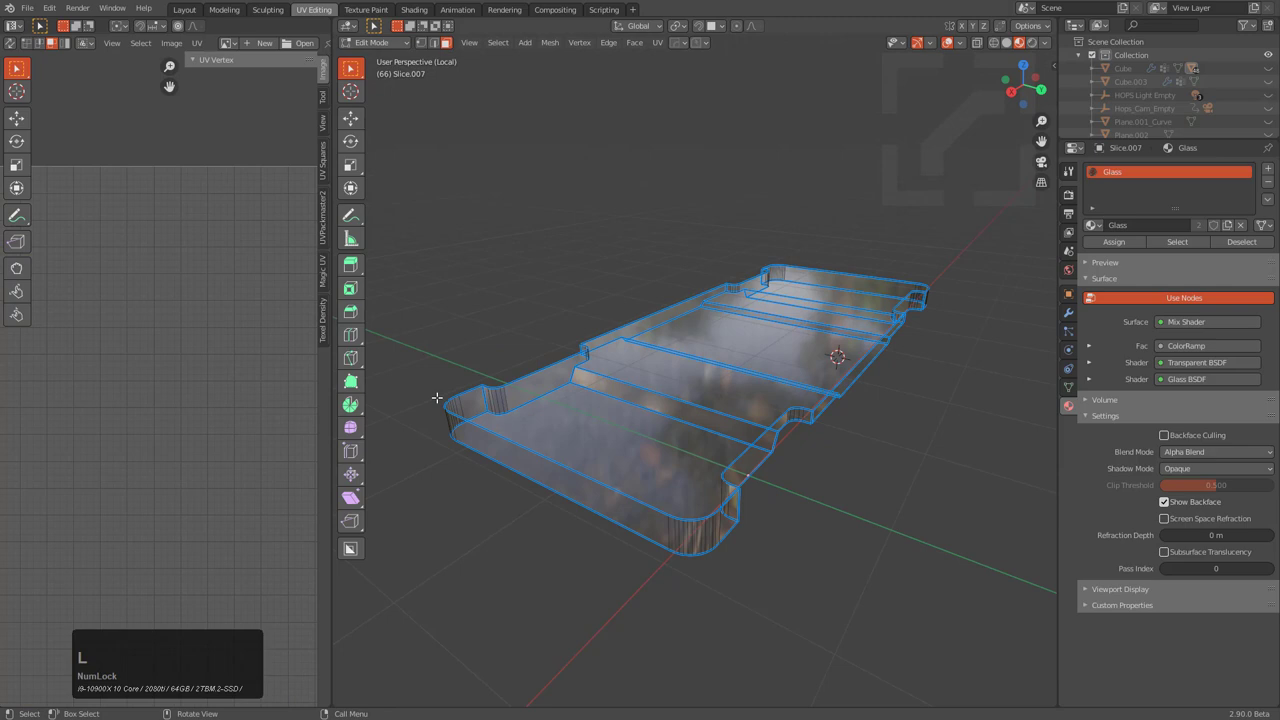
# Seam the tray's underside loops, re-unwrap, and pick the large floor island in the UV layout
pyautogui.middleClick(670, 456)
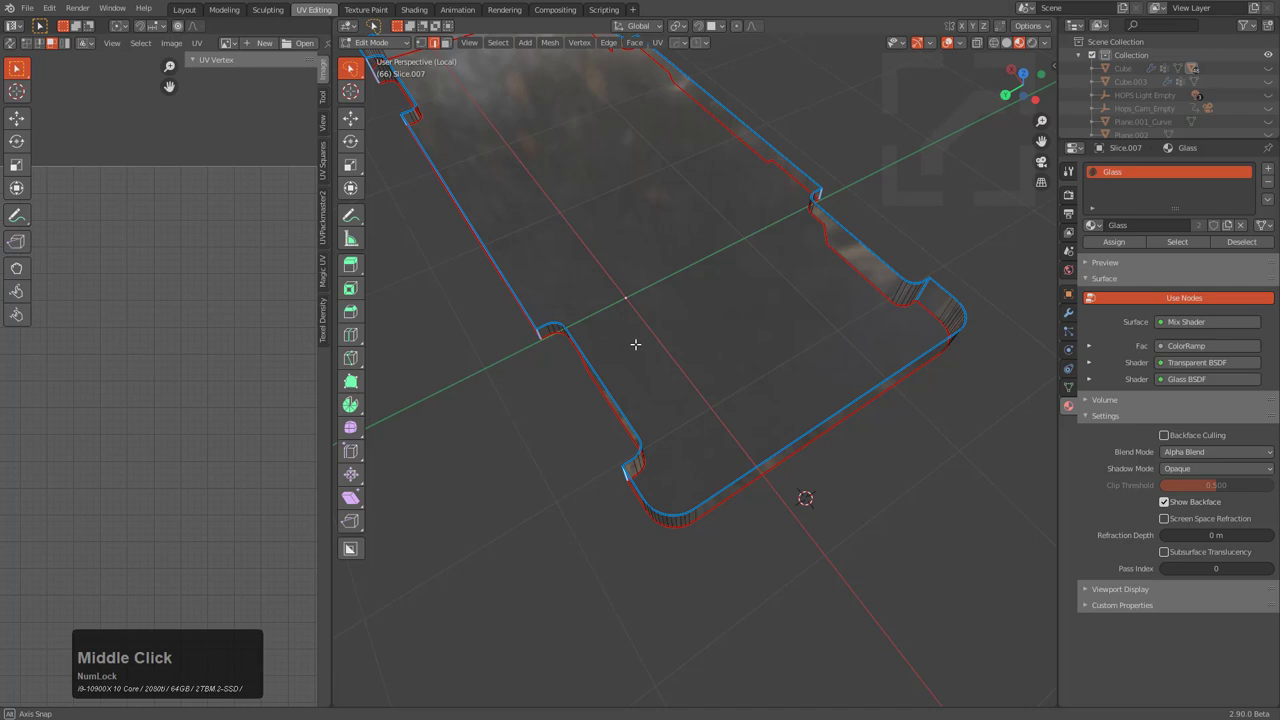
pyautogui.scroll(-3)
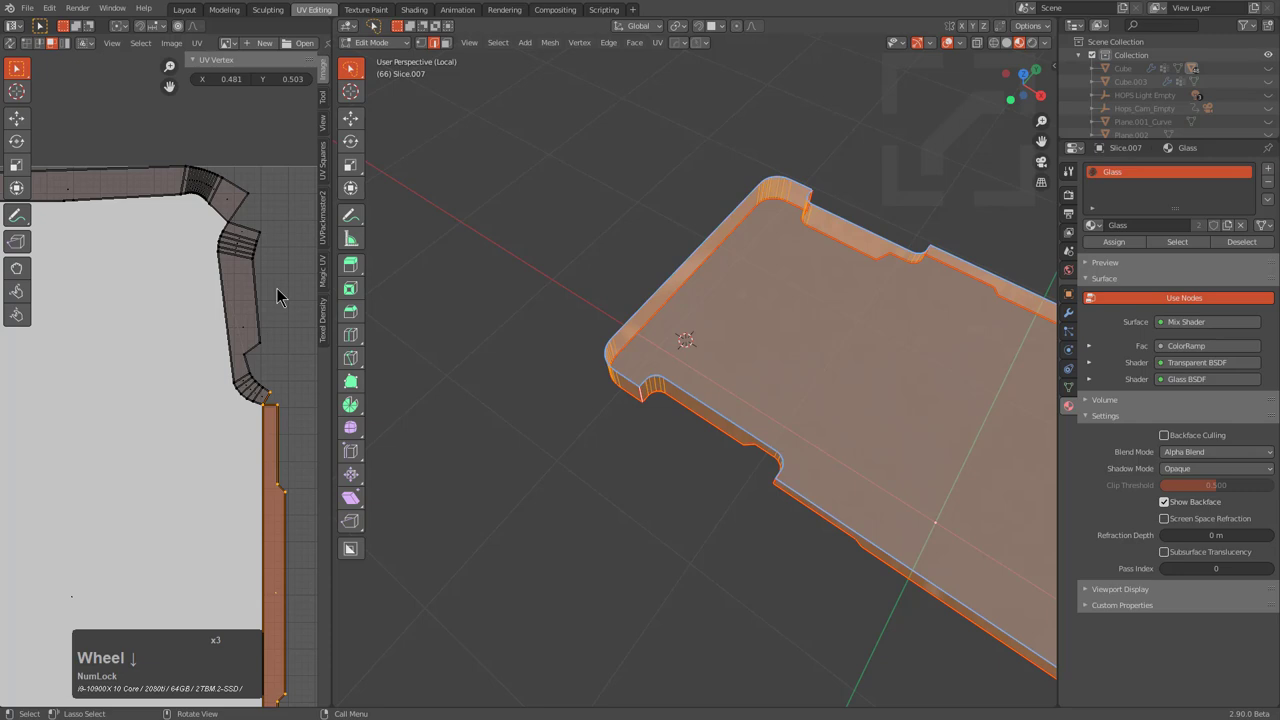
pyautogui.scroll(-3)
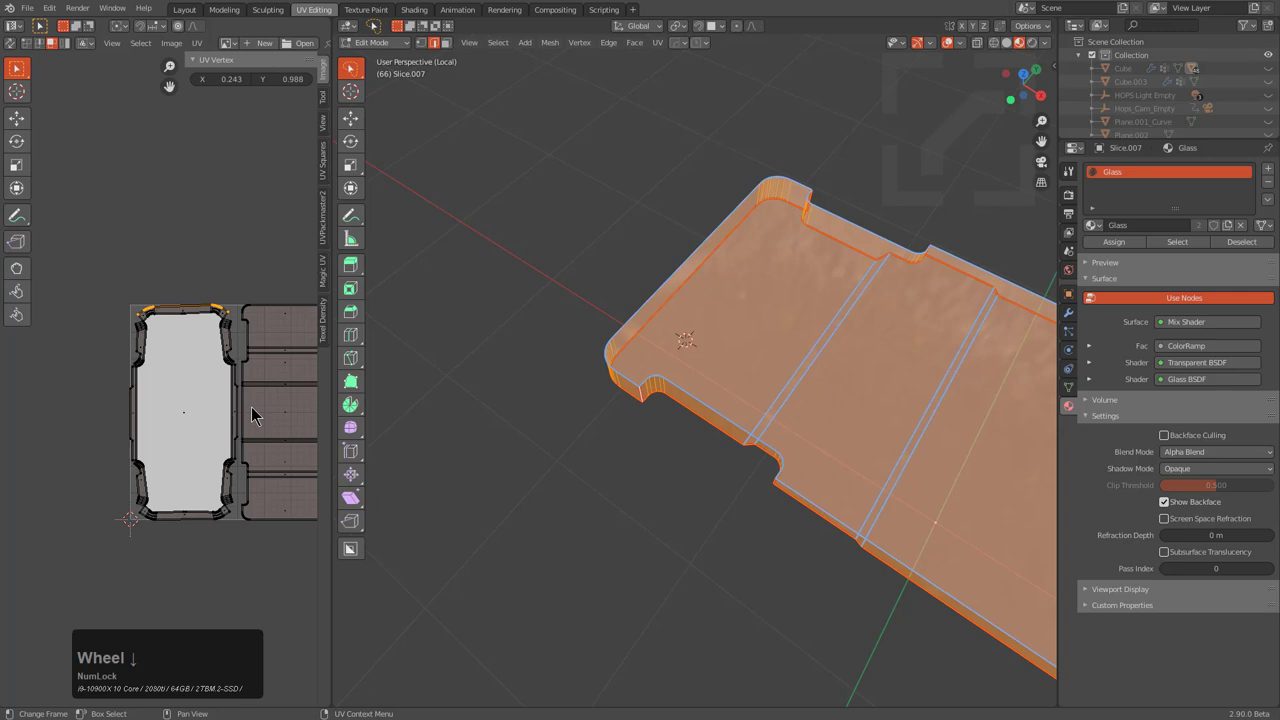
pyautogui.click(700, 440)
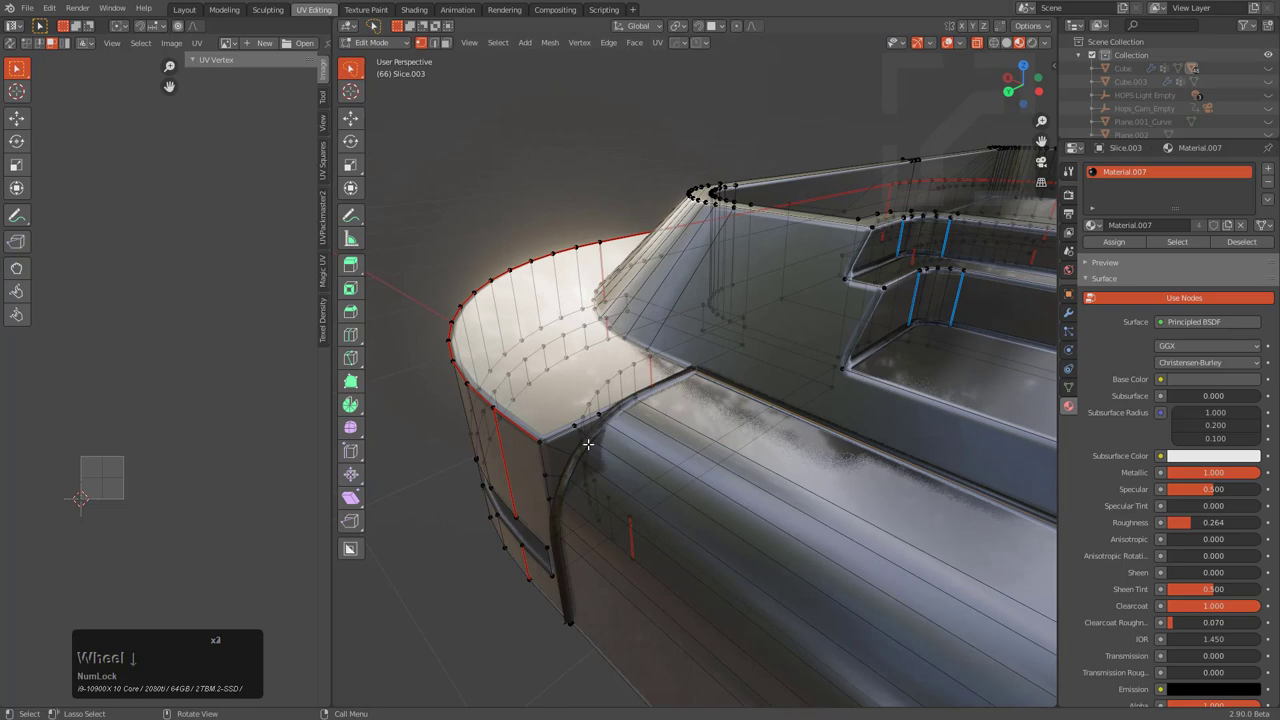
# Check Slice.003's rounded corner loops up close, then return it to Object Mode
pyautogui.scroll(3)
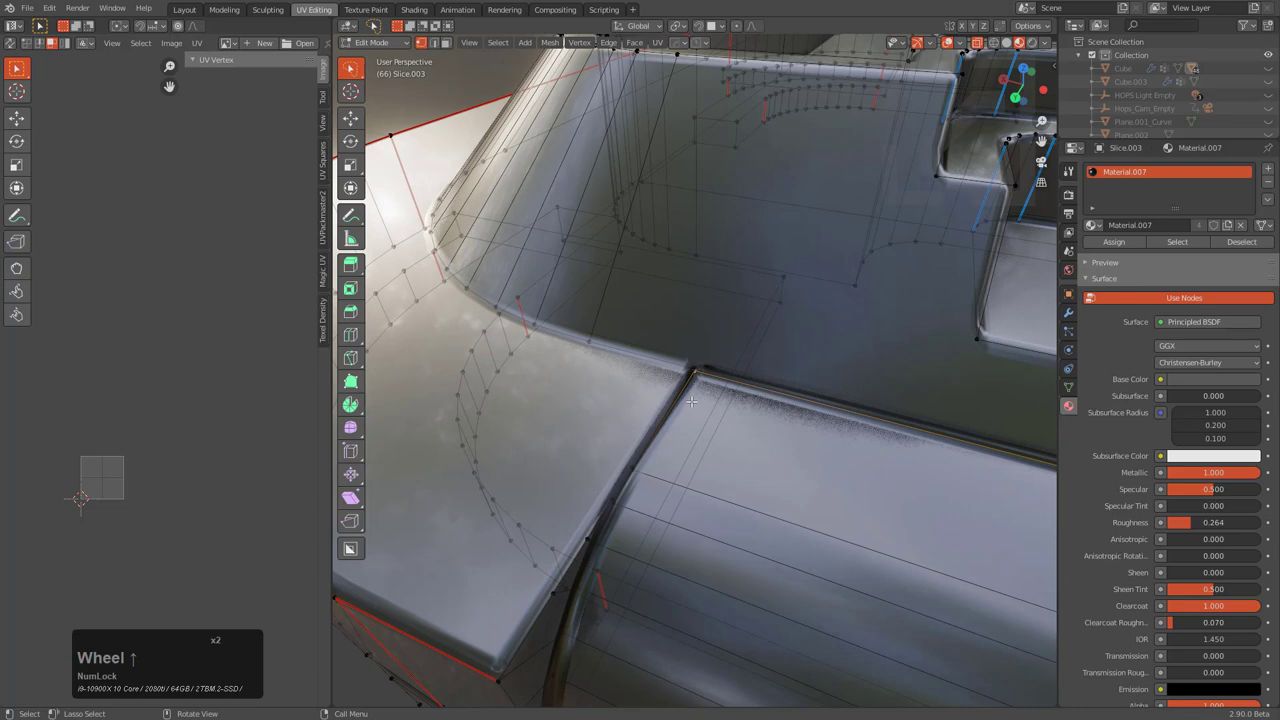
pyautogui.press('Tab')
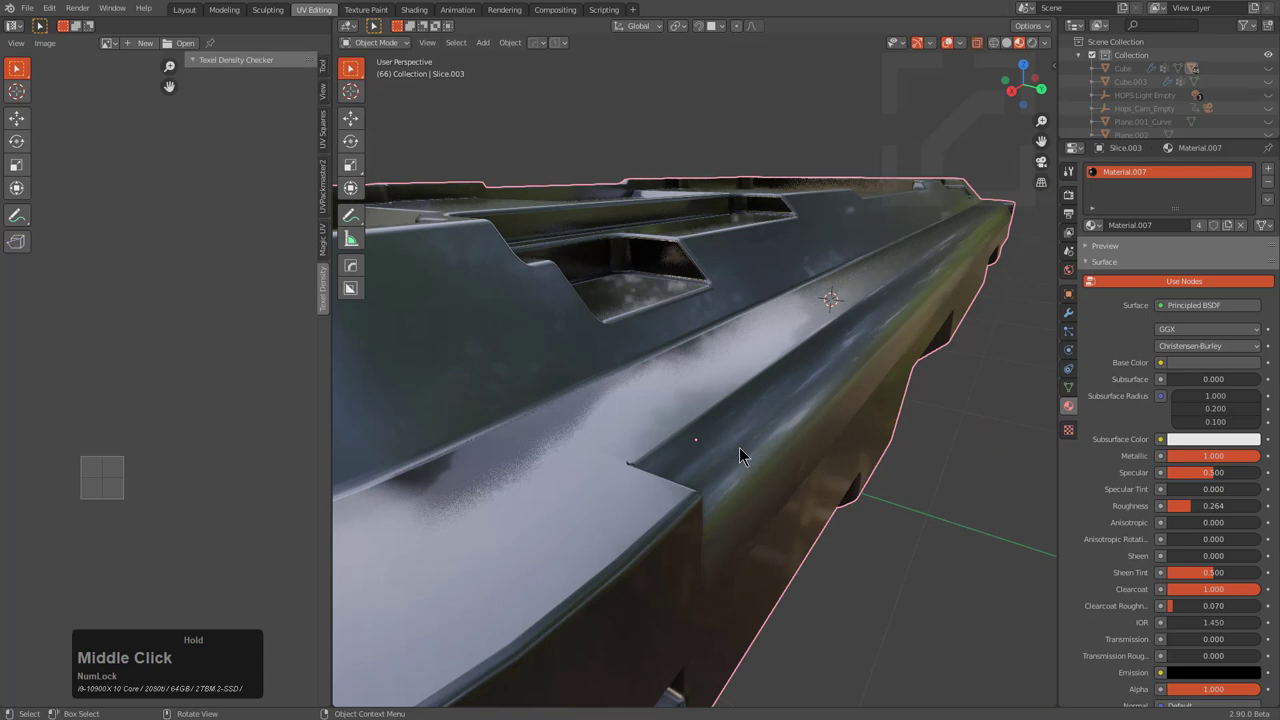
# Orbit around Slice.003's curved end to review its Weld, Bevel.001 and WeightedNormal modifiers
pyautogui.moveTo(740, 456); pyautogui.dragTo(776, 364)
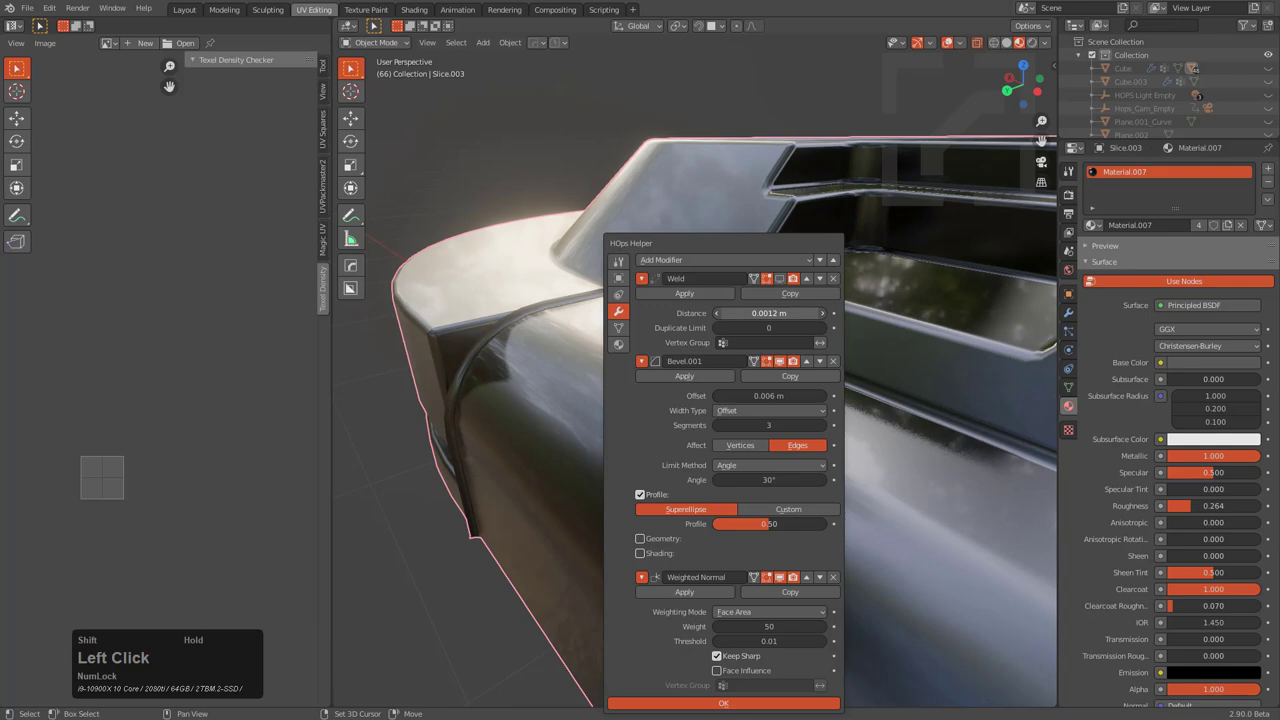
pyautogui.scroll(3)
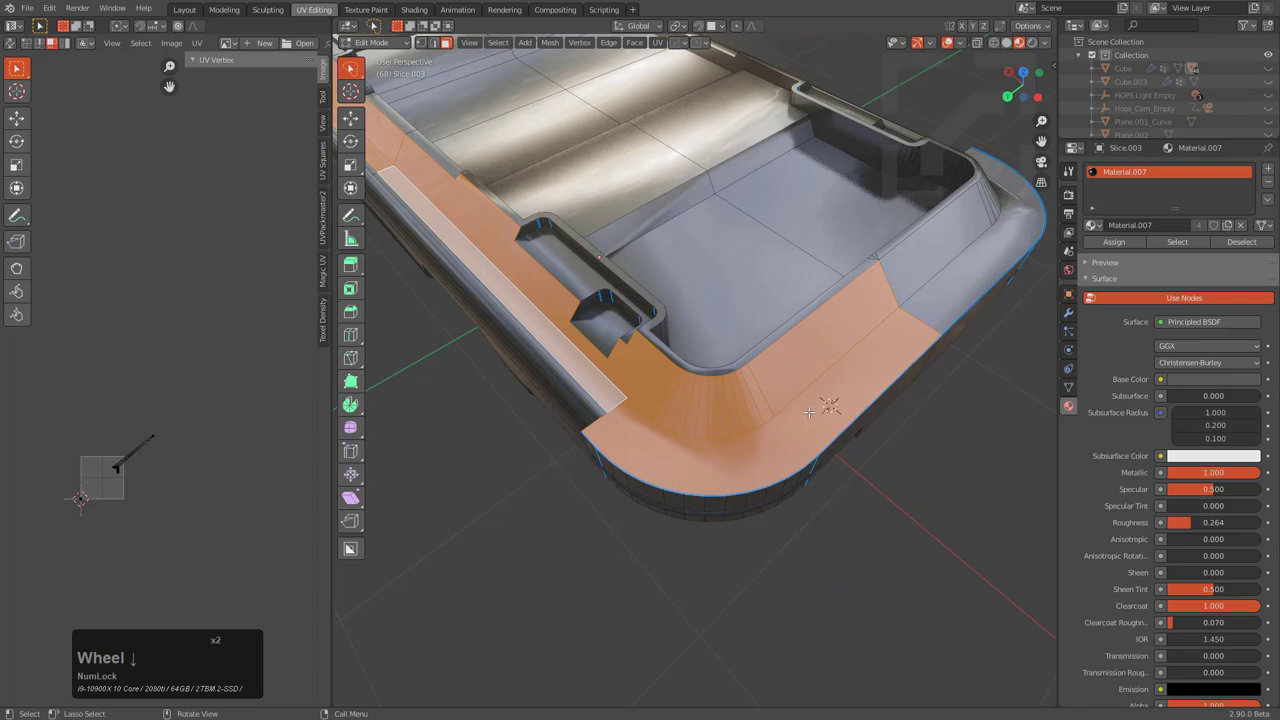
# Select Slice.003's linked underside faces and view them from below and above against the UV layout
pyautogui.scroll(3)
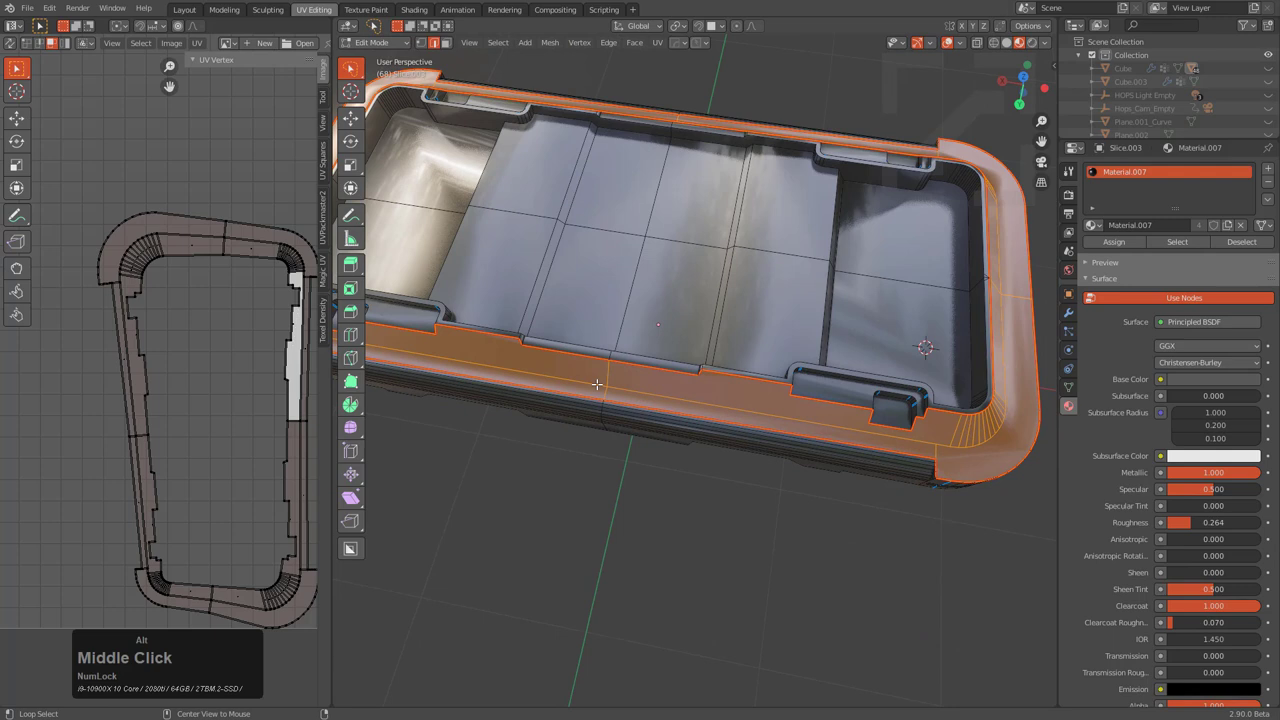
pyautogui.press('l')
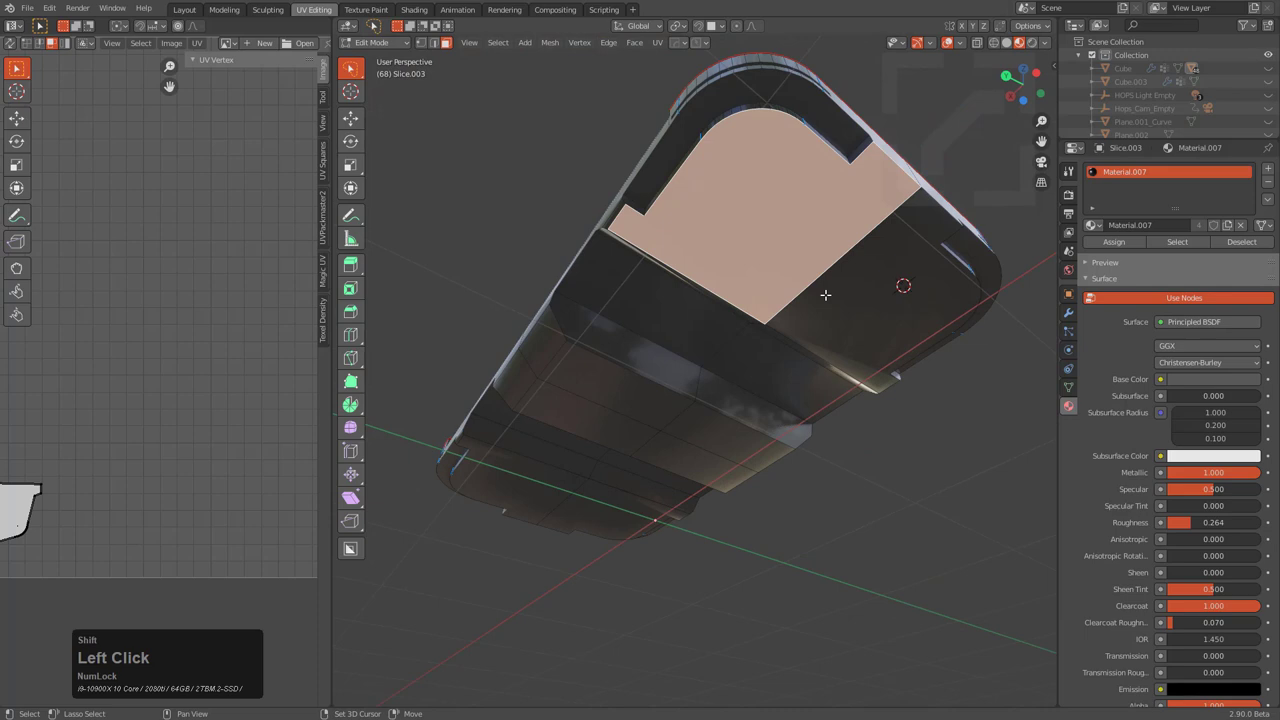
pyautogui.middleClick(644, 344)
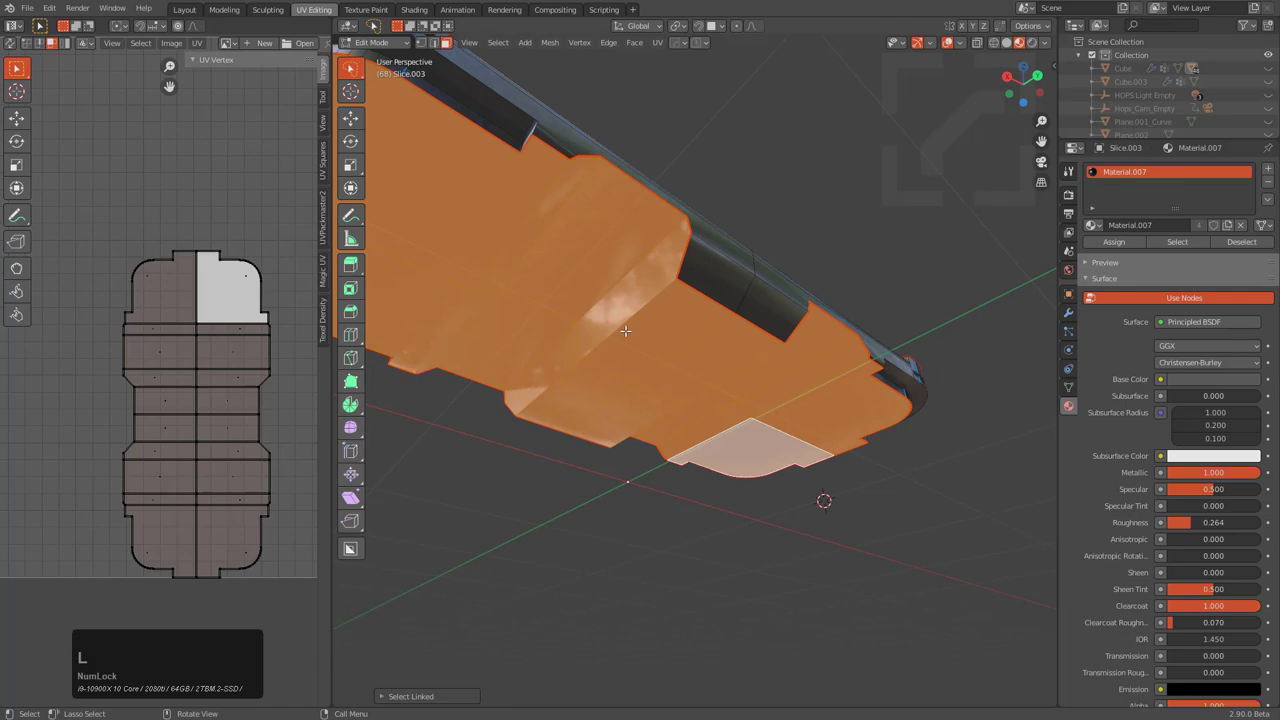
pyautogui.middleClick(624, 332)
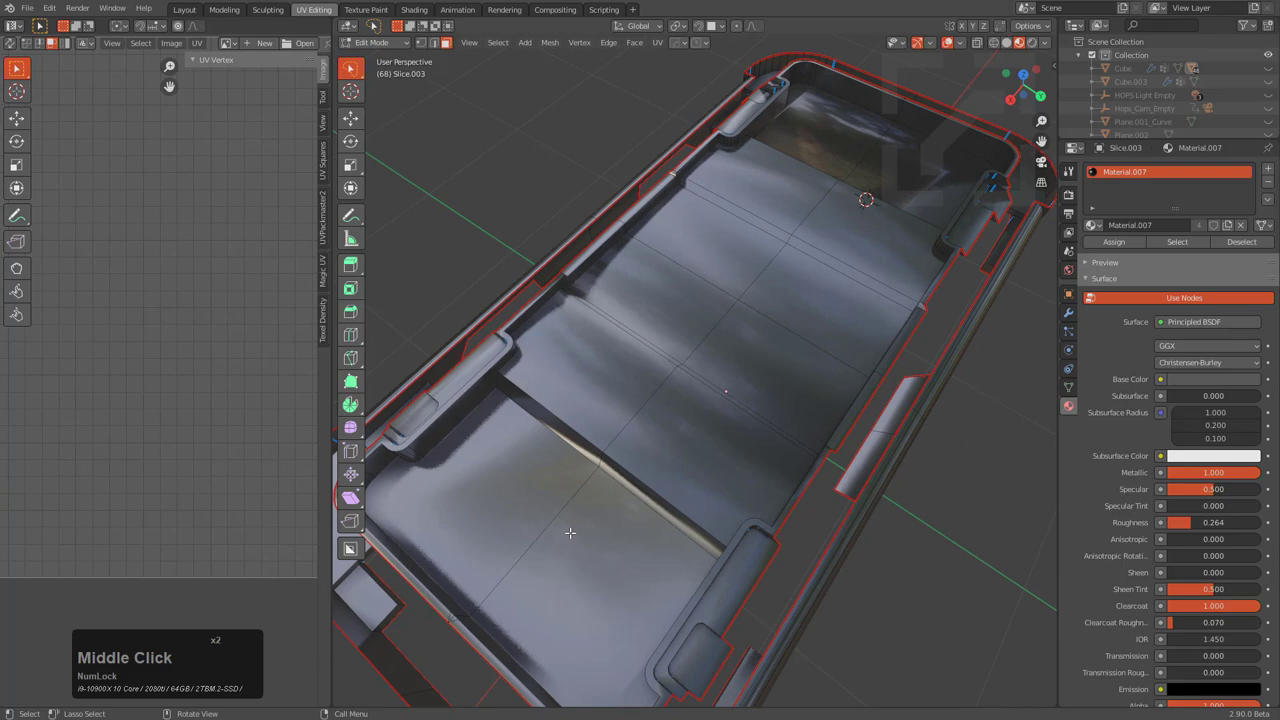
# Mark the selected rim edges of Slice.003 as UV seams via the Edge menu
pyautogui.click(608, 42)
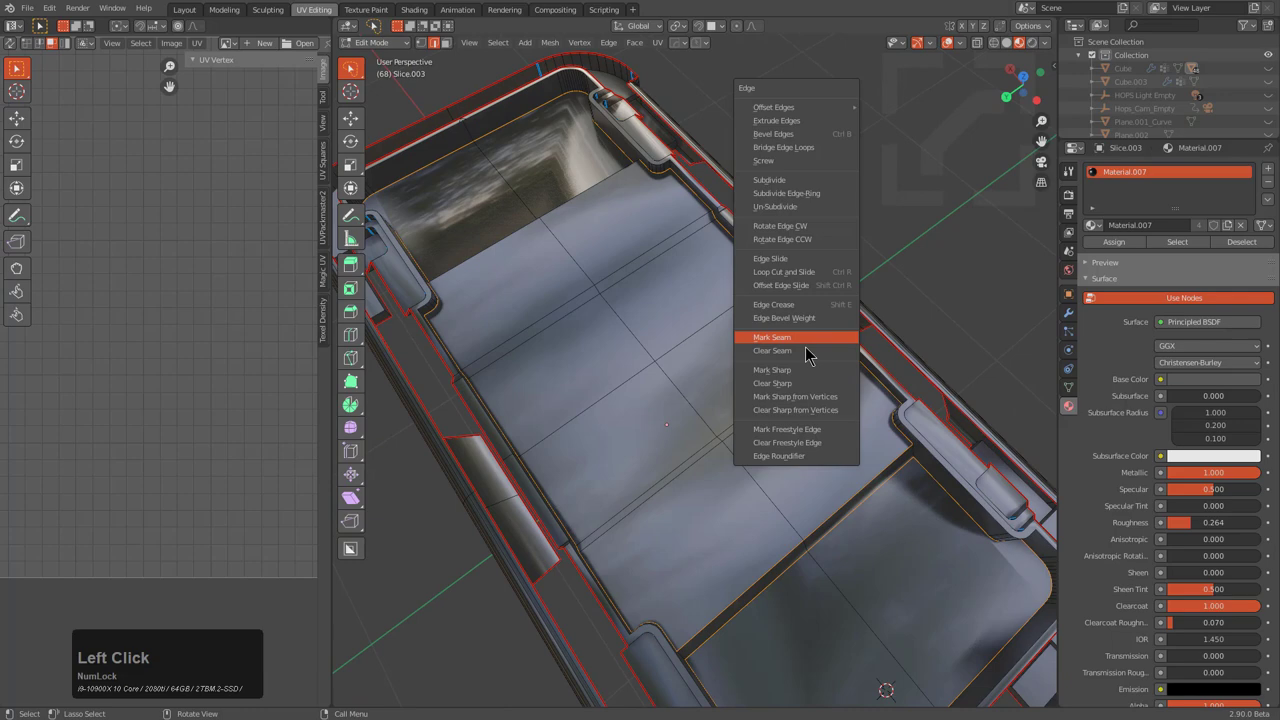
pyautogui.click(772, 336)
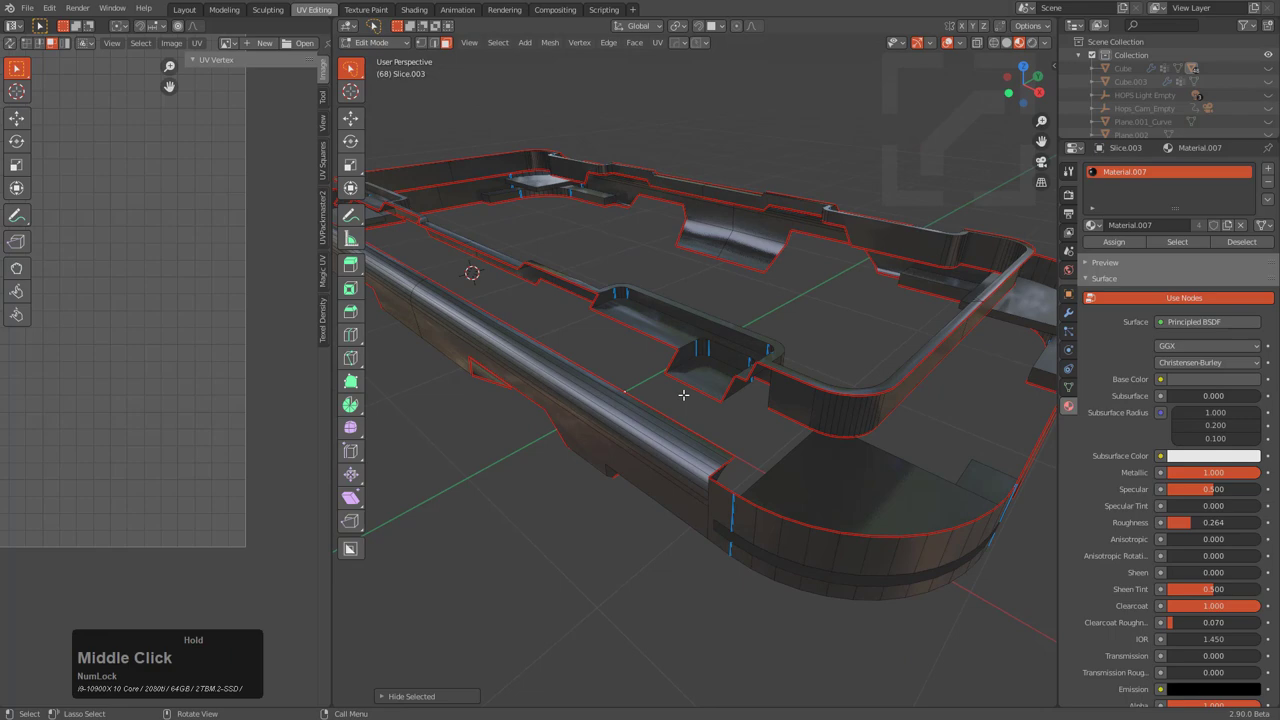
# Hide the tray's inner geometry and select the rounded rail pieces of the remaining rim
pyautogui.click(736, 390)
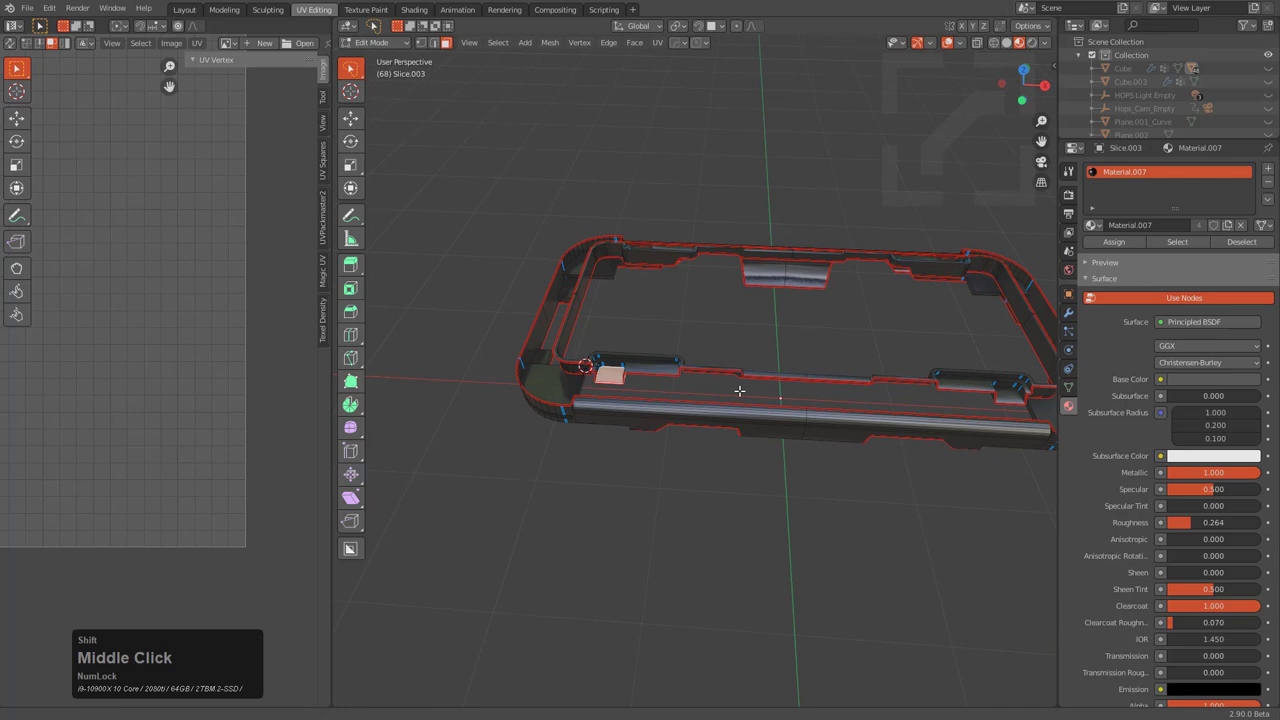
pyautogui.scroll(3)
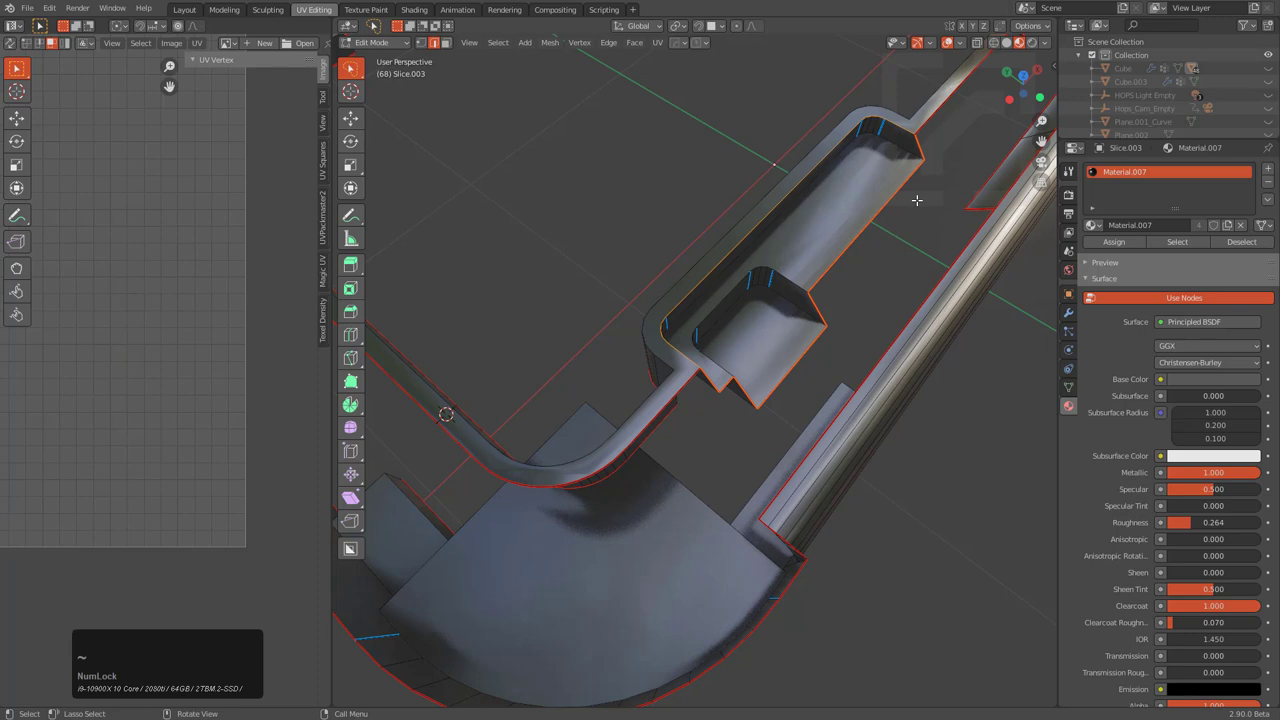
pyautogui.scroll(-3)
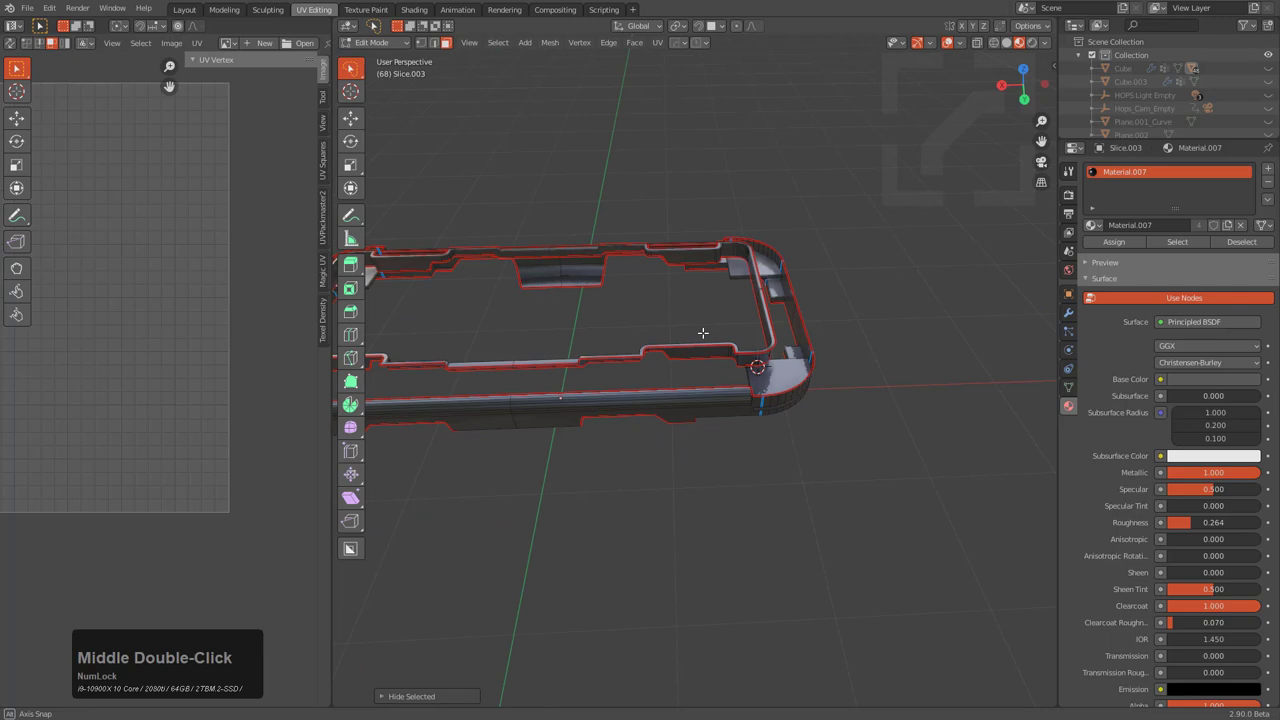
pyautogui.scroll(3)
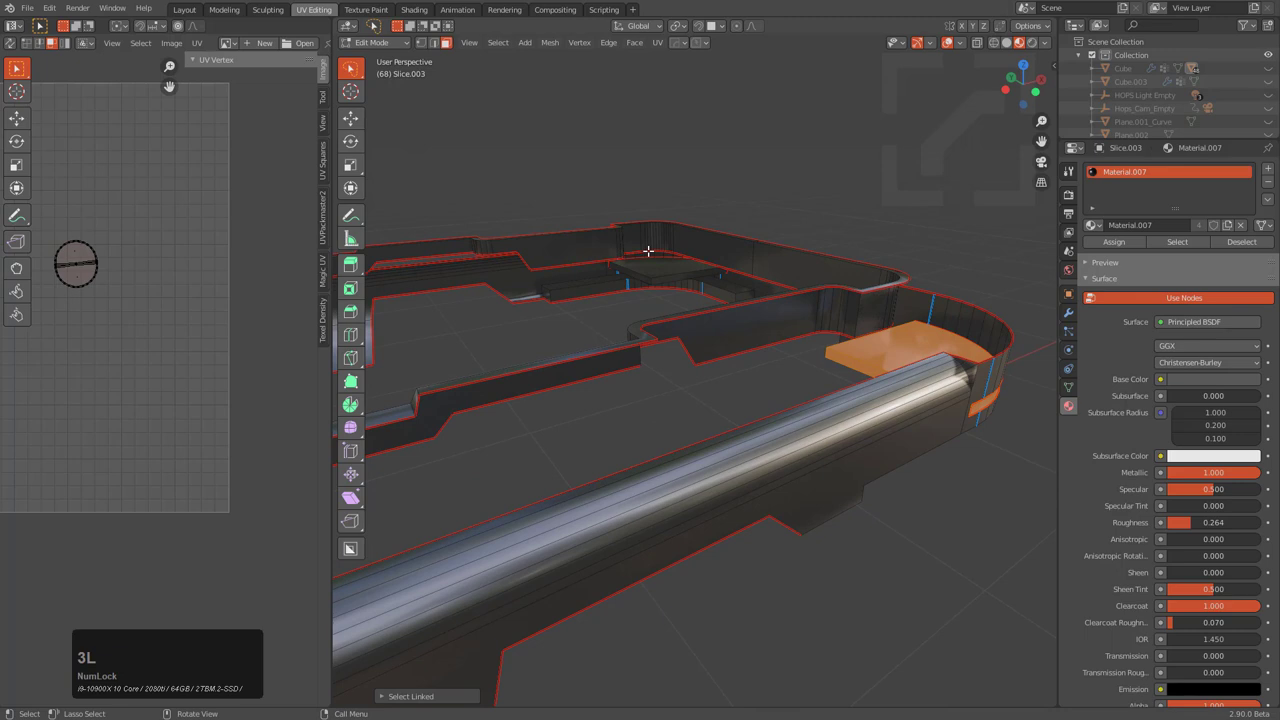
pyautogui.scroll(-3)
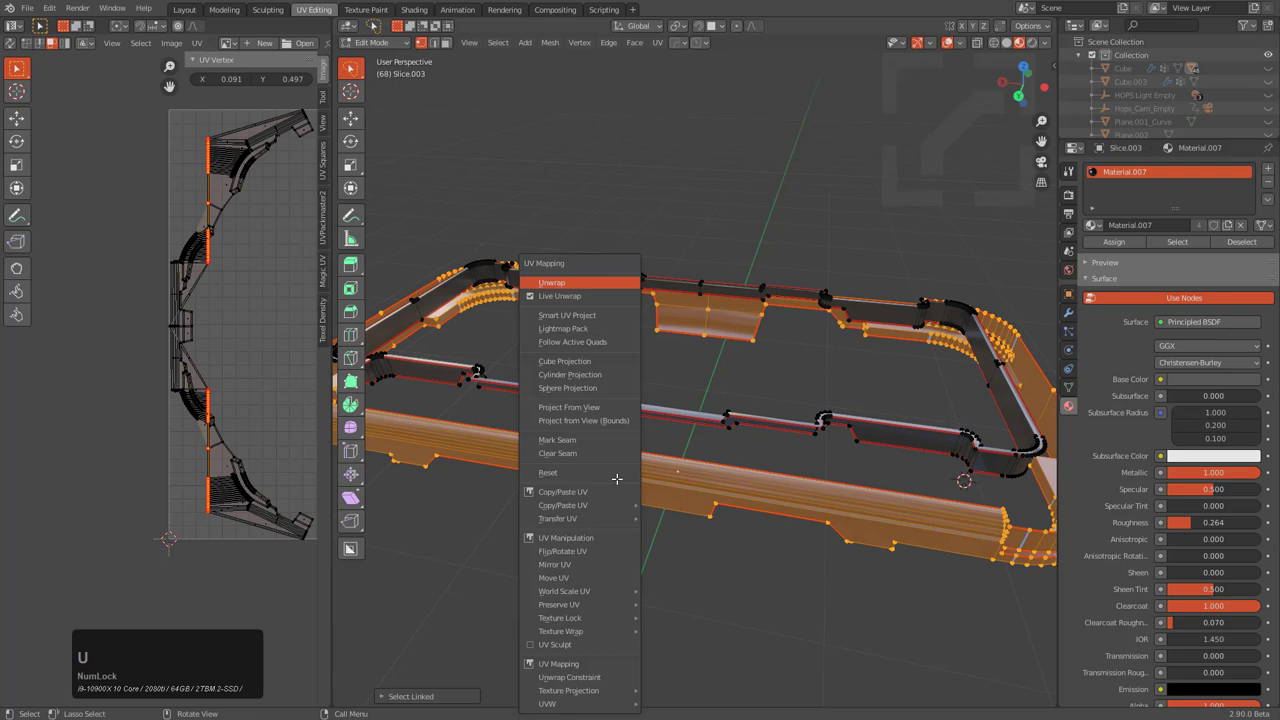
# Unwrap the selected rim faces into a single long curved UV strip and confirm it
pyautogui.click(552, 282)
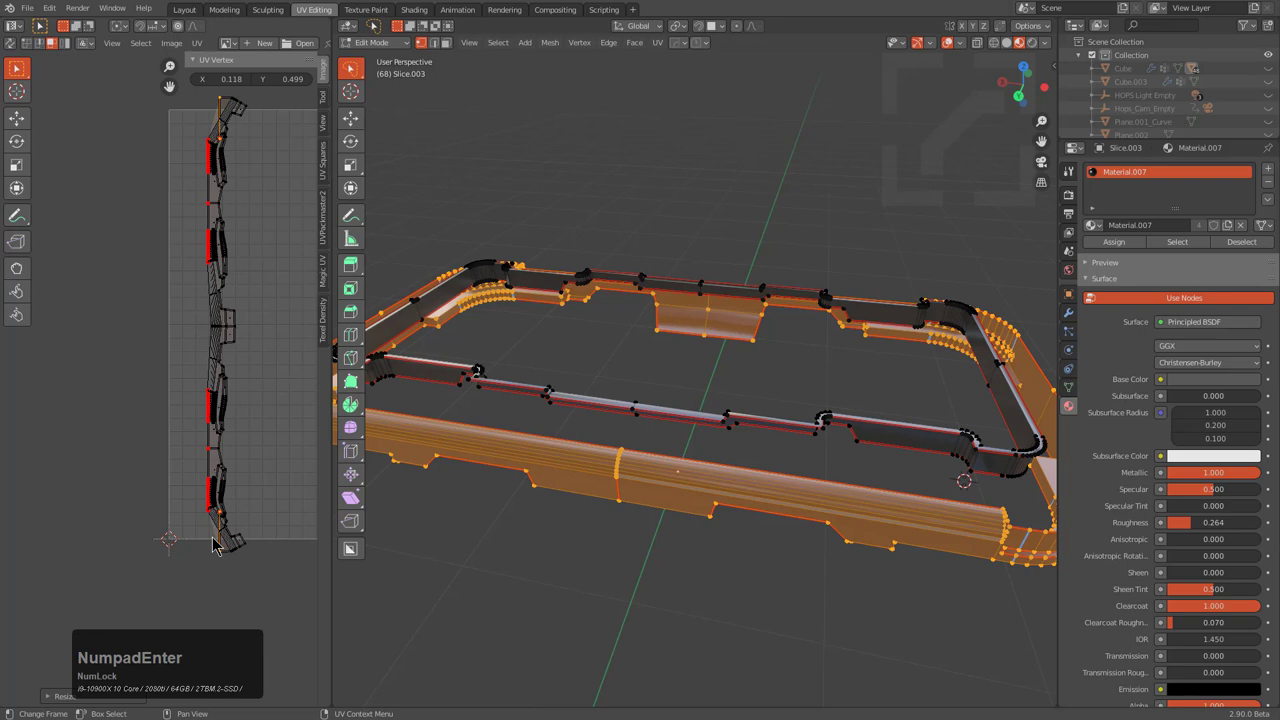
pyautogui.press('p')
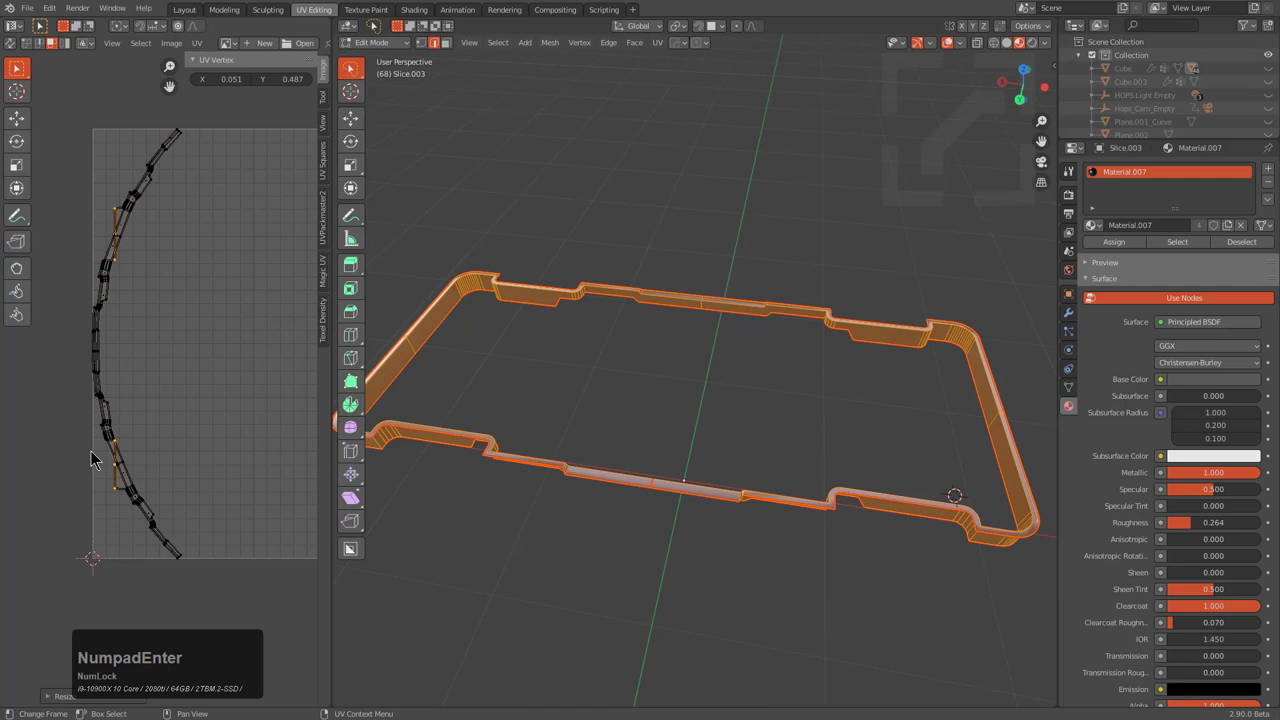
pyautogui.click(128, 558)
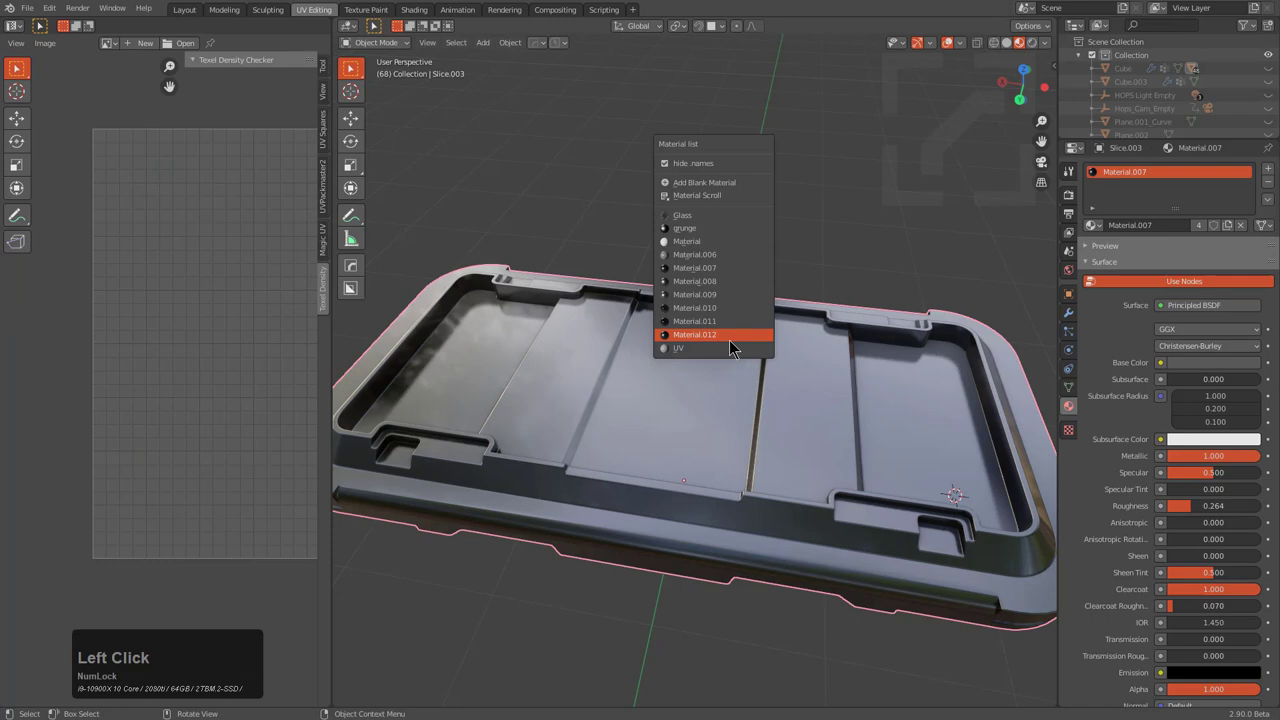
# Assign the checker UV material to the tray so the whole crate shows the pattern
pyautogui.click(680, 348)
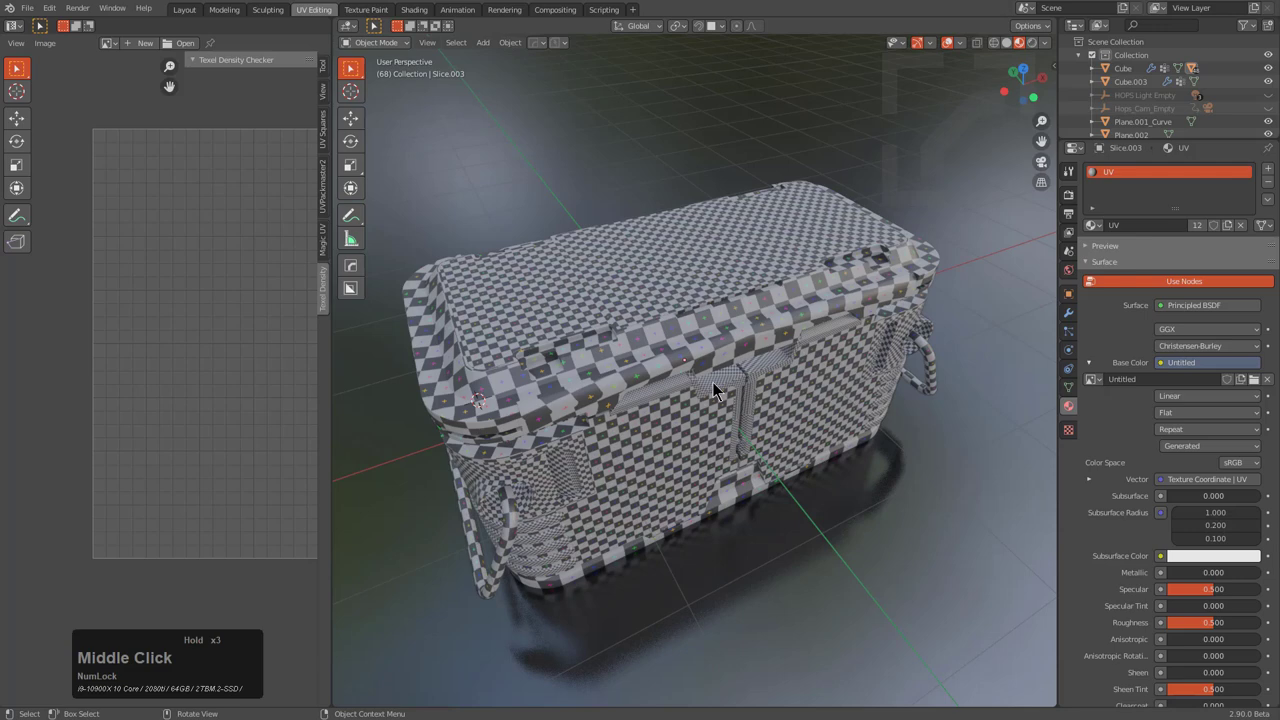
# Scale down Slice.007's UV islands inside the 2048-pixel checker grid and return to object mode
pyautogui.scroll(3)
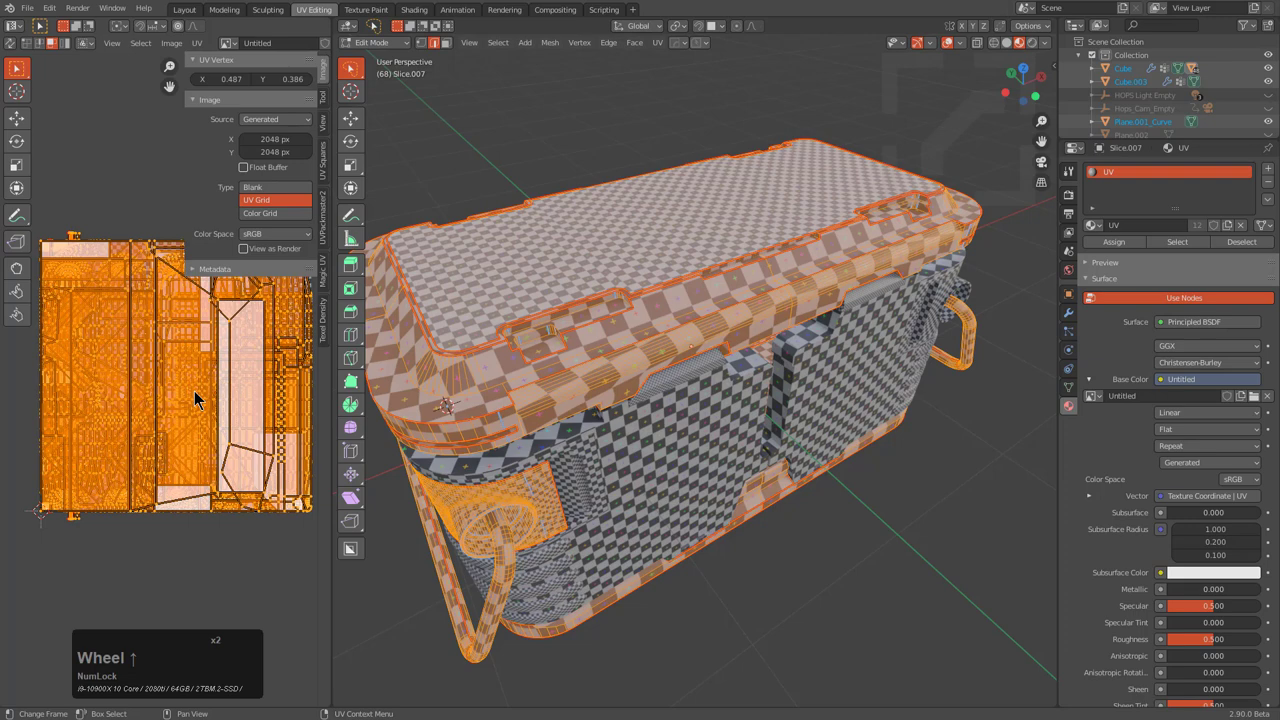
pyautogui.scroll(-3)
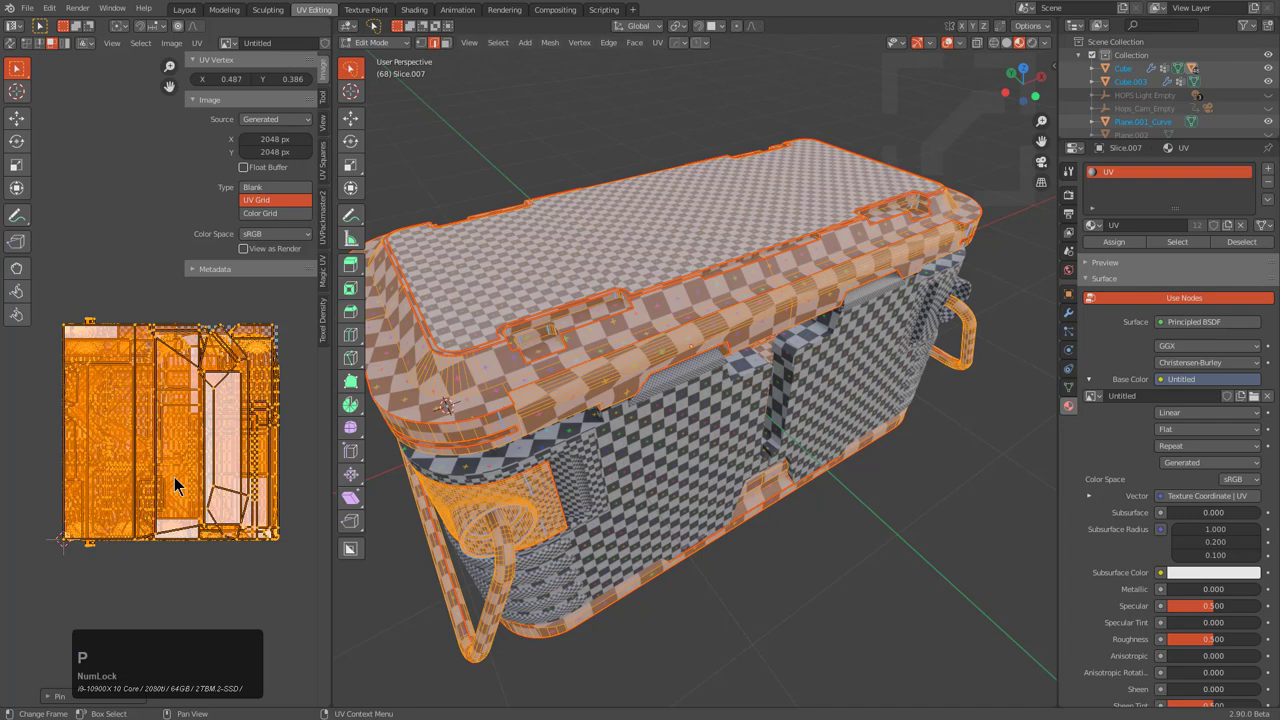
pyautogui.middleClick(660, 376)
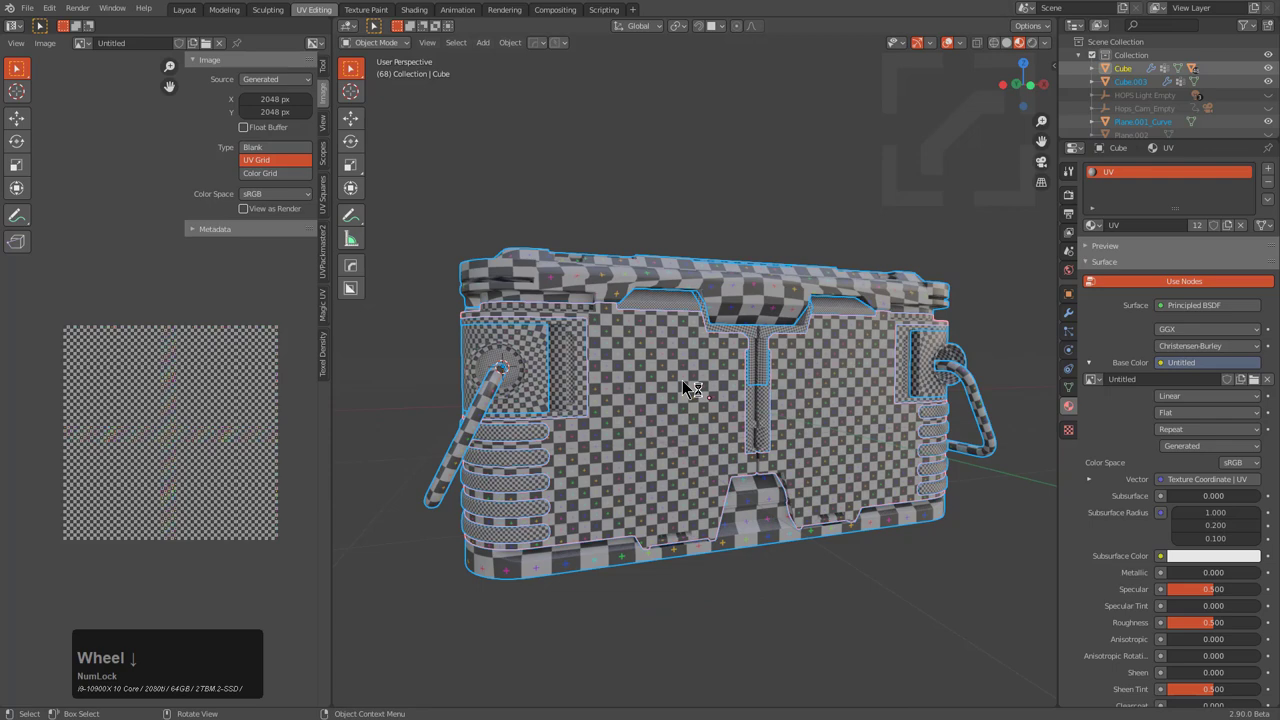
# Select all crate pieces carrying a Mirror modifier from the scene overview modifier list
pyautogui.click(172, 44)
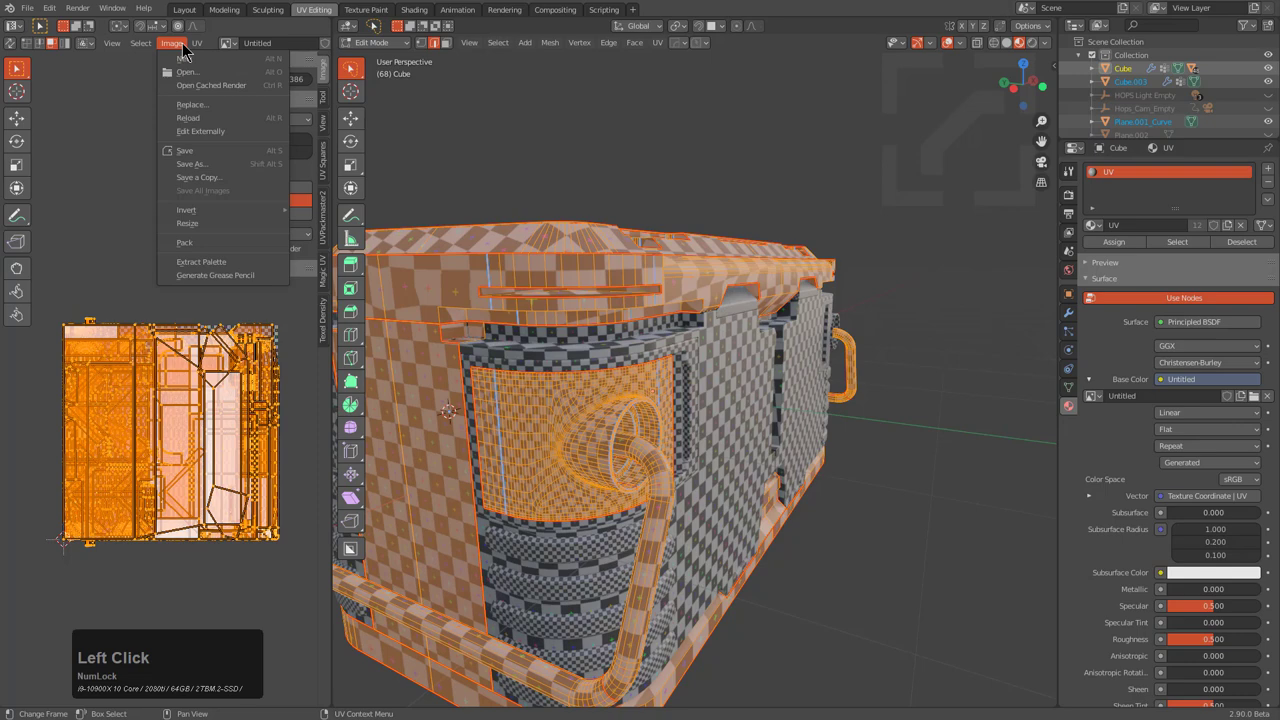
pyautogui.click(180, 56)
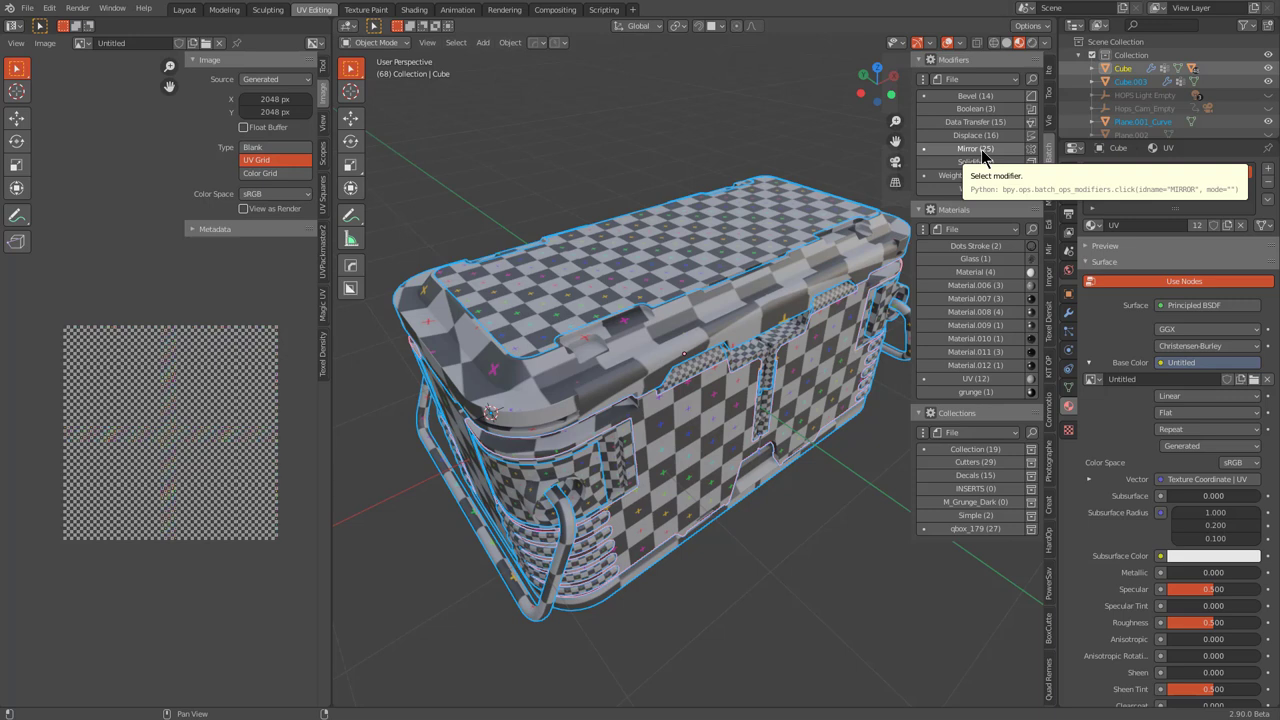
pyautogui.rightClick(976, 148)
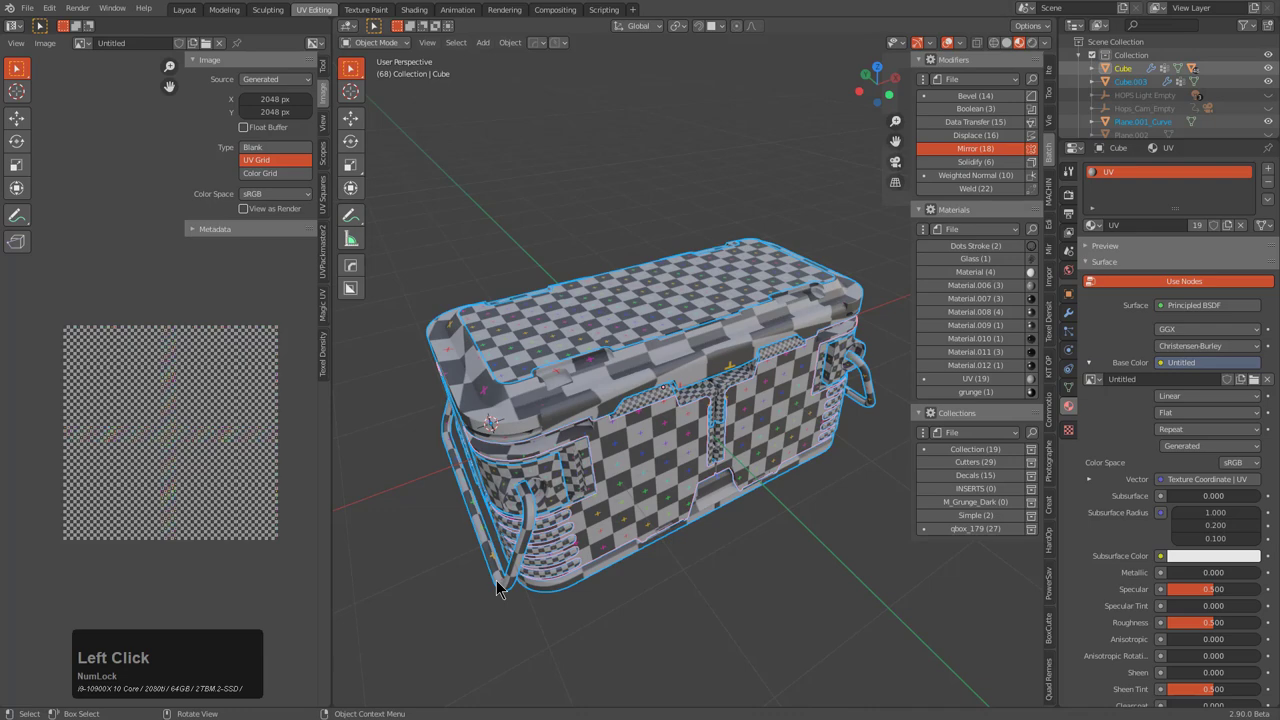
# Calculate texel density with Texel Density Checker and apply a Set My TD preset to the selected UVs
pyautogui.click(172, 44)
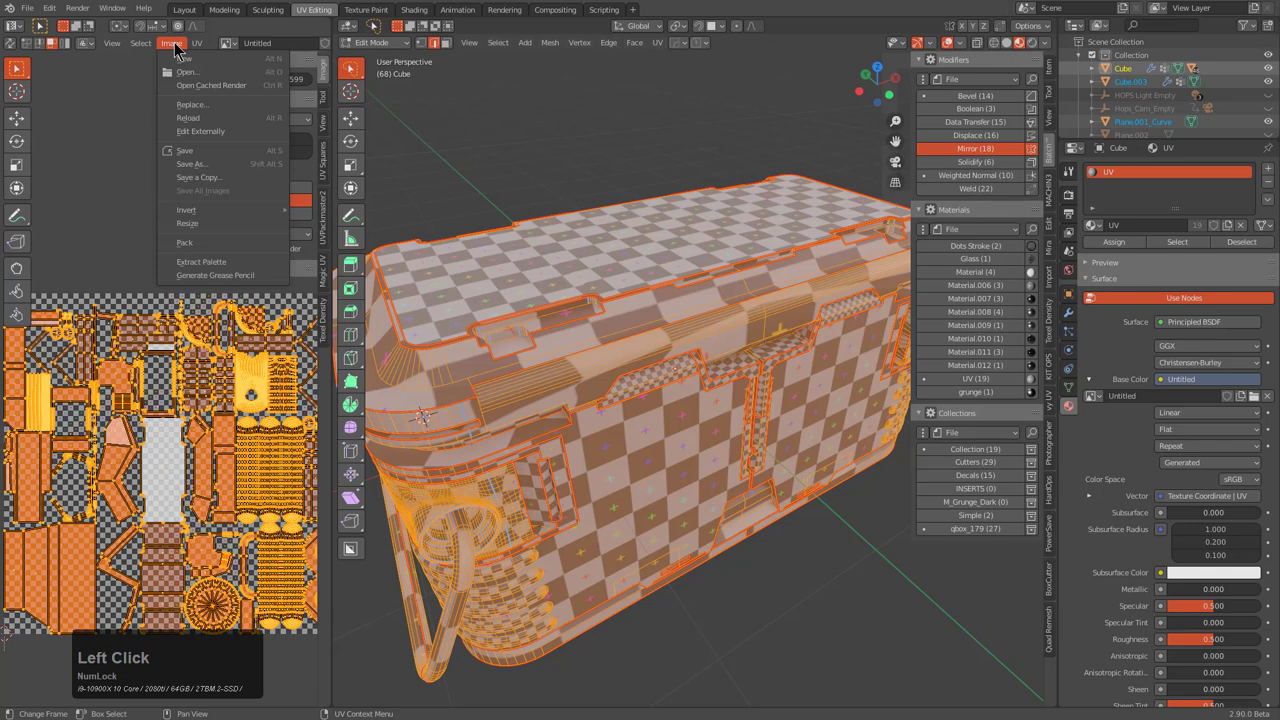
pyautogui.click(184, 58)
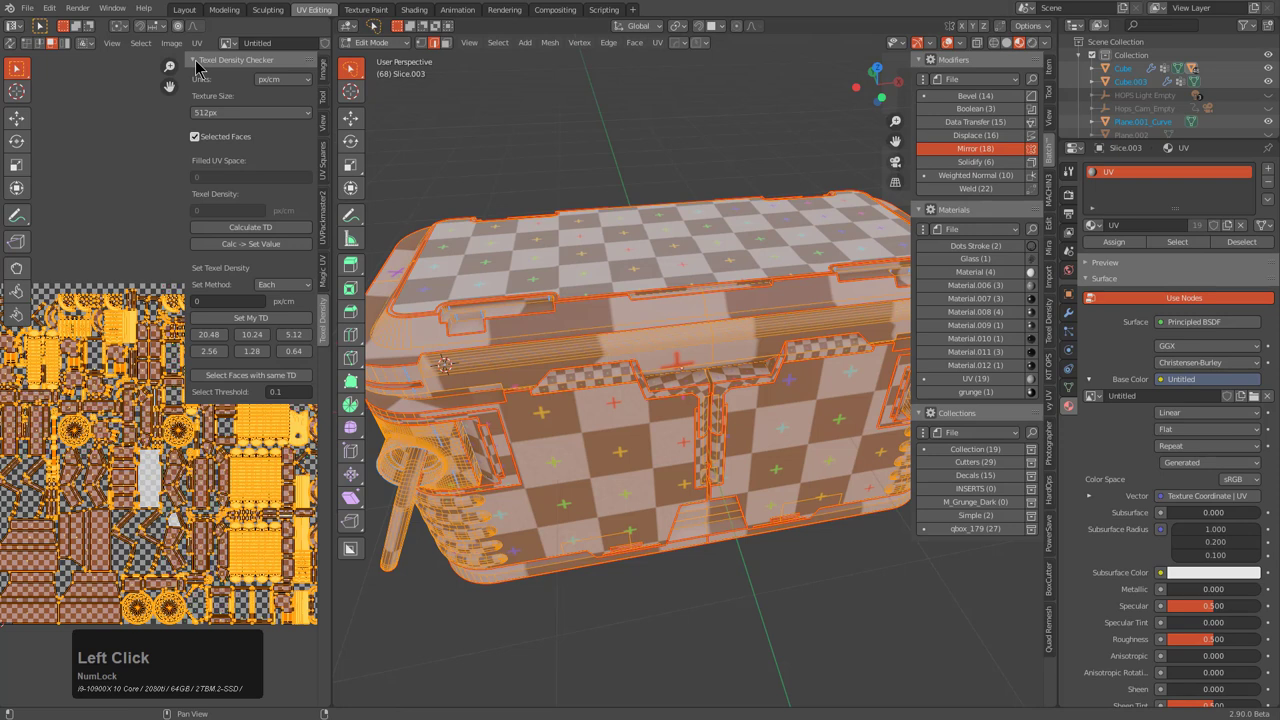
pyautogui.click(250, 112)
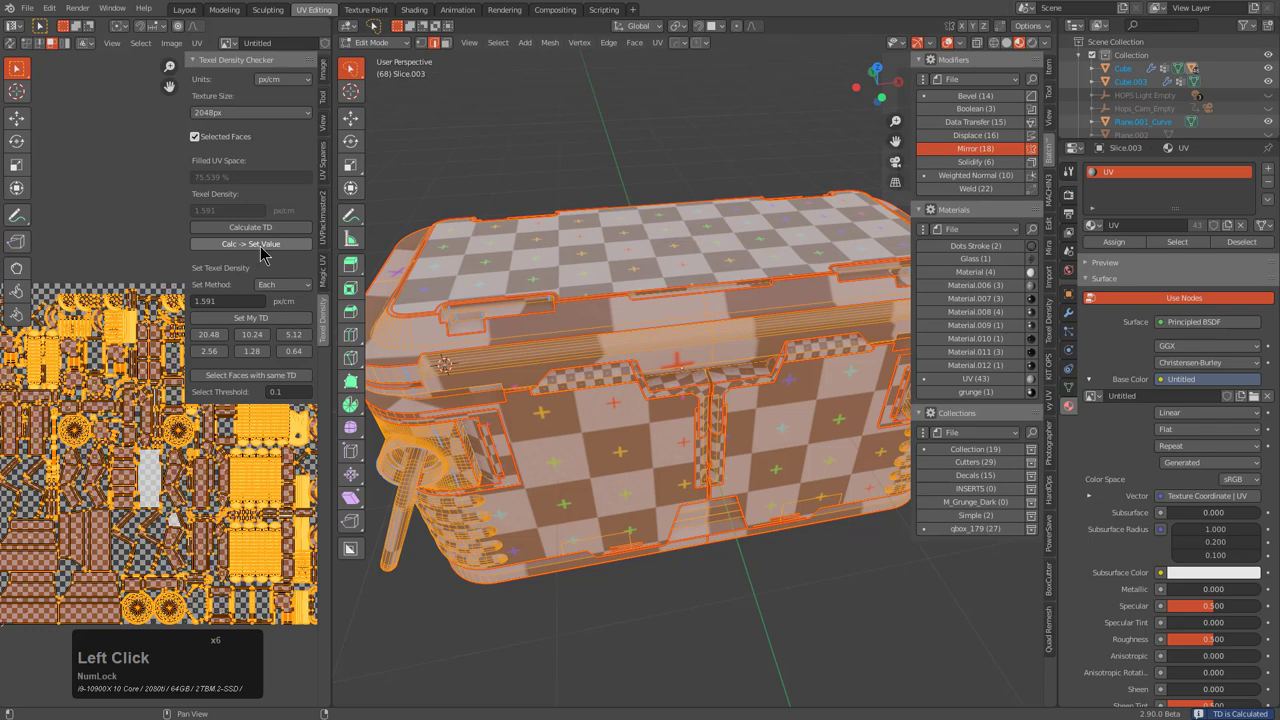
pyautogui.click(250, 316)
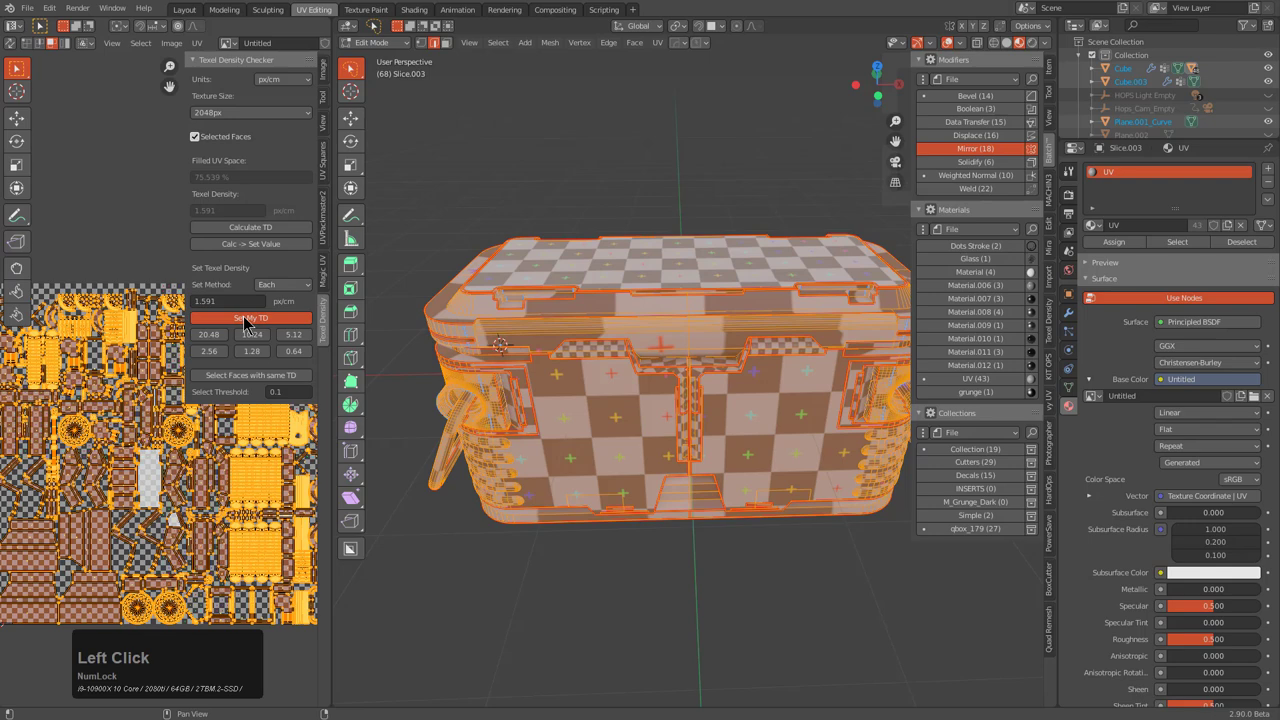
pyautogui.click(252, 316)
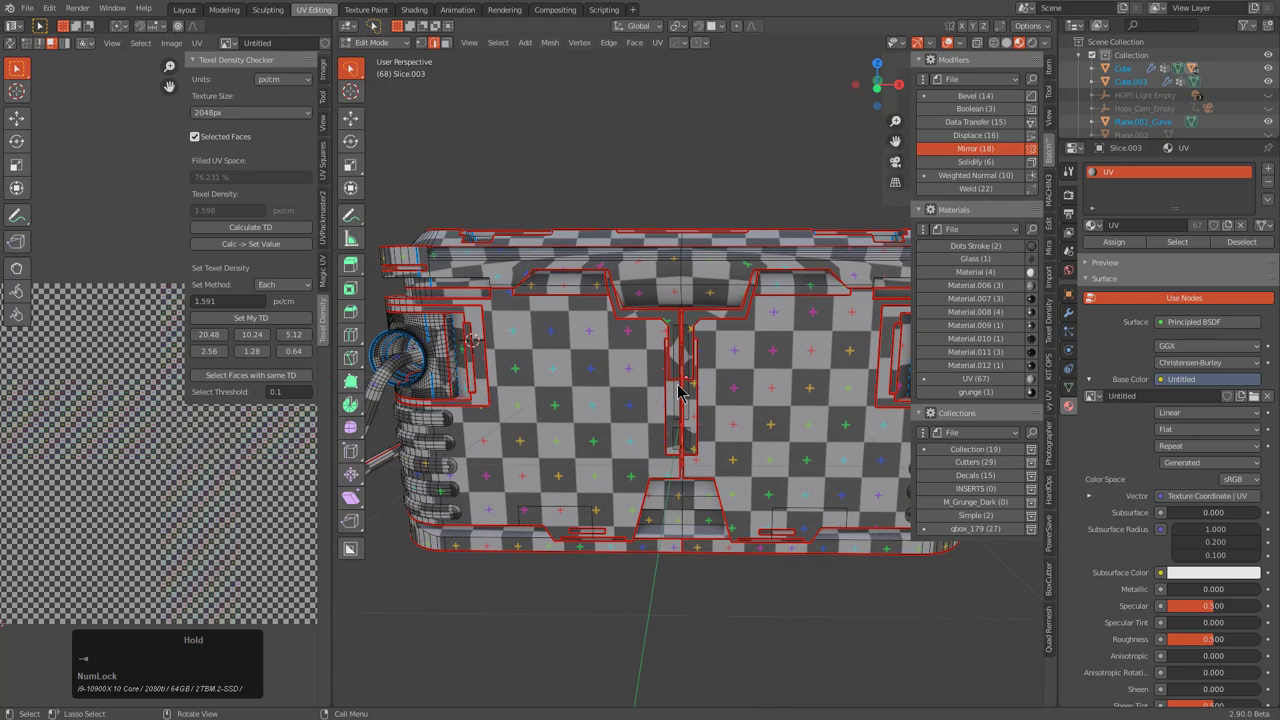
# Leave edit mode and show the whole checker-textured crate in the Layout workspace
pyautogui.press('a')
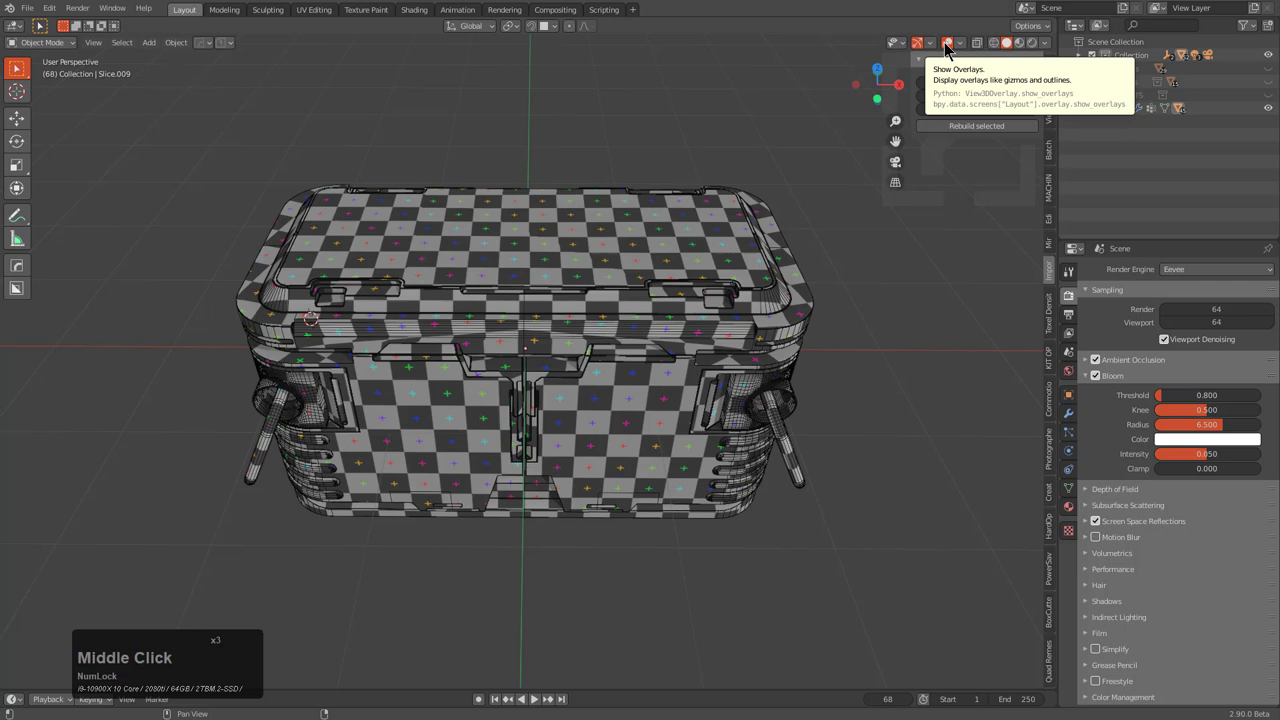
# Delete the Bevel modifiers from outer crate parts, hide them, and check an inner piece's modifiers
pyautogui.click(946, 42)
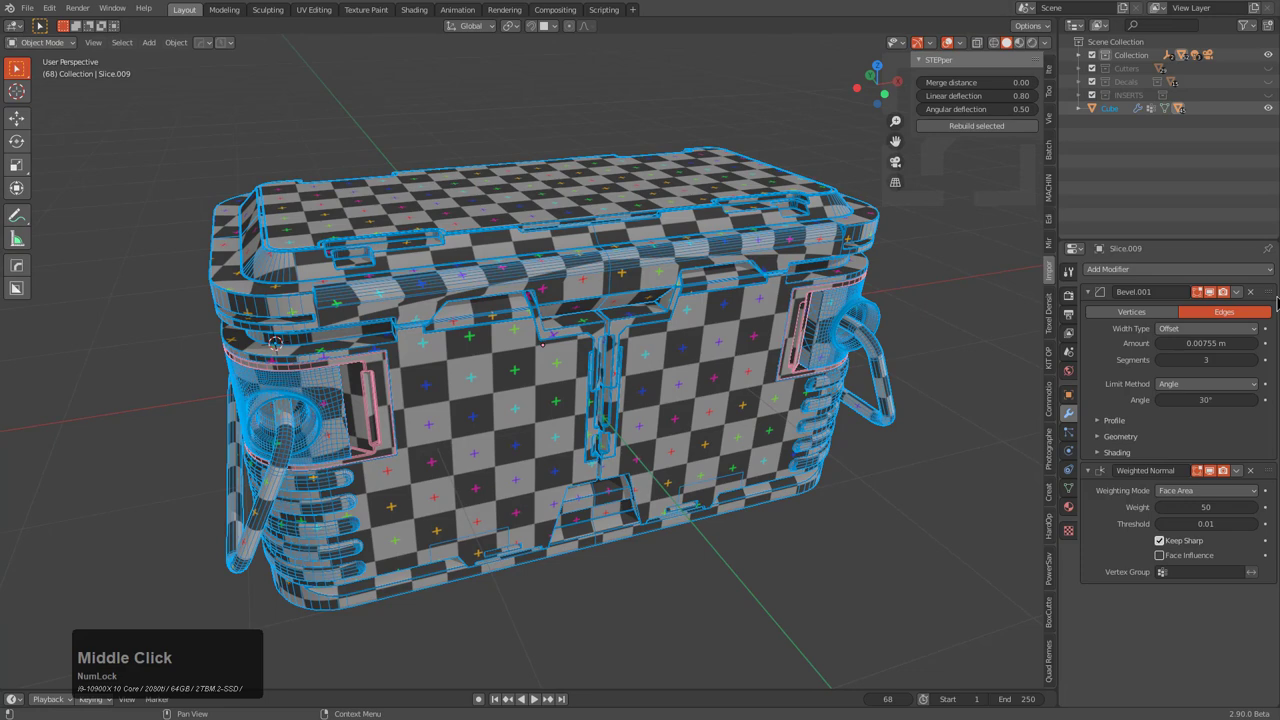
pyautogui.click(830, 318)
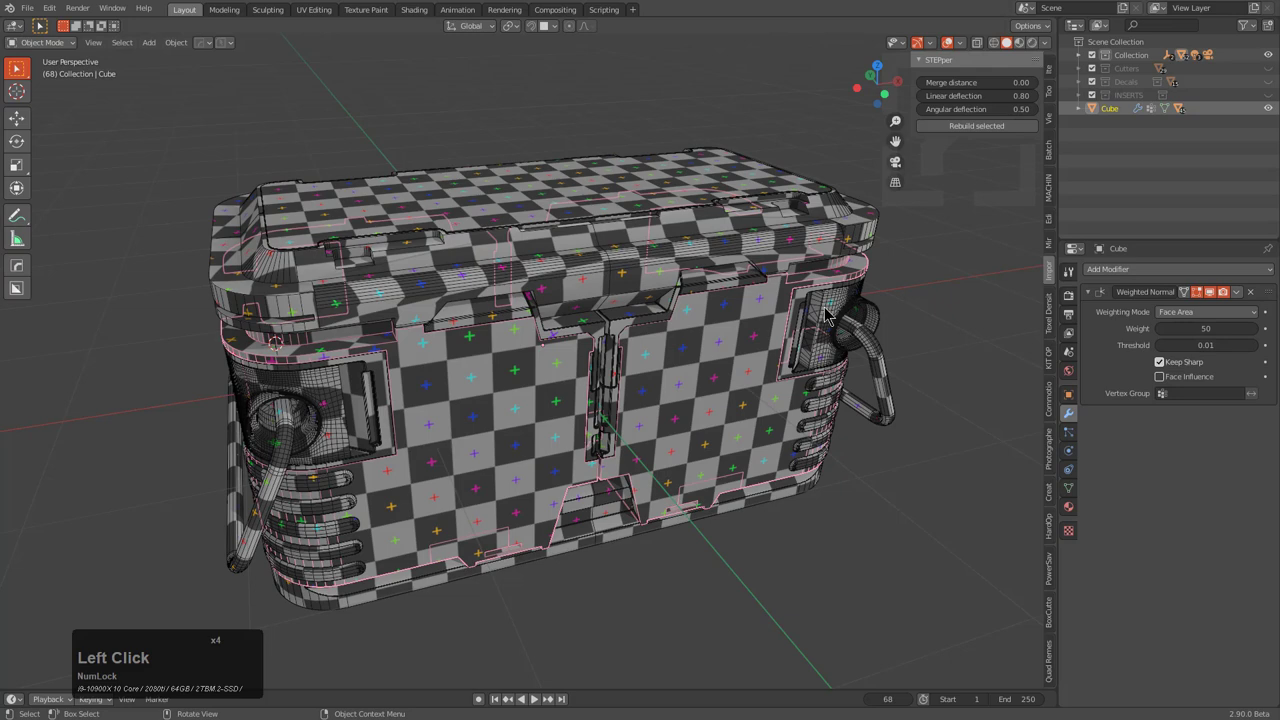
pyautogui.click(584, 510)
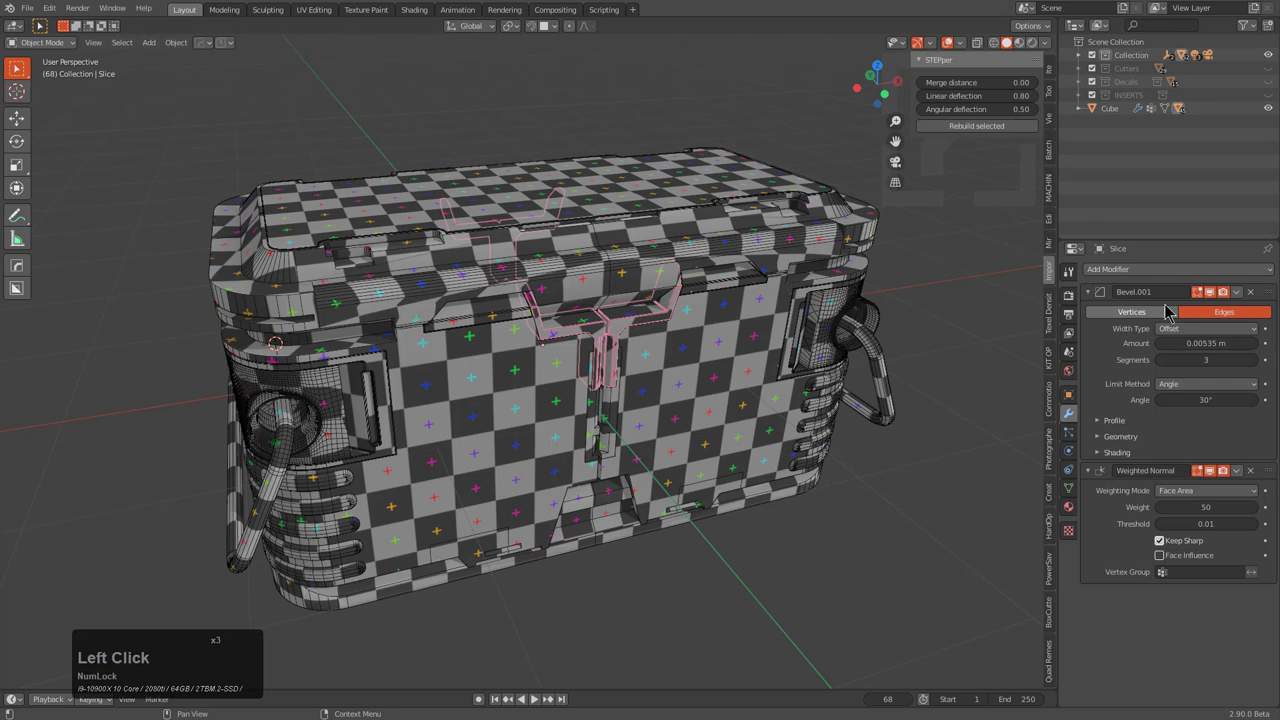
pyautogui.click(288, 492)
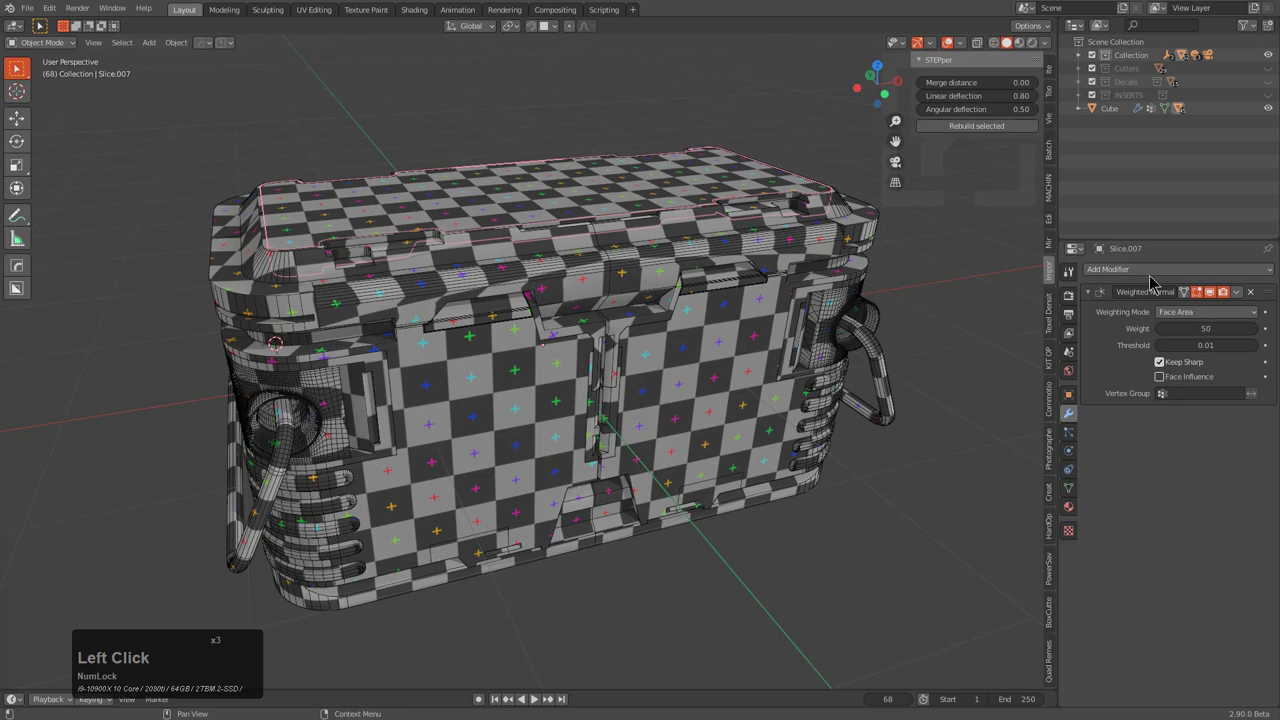
pyautogui.press('h')
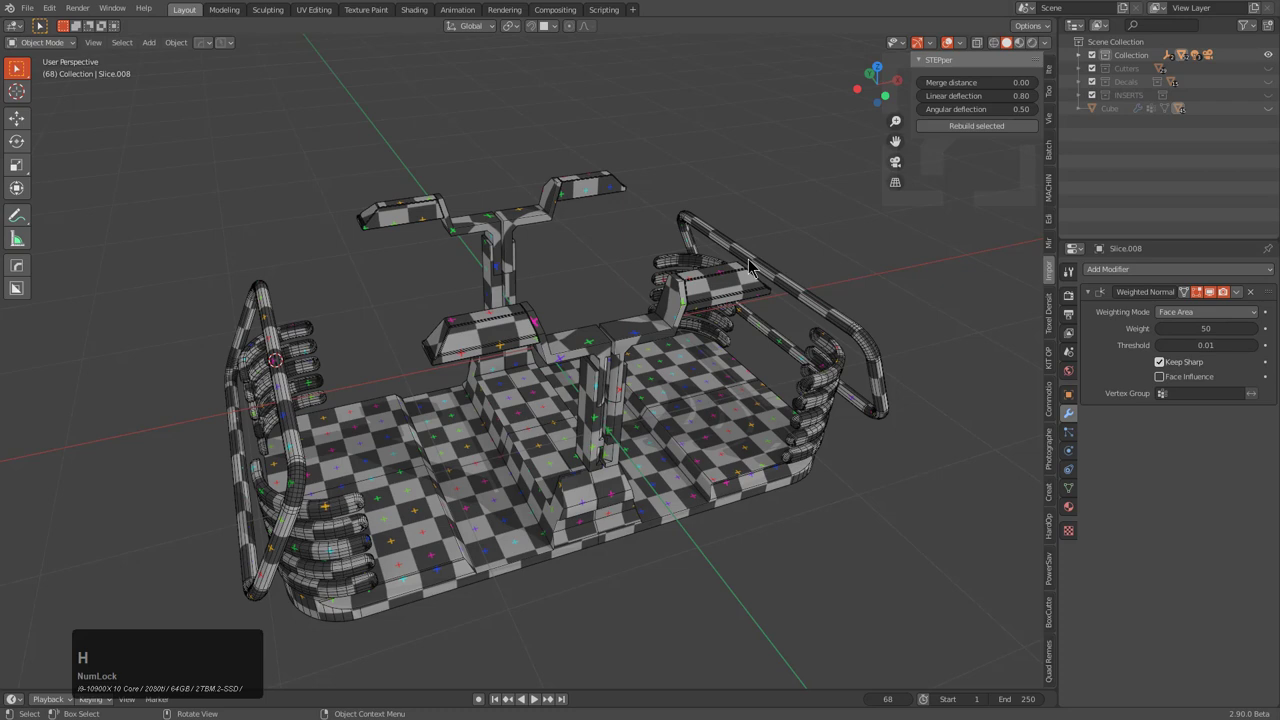
pyautogui.click(640, 260)
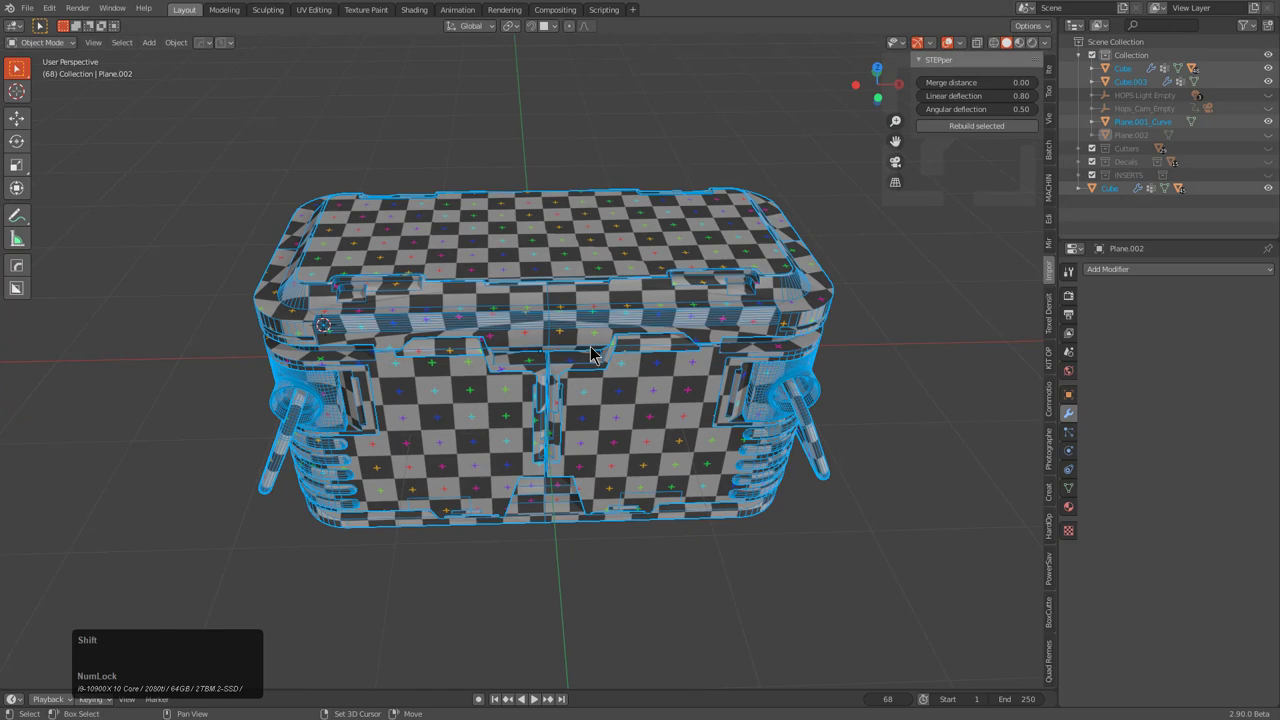
# Start a MeshTools OBJ export of the selected crate parts, opening its file browser
pyautogui.scroll(3)
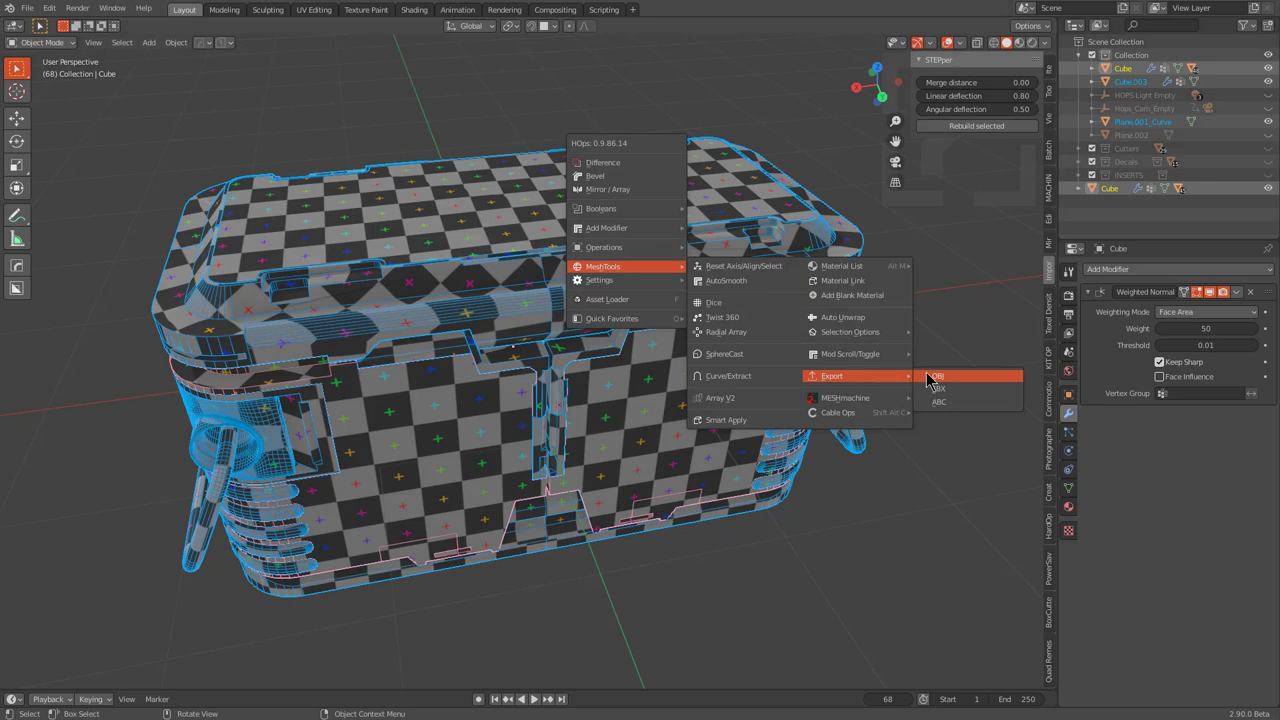
pyautogui.moveTo(956, 378)
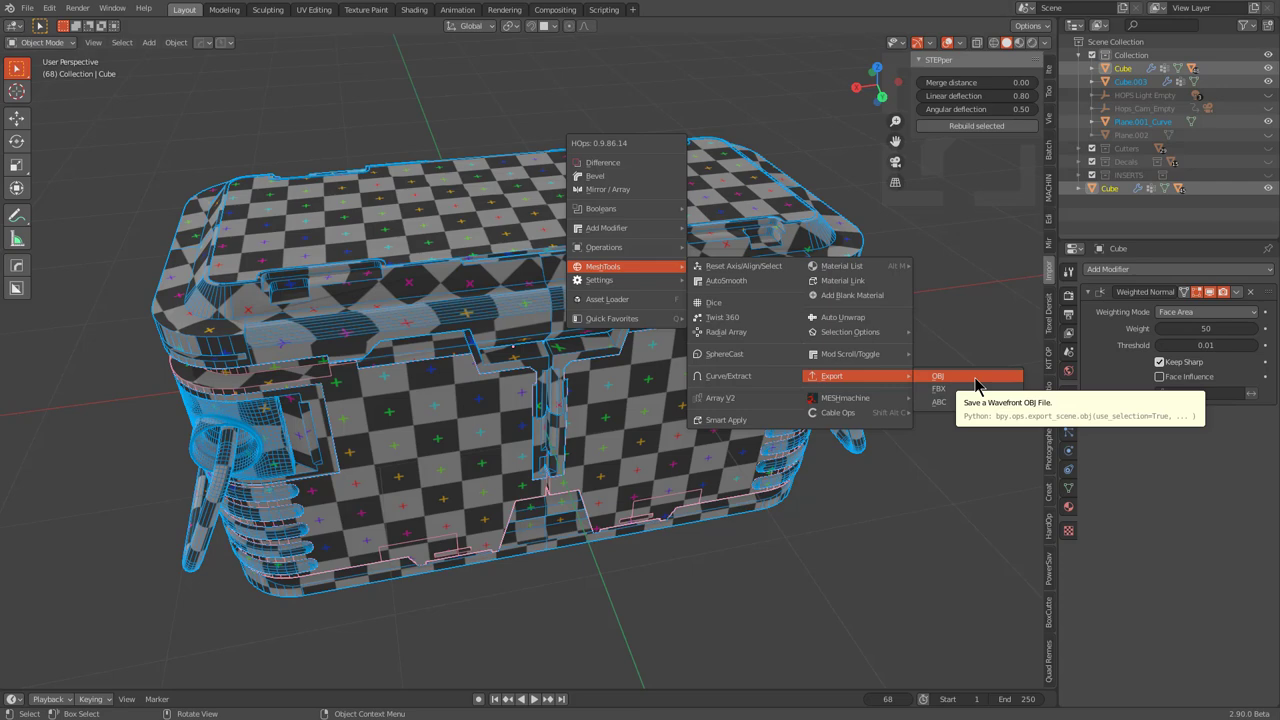
pyautogui.click(936, 376)
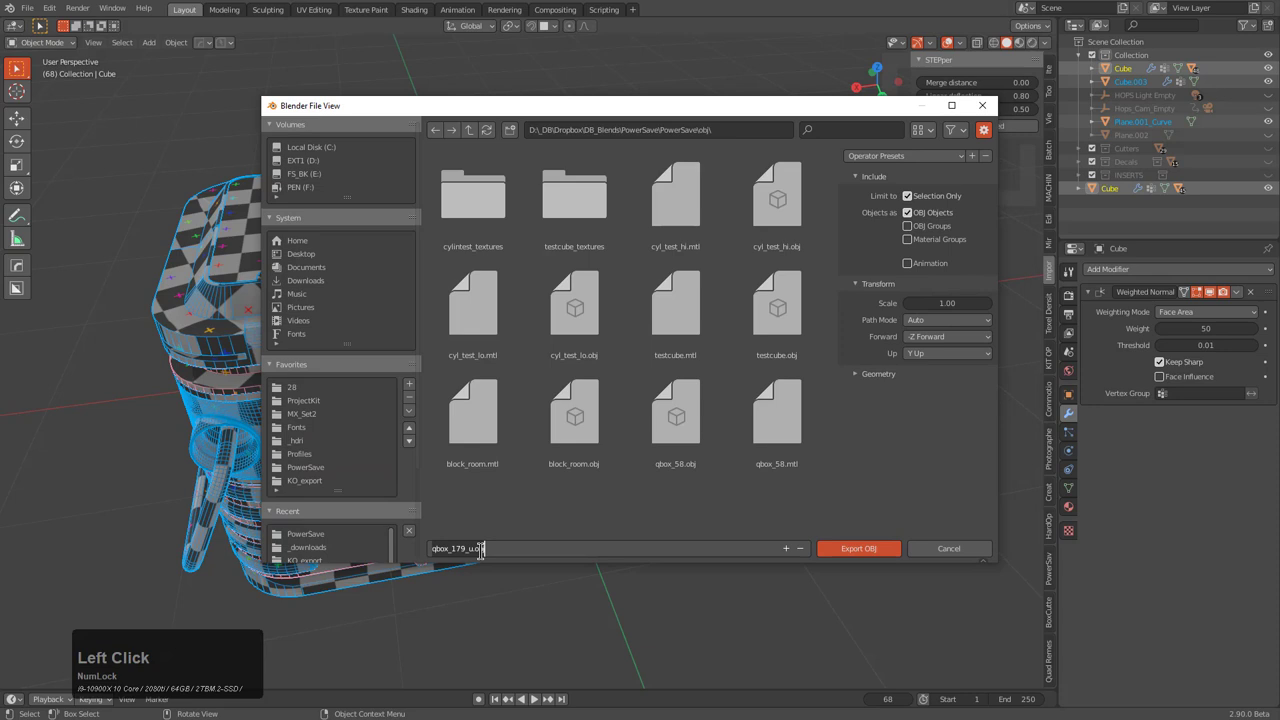
# Export the low-detail crate parts as 'qbox17.obj'
pyautogui.write('testybox1.obj')
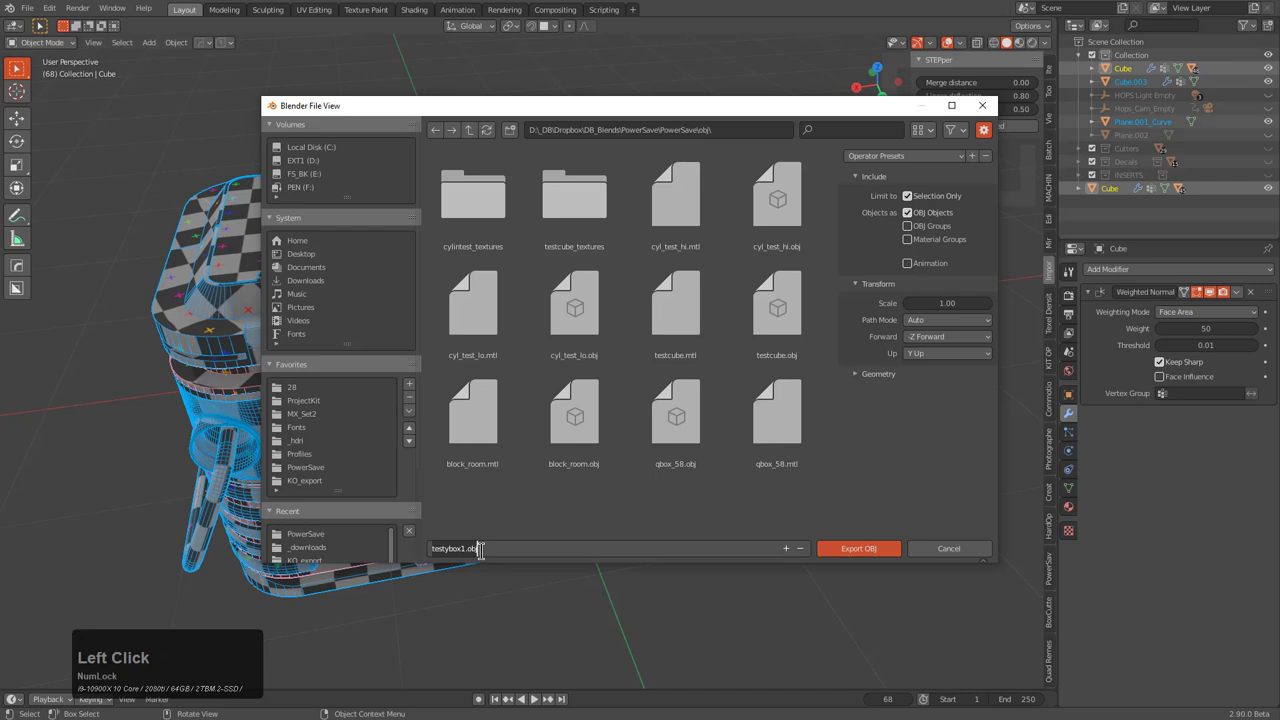
pyautogui.write('qbox17.obj')
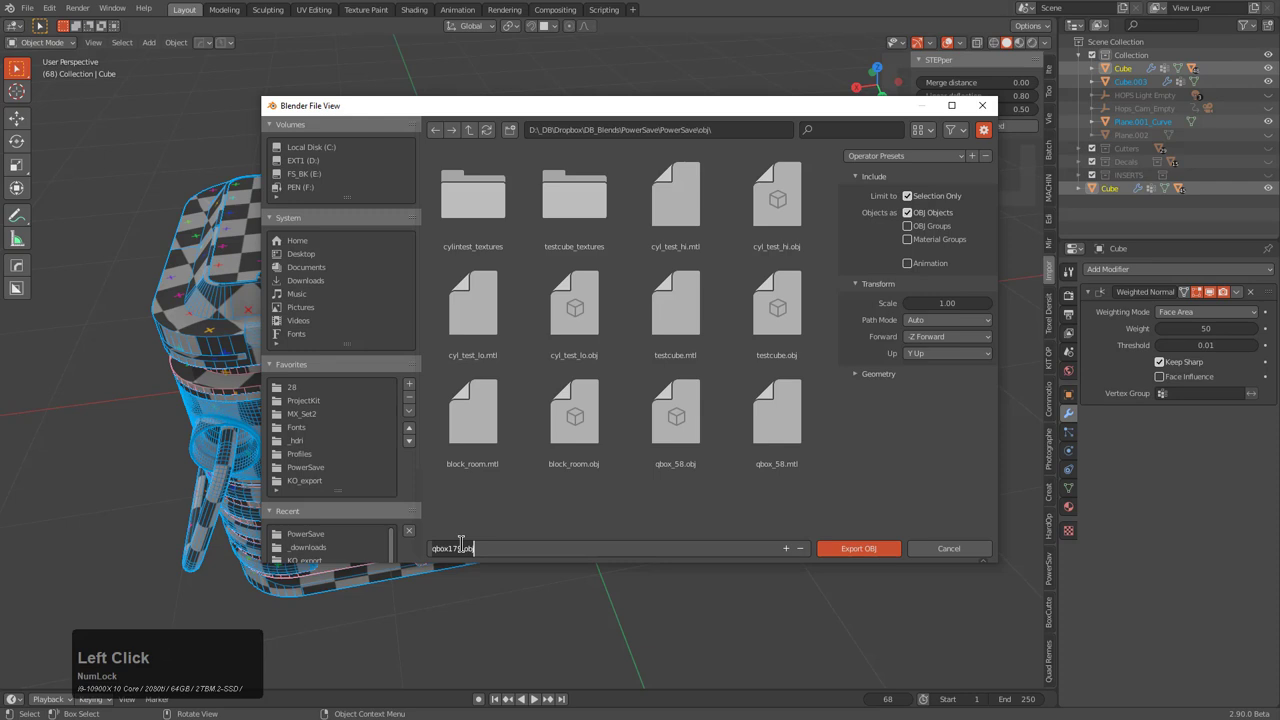
pyautogui.click(858, 548)
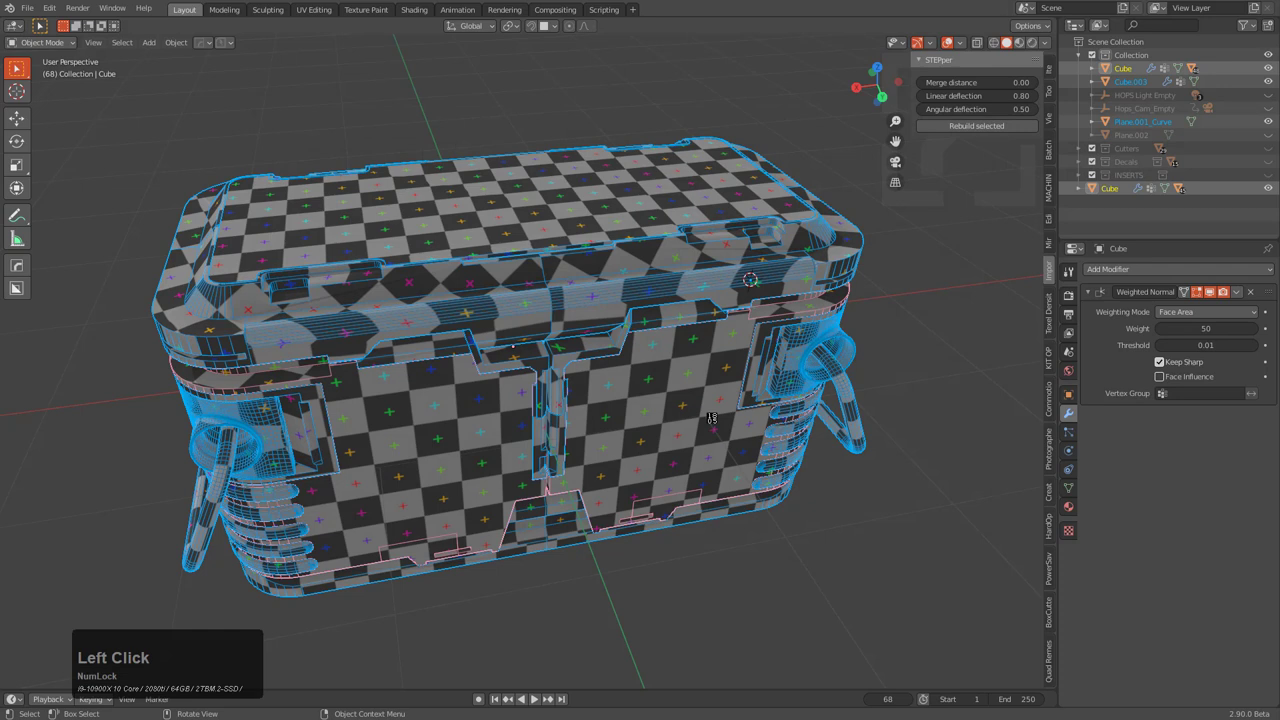
pyautogui.moveTo(604, 378)
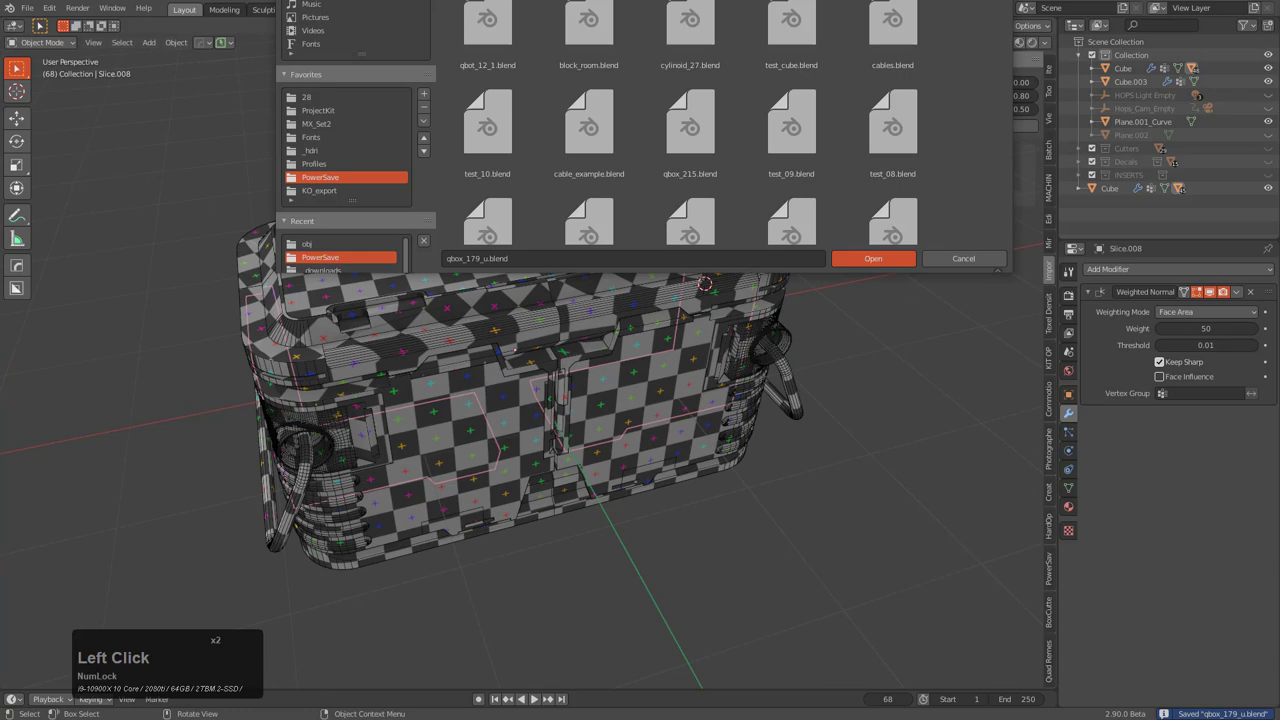
# Open the qbox blend file holding the dark high-detail crate
pyautogui.click(872, 258)
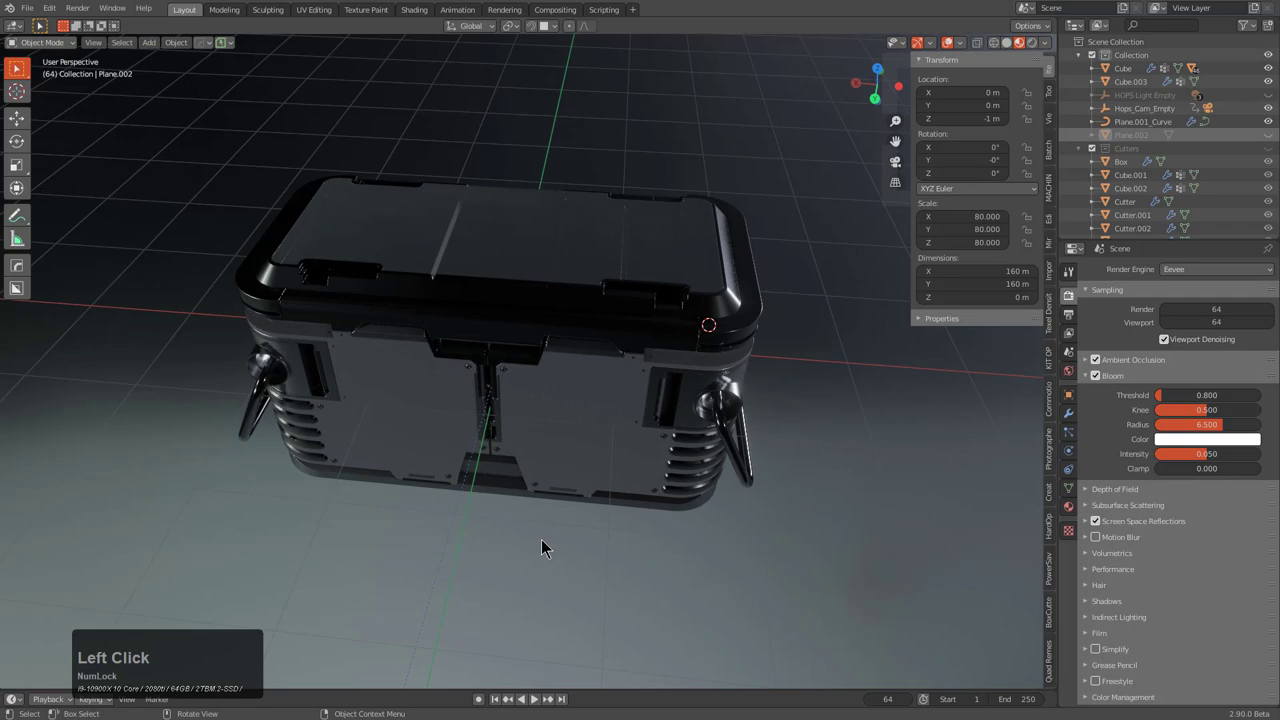
pyautogui.scroll(-3)
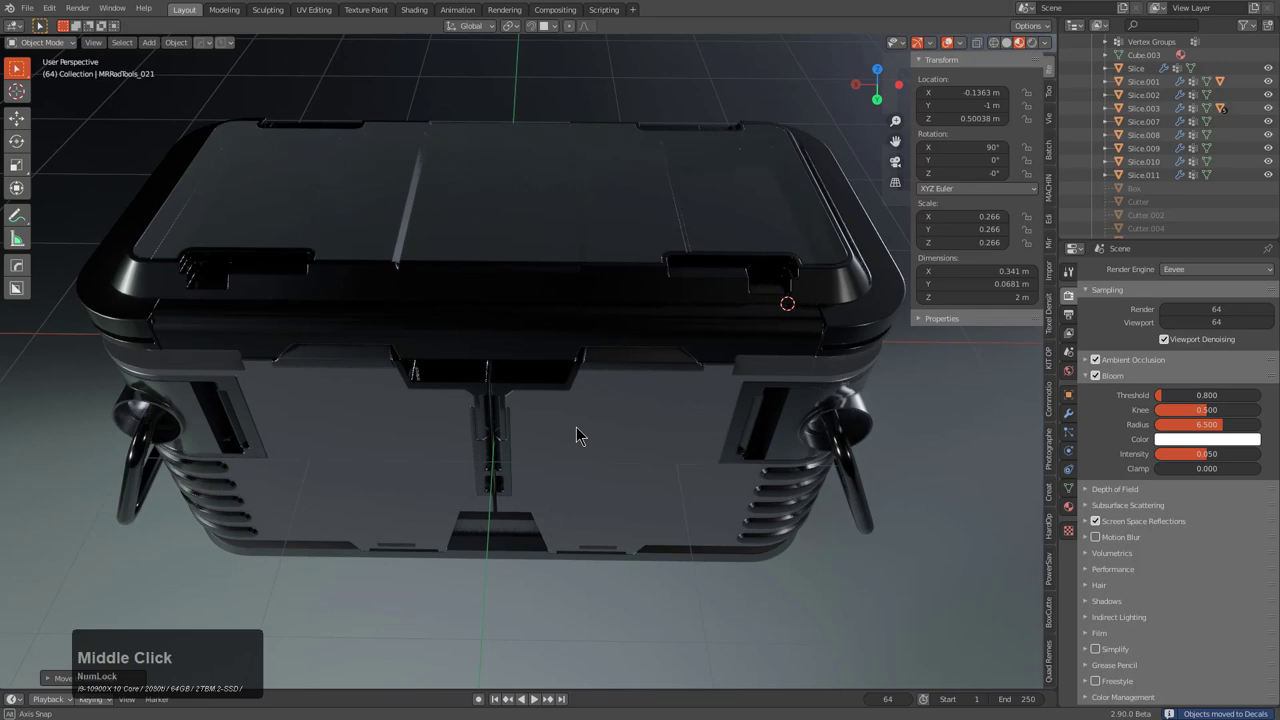
pyautogui.click(580, 436)
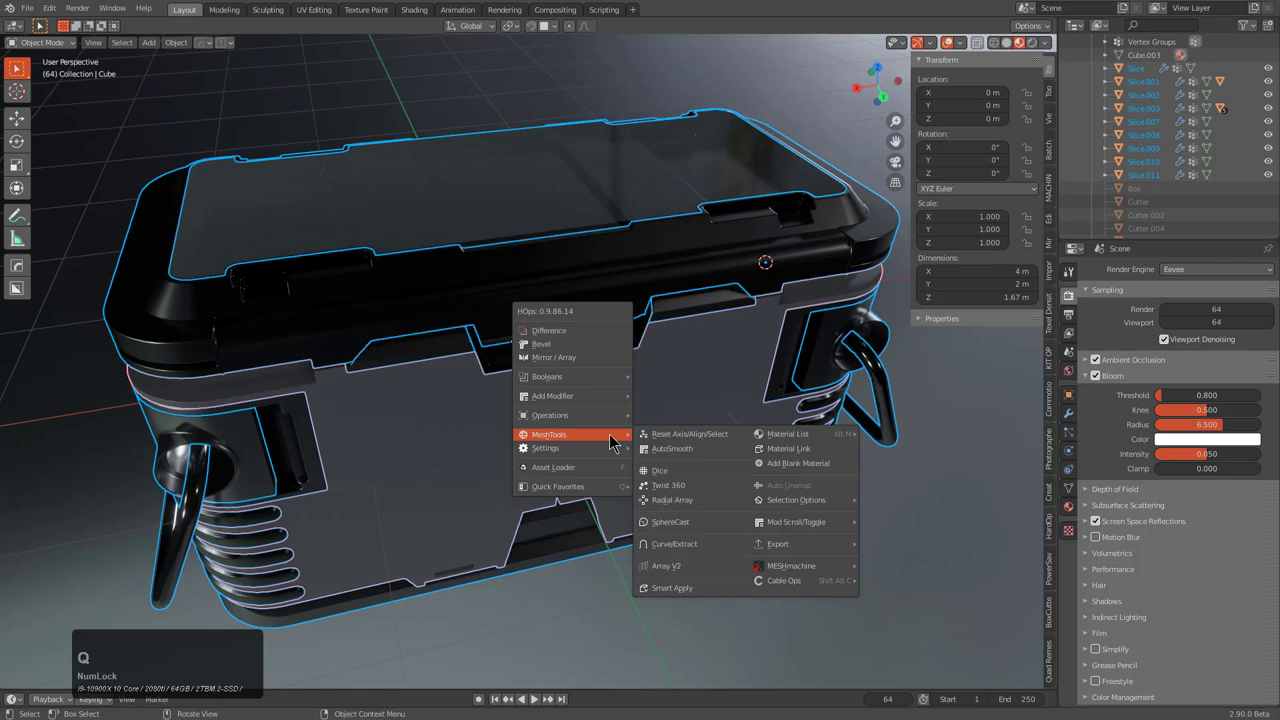
# Export the high-detail crate as a separate OBJ, naming it from an existing exported file
pyautogui.click(778, 544)
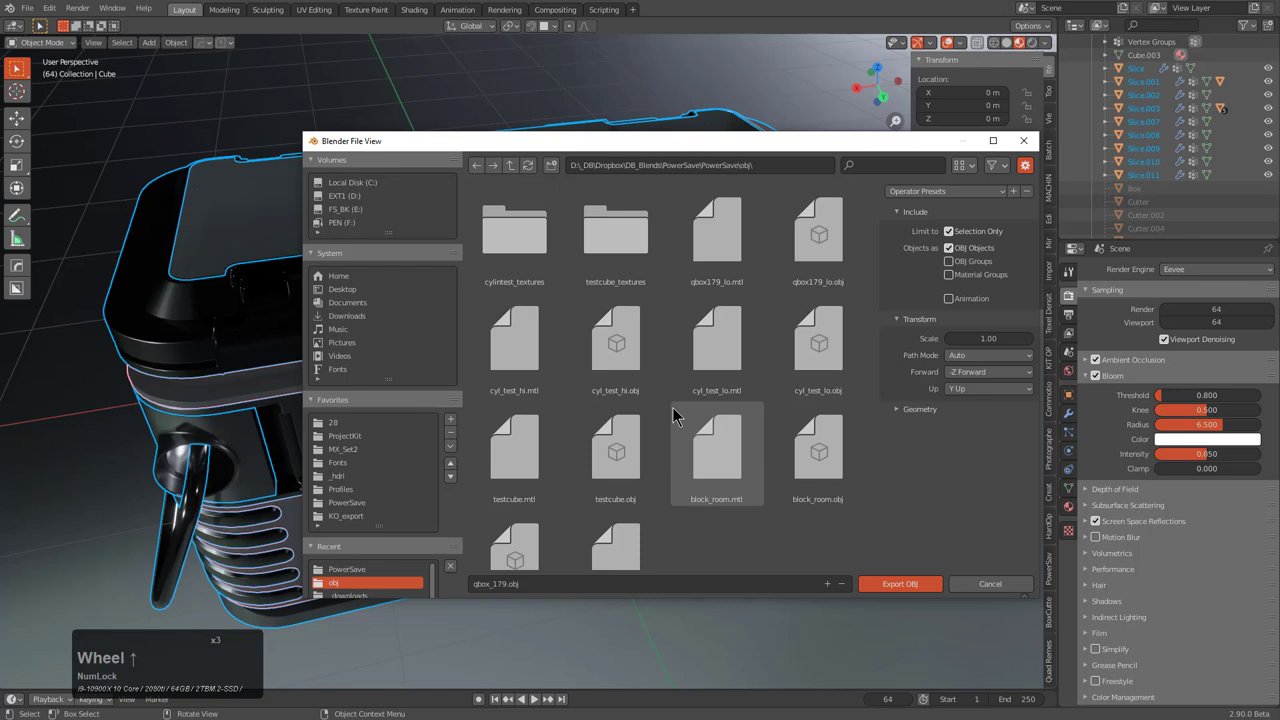
pyautogui.click(716, 230)
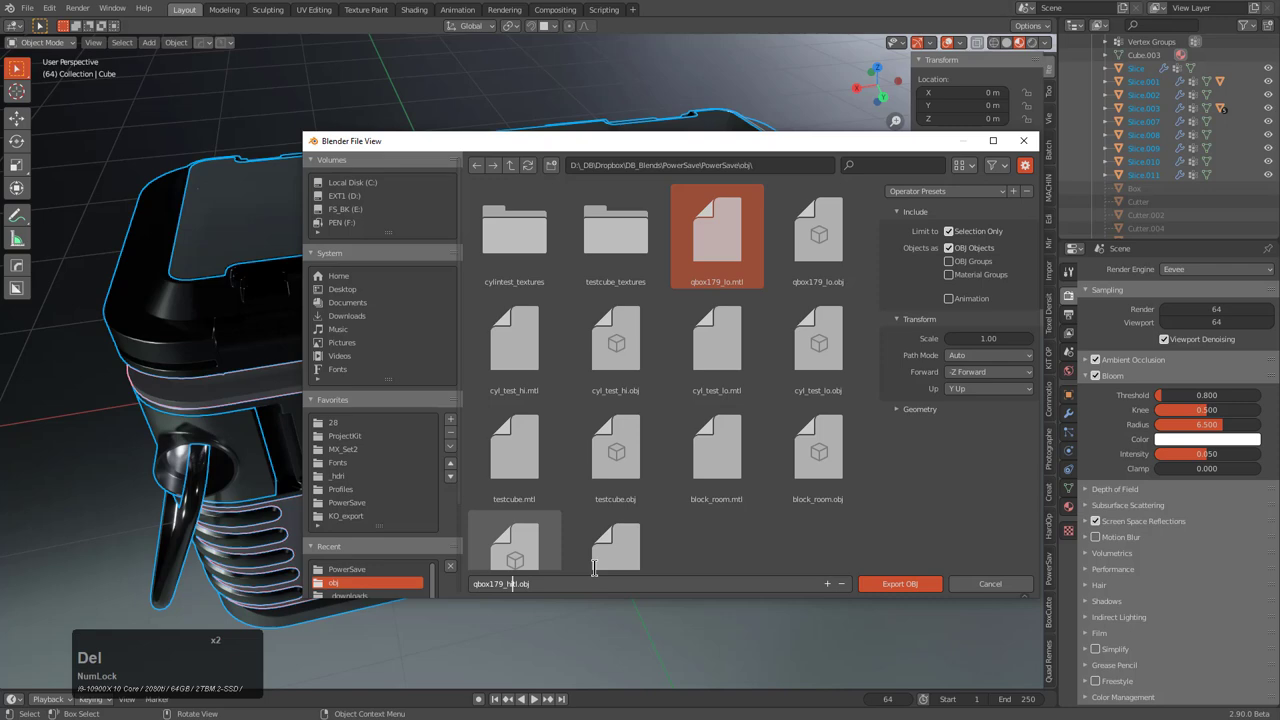
pyautogui.click(898, 584)
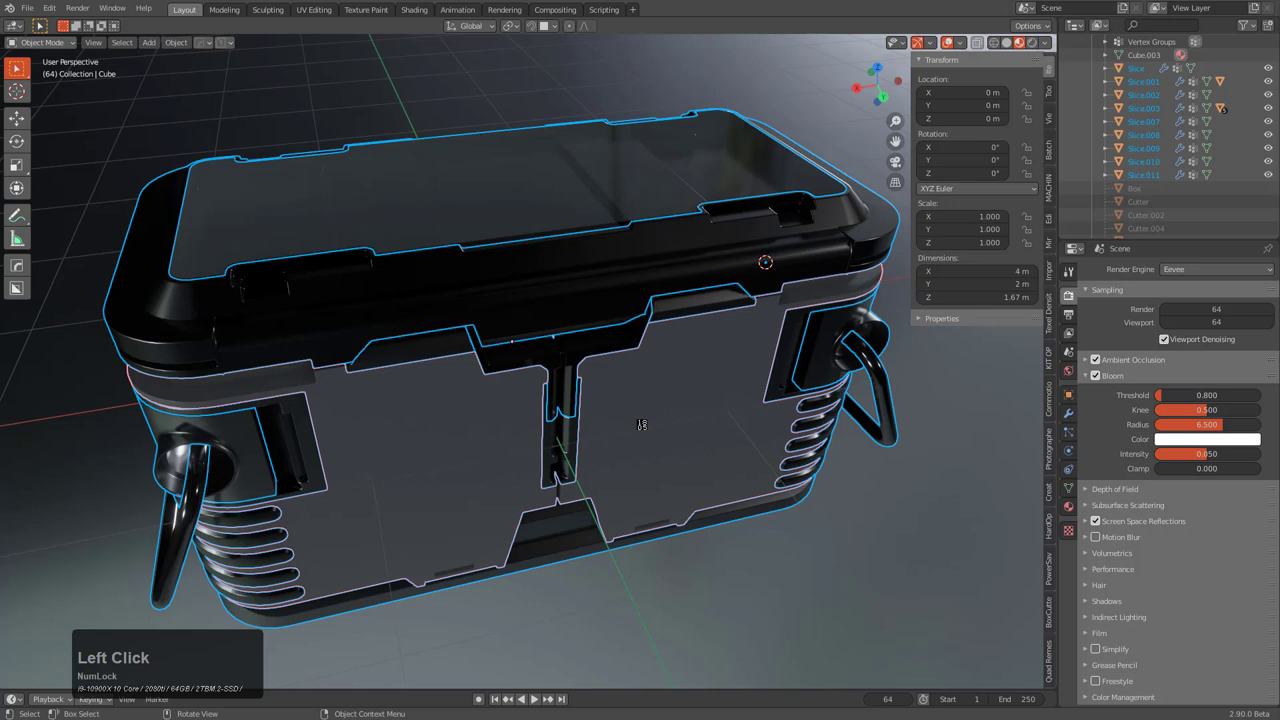